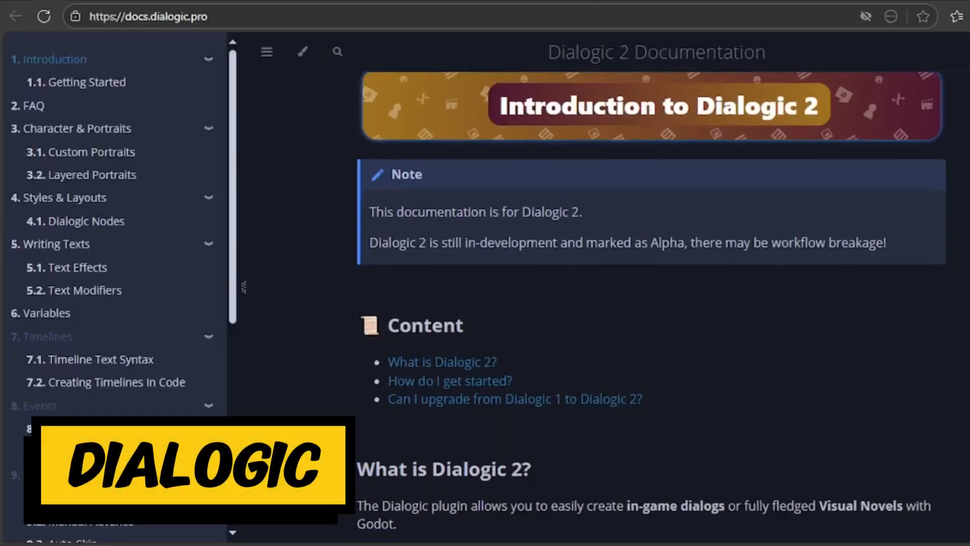
# Step: Read the 'What is Dialogic 2?' page through timelines, events, customization and characters, to the upgrade FAQ
pyautogui.scroll(-3)
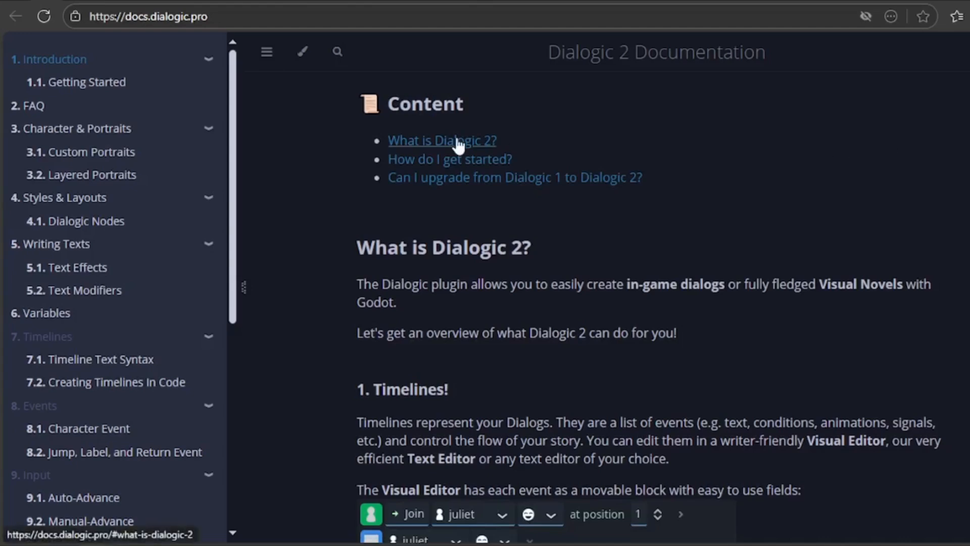
pyautogui.click(443, 140)
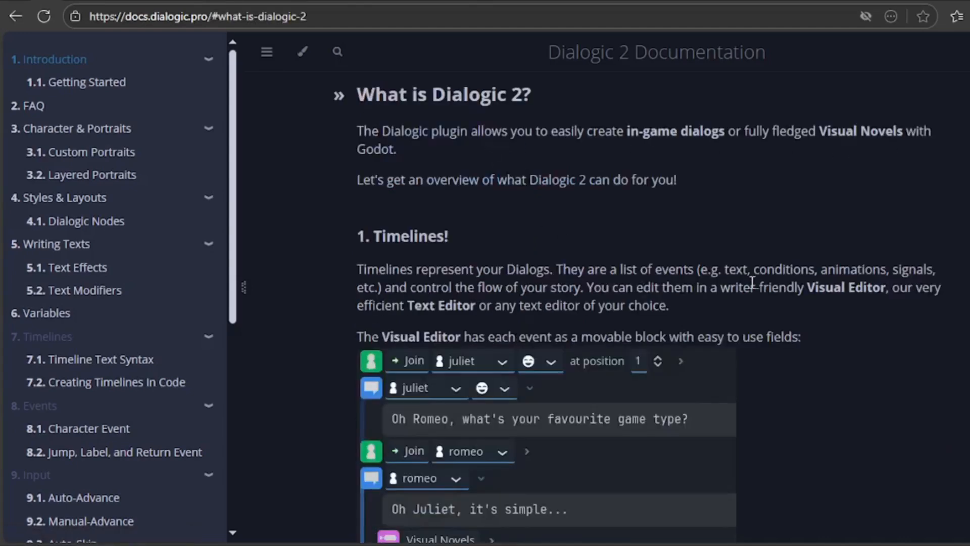
pyautogui.moveTo(889, 262)
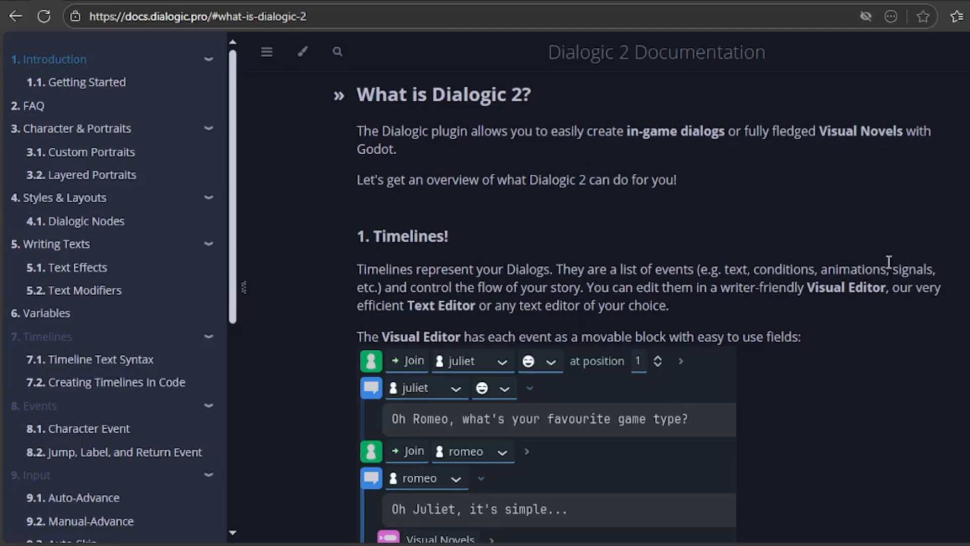
pyautogui.scroll(-3)
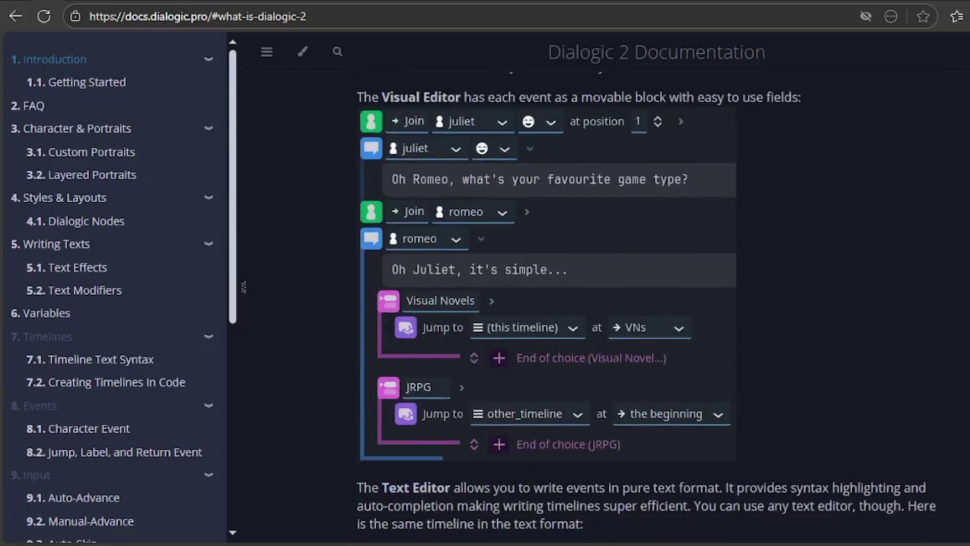
pyautogui.scroll(-3)
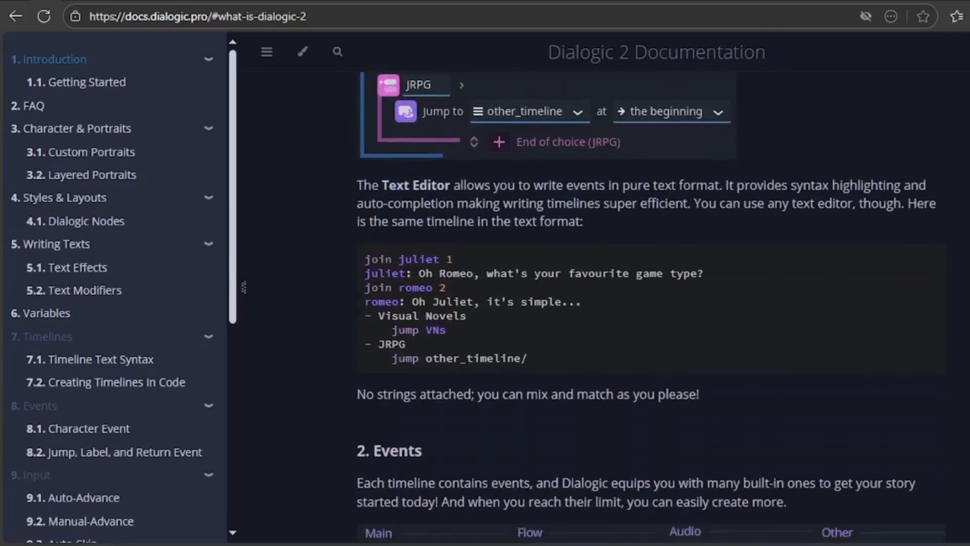
pyautogui.scroll(-3)
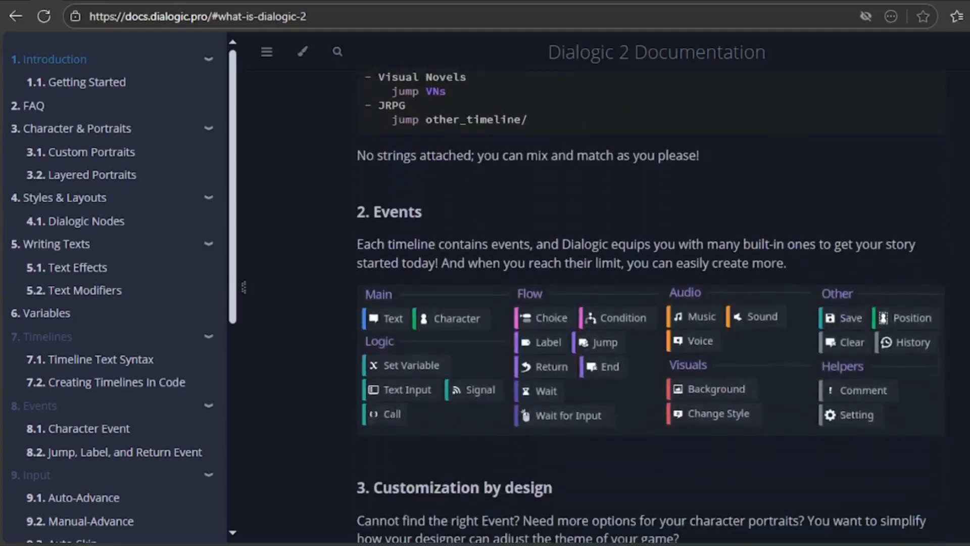
pyautogui.scroll(-3)
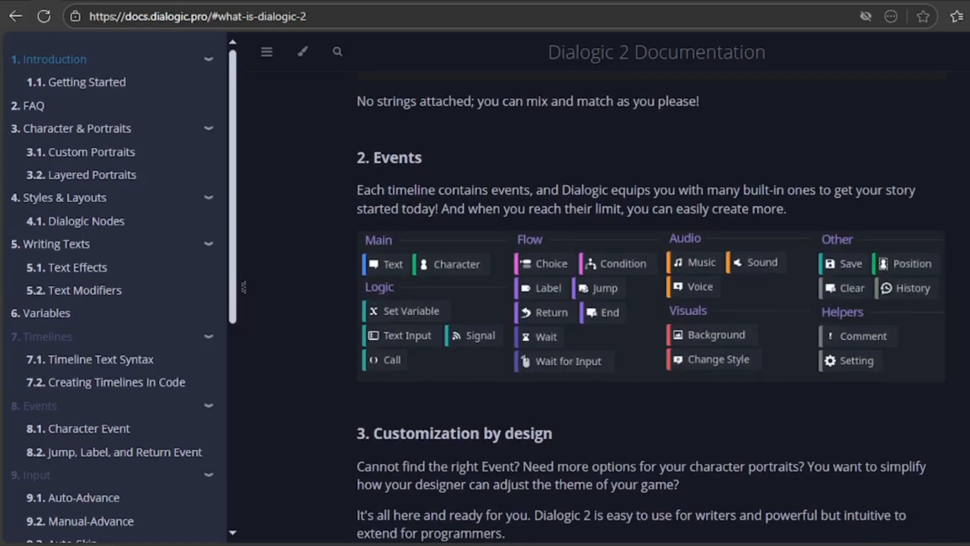
pyautogui.scroll(-3)
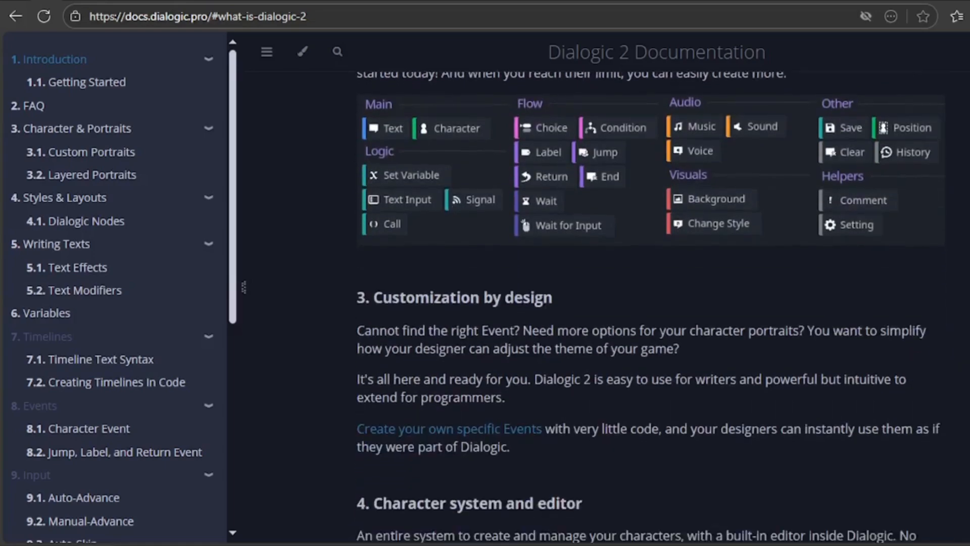
pyautogui.scroll(-3)
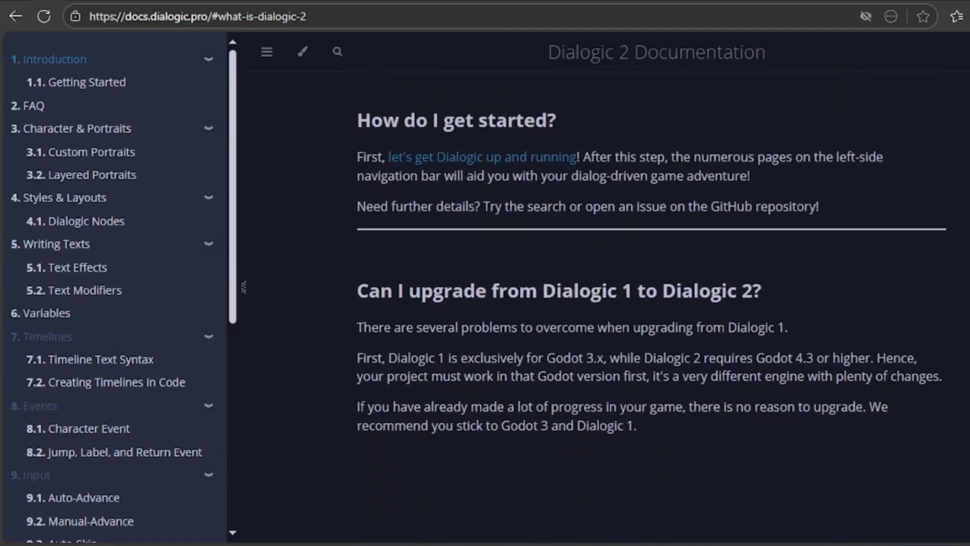
# Step: Read Dialogic's '1.1. Getting Started' page through installation and the editor to 'Creating a timeline'
pyautogui.click(85, 82)
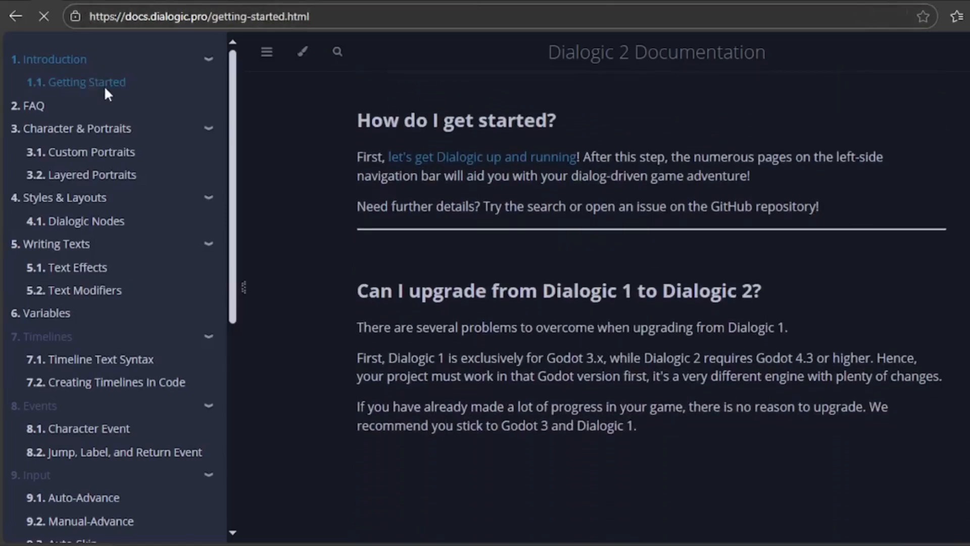
pyautogui.click(86, 82)
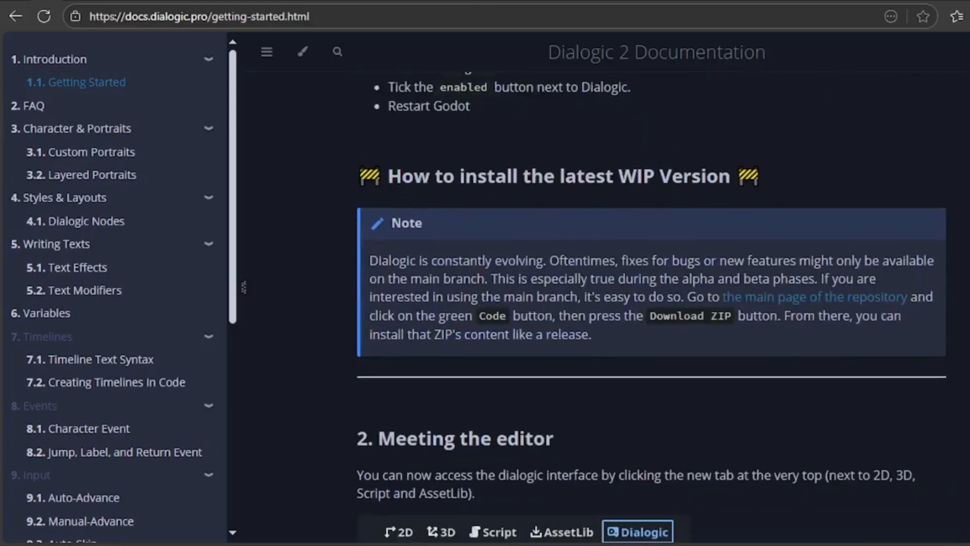
pyautogui.scroll(-3)
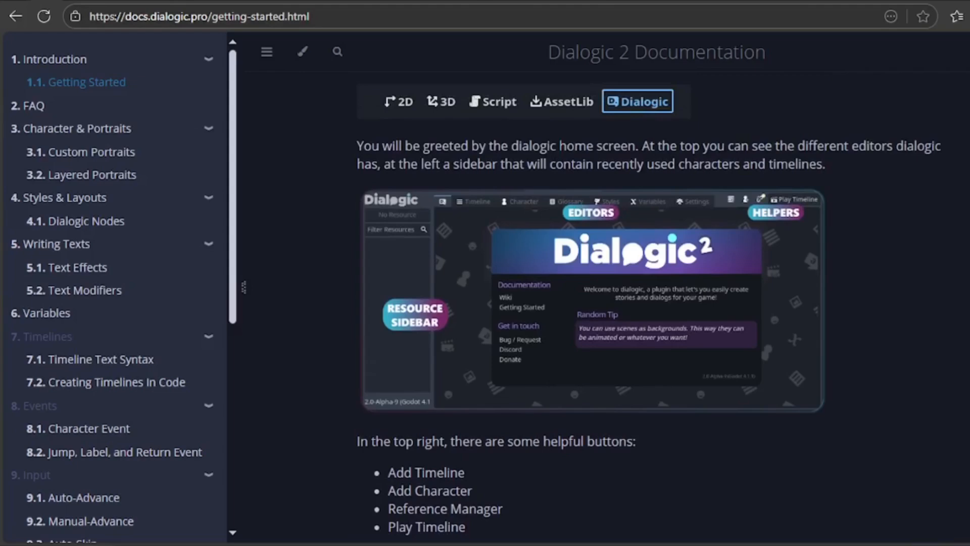
pyautogui.scroll(-3)
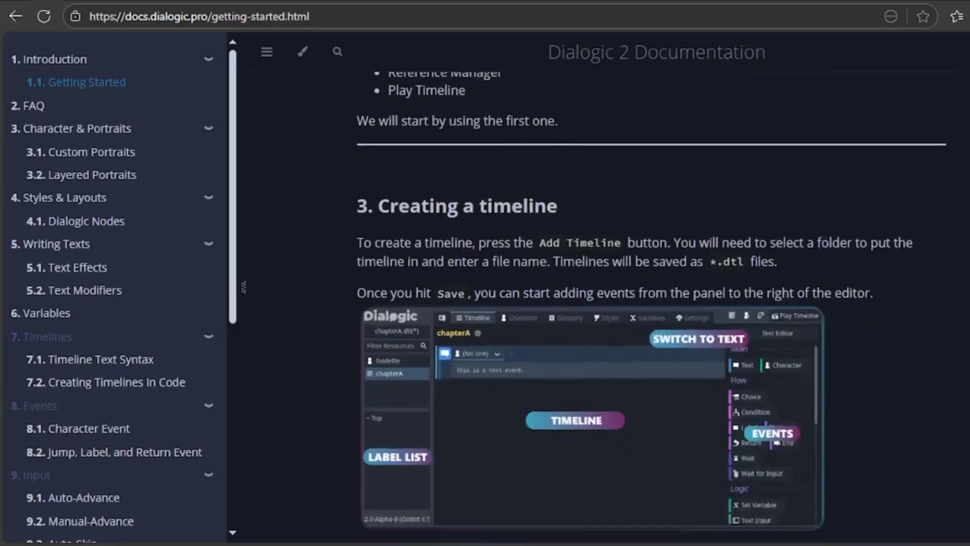
pyautogui.scroll(-3)
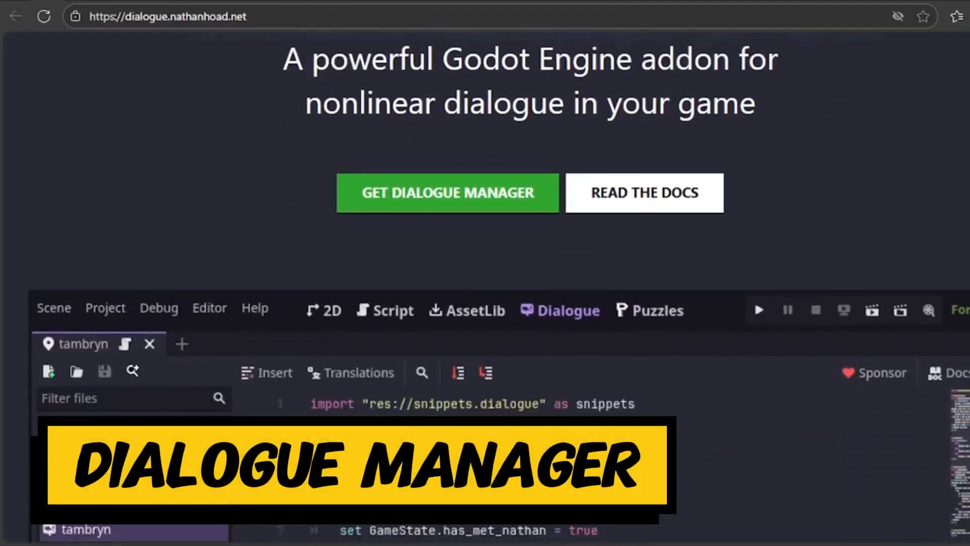
# Step: Browse the dialogue.nathanhoad.net features grid and example projects down to the Visual Novel example
pyautogui.scroll(-3)
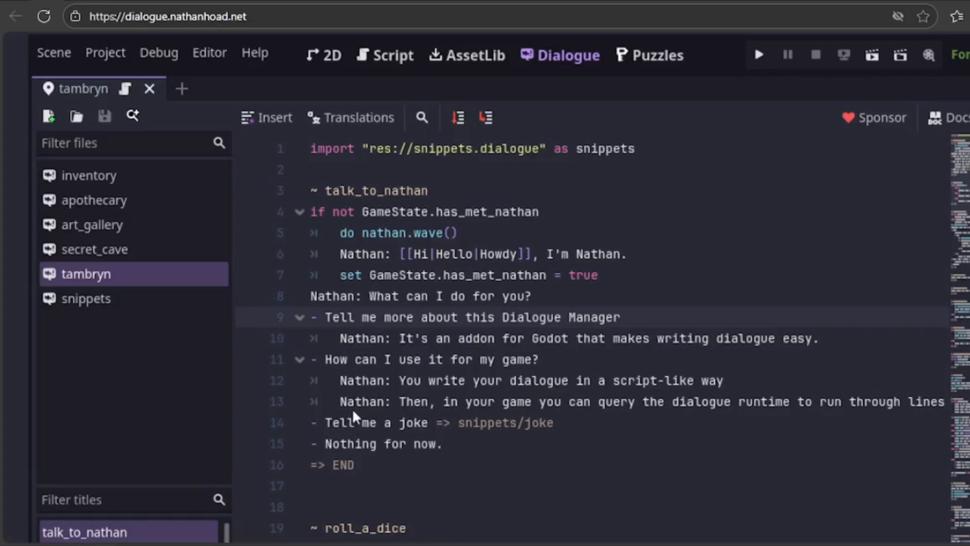
pyautogui.moveTo(337, 347)
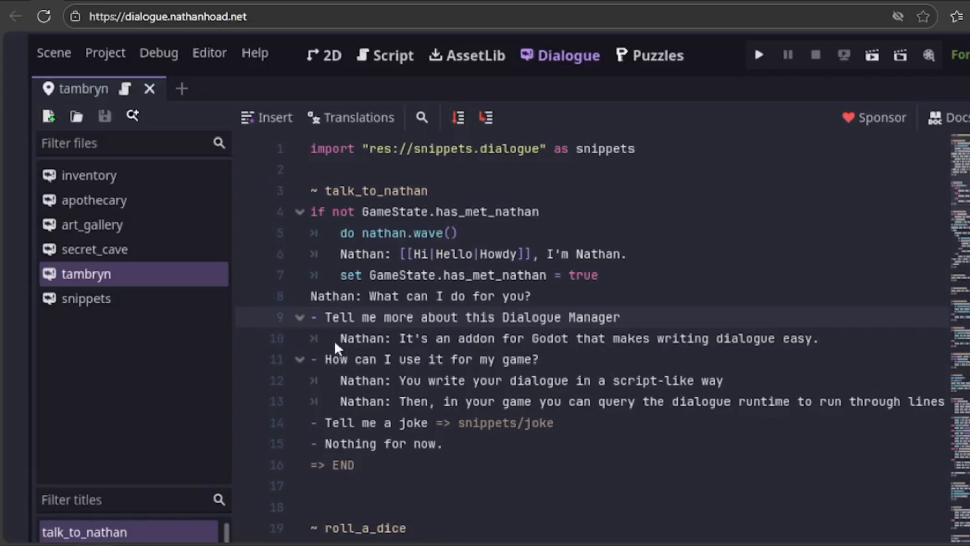
pyautogui.scroll(-3)
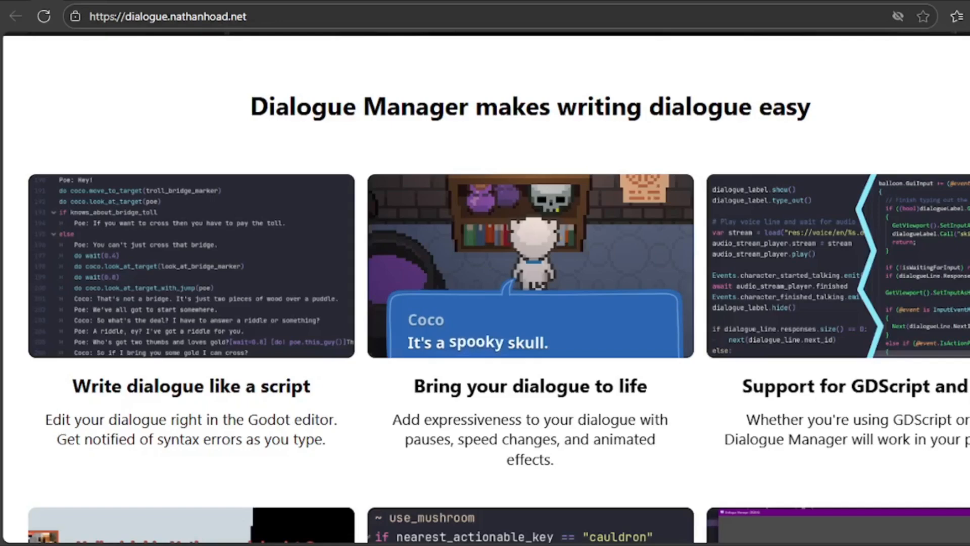
pyautogui.scroll(-3)
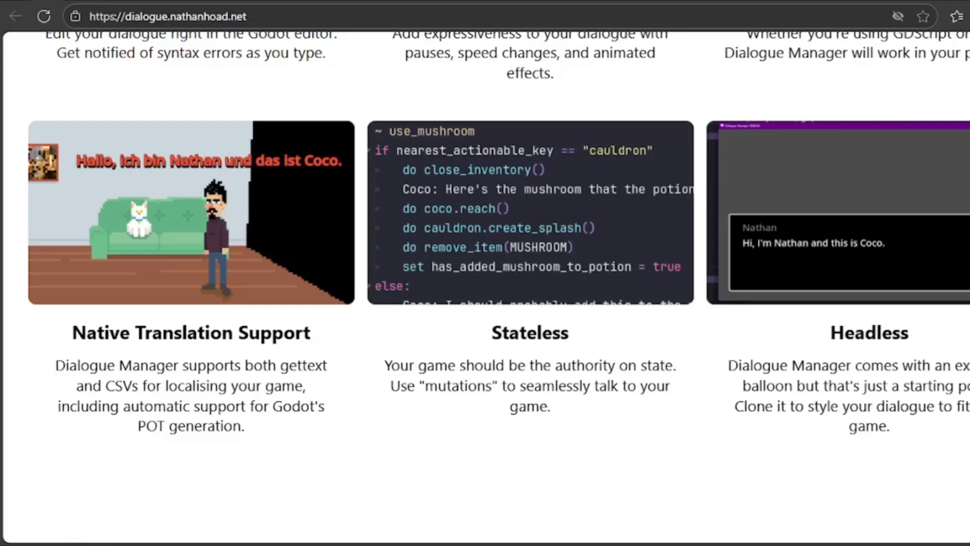
pyautogui.scroll(-3)
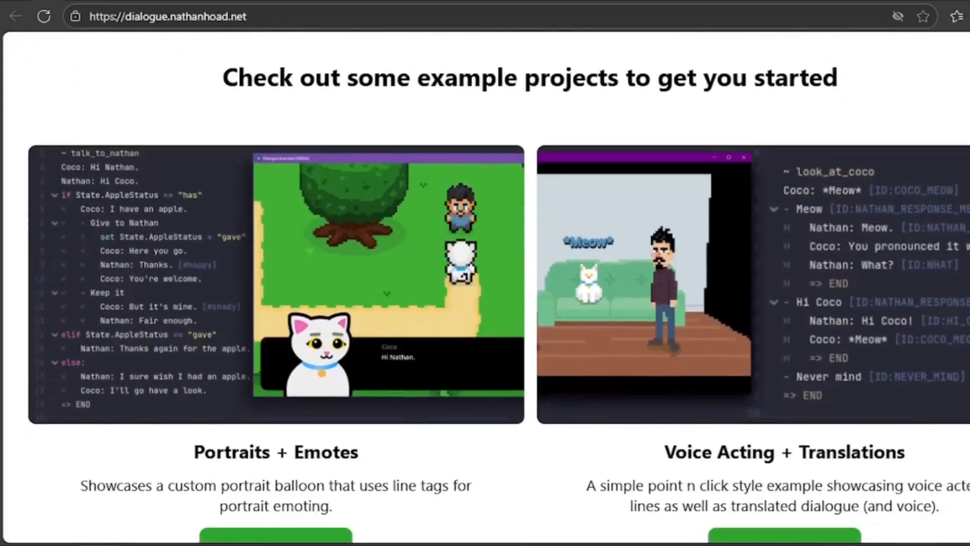
pyautogui.scroll(-3)
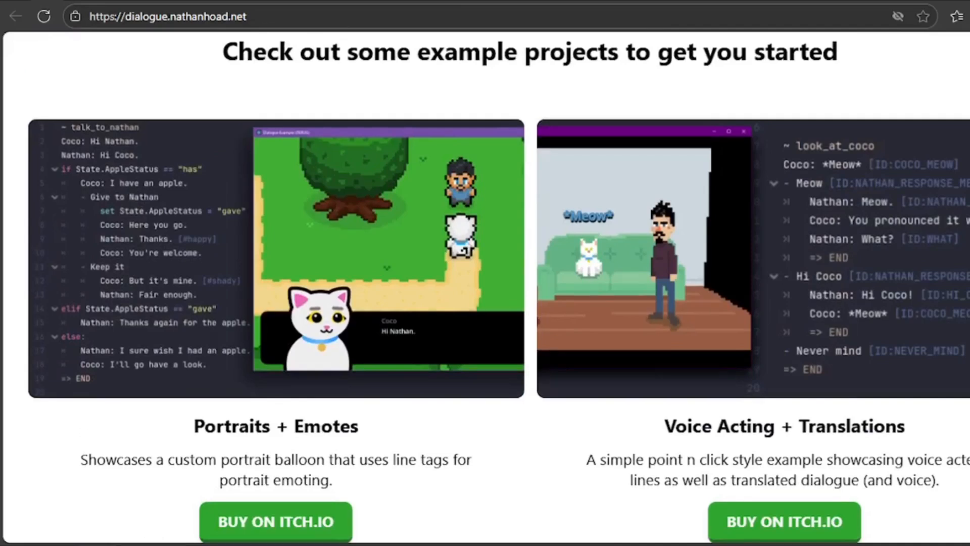
pyautogui.scroll(-3)
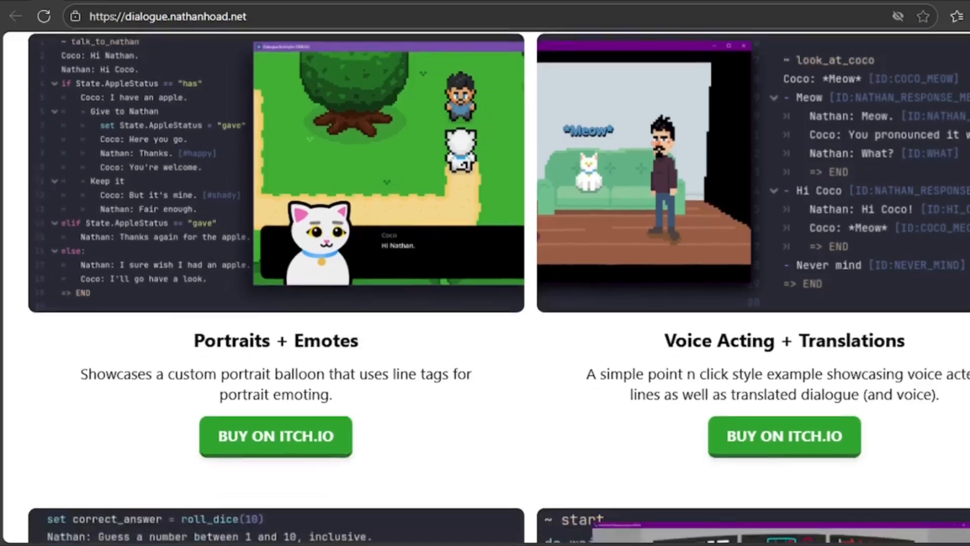
pyautogui.scroll(-3)
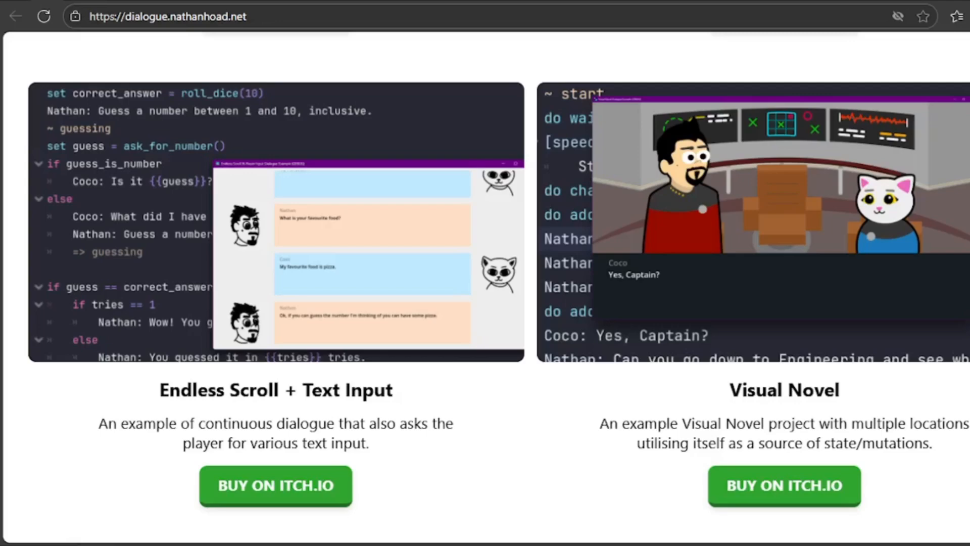
pyautogui.scroll(-3)
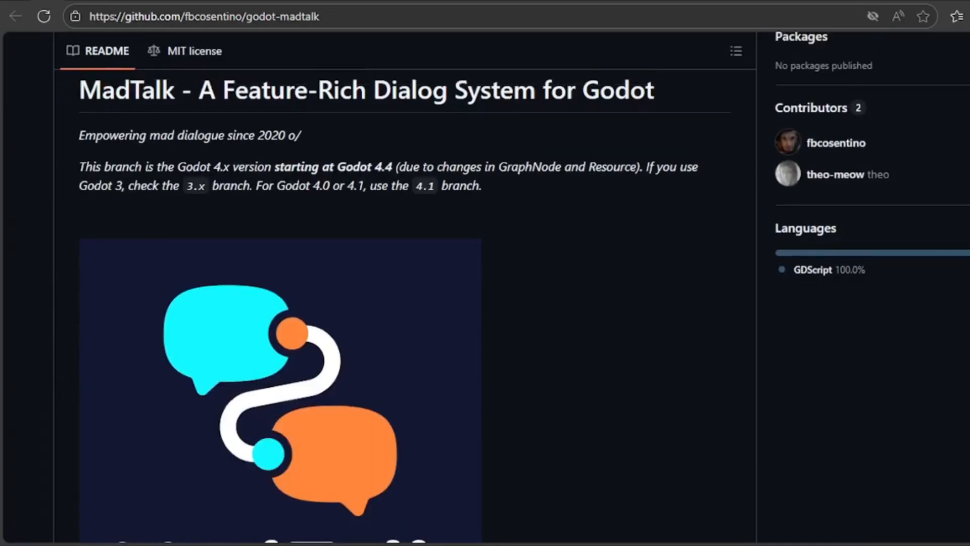
# Step: Read the godot-madtalk README's opinionated features, visual dialog editor and game-logic sections
pyautogui.scroll(-3)
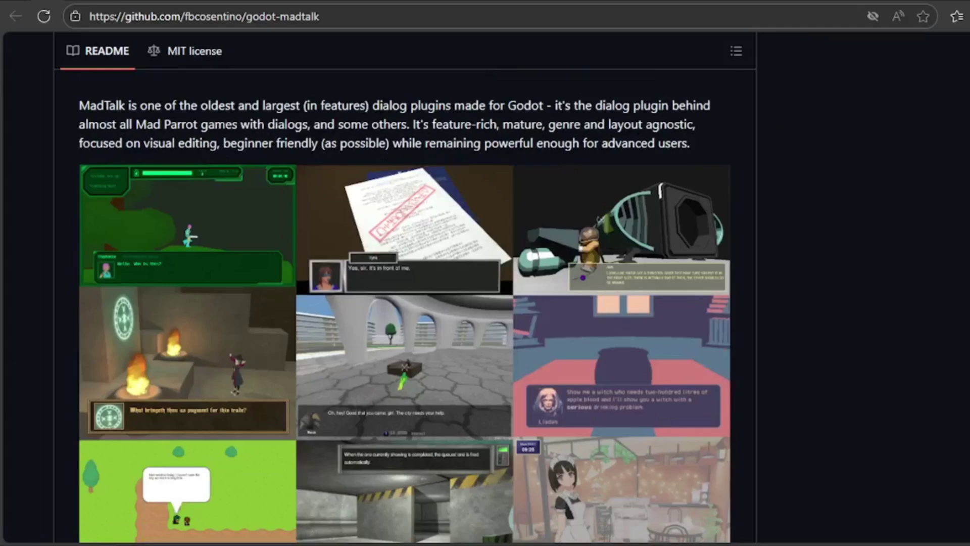
pyautogui.scroll(-3)
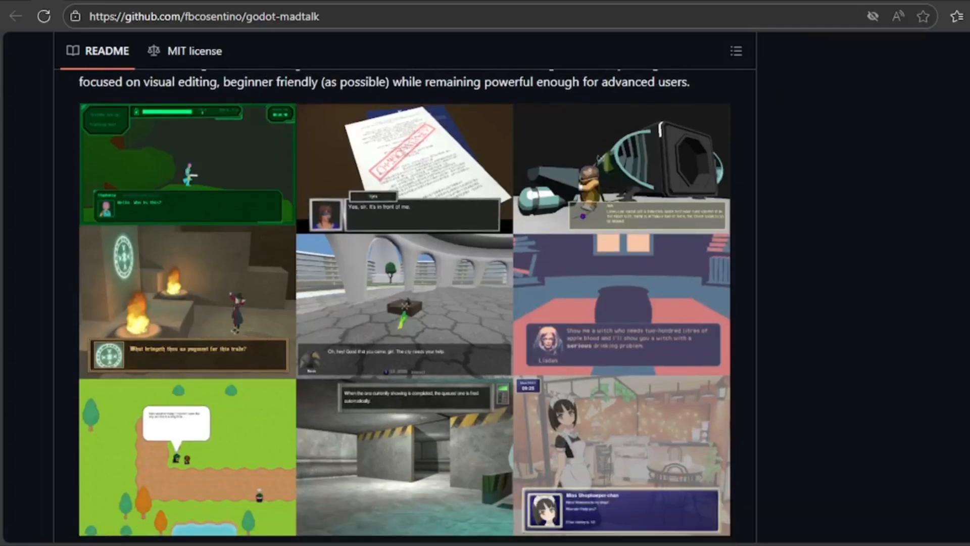
pyautogui.scroll(-3)
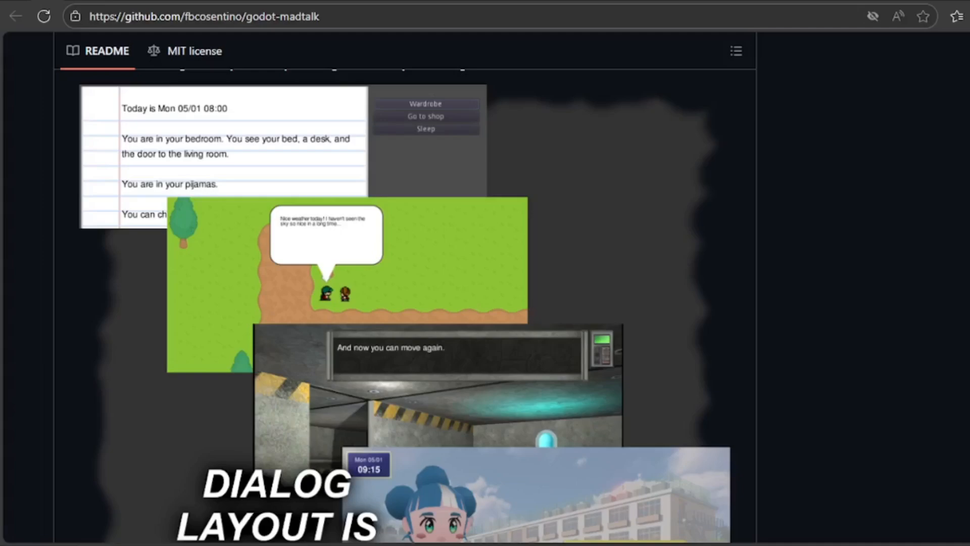
pyautogui.scroll(-3)
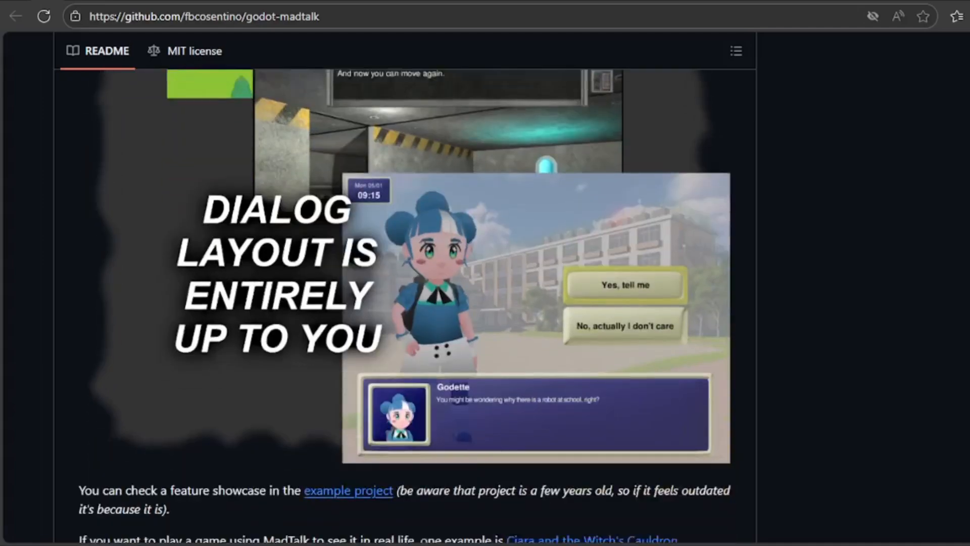
pyautogui.scroll(-3)
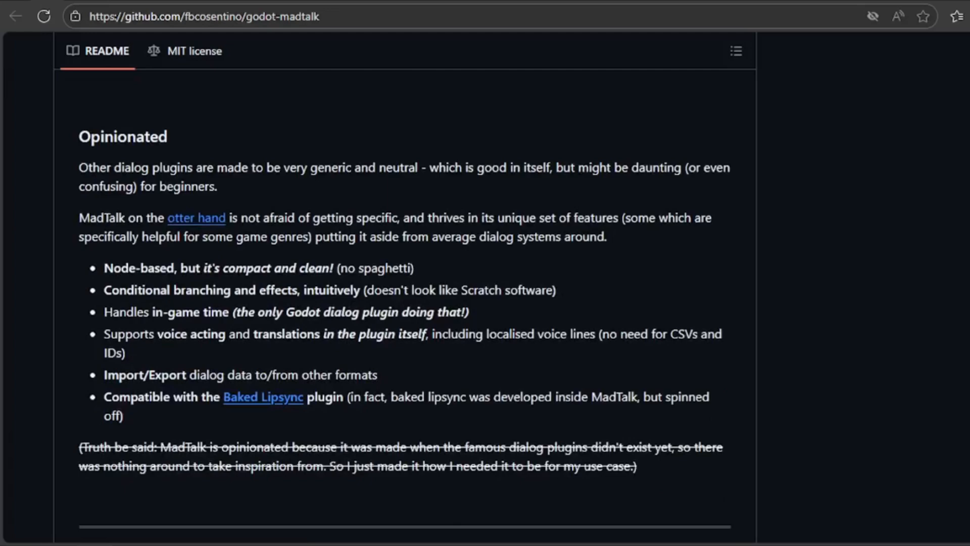
pyautogui.scroll(-3)
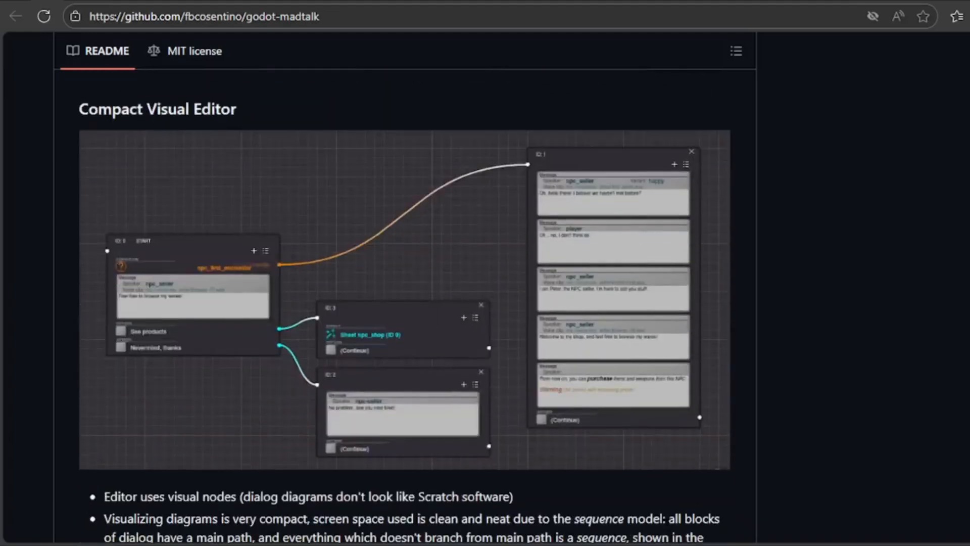
pyautogui.scroll(-3)
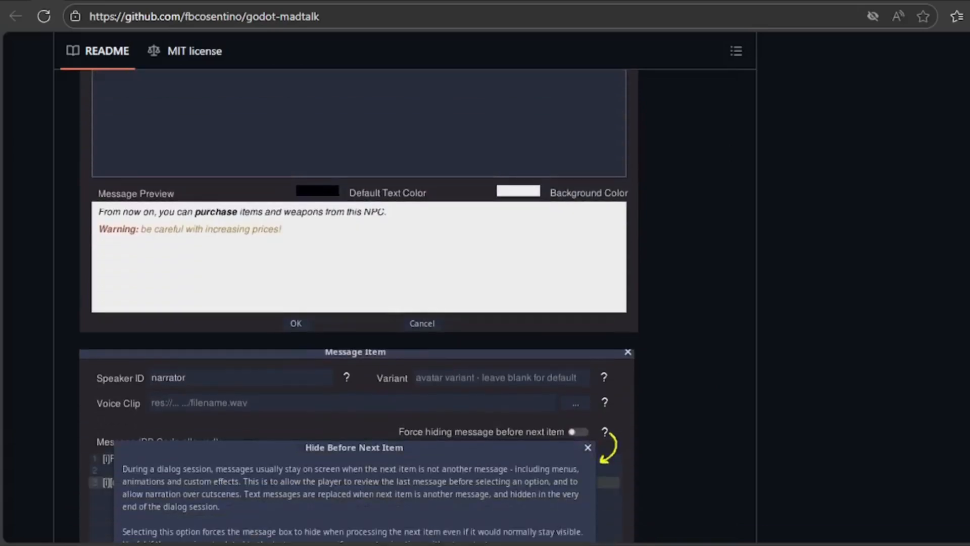
pyautogui.scroll(-3)
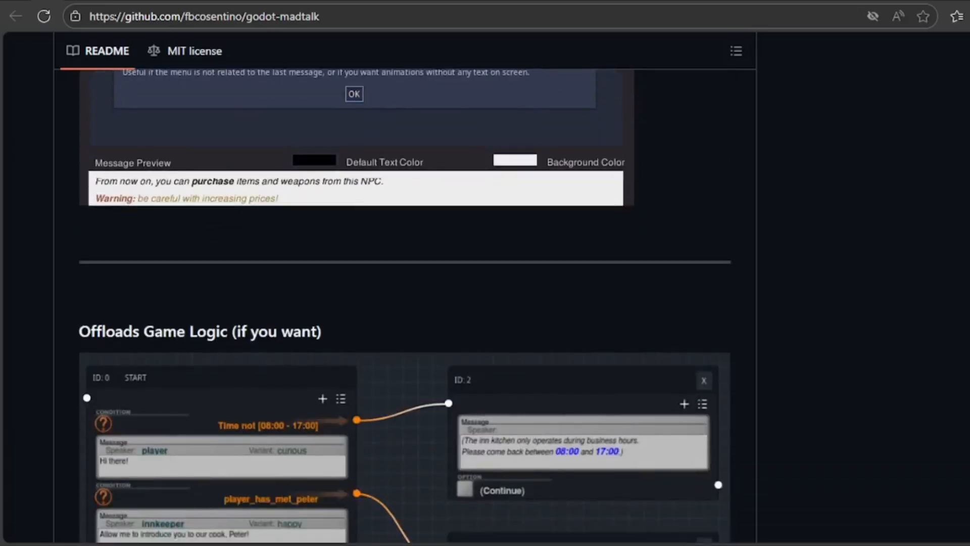
pyautogui.scroll(-3)
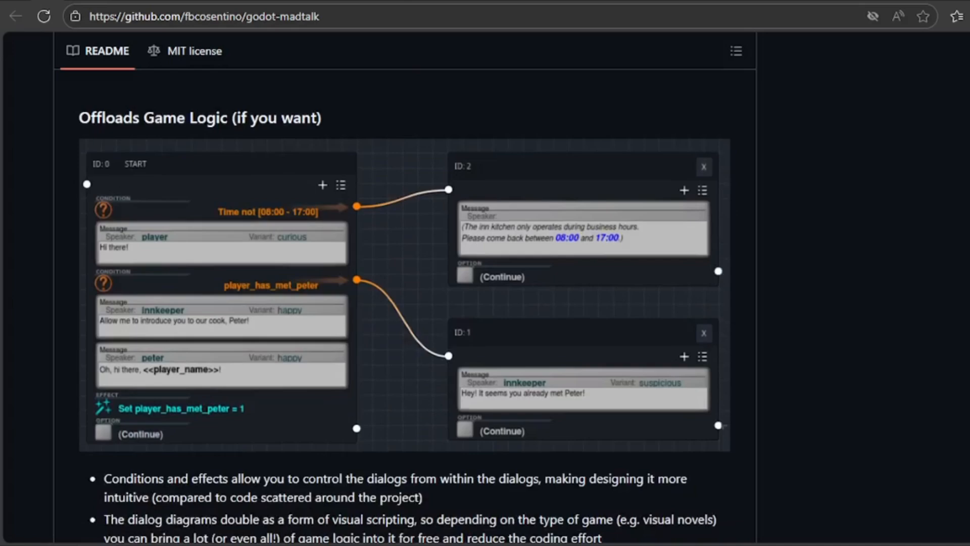
pyautogui.scroll(-3)
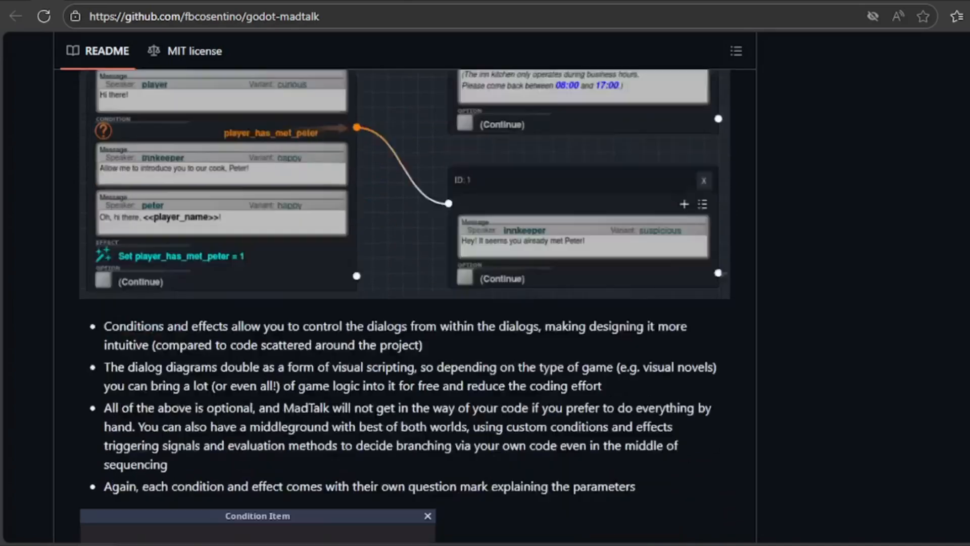
pyautogui.scroll(-3)
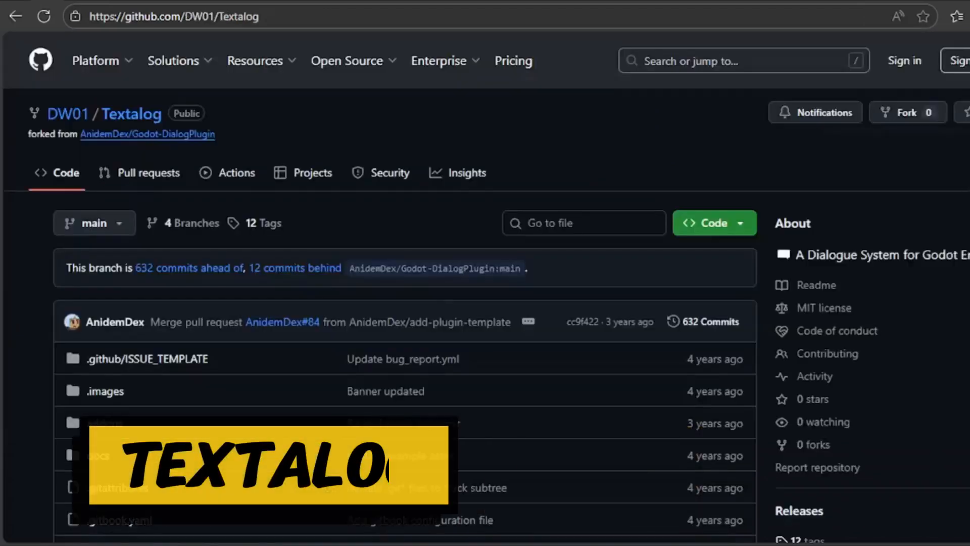
# Step: Read Textalog's README features: DialogNode bubbles, characters and portraits, and theme customization
pyautogui.scroll(-3)
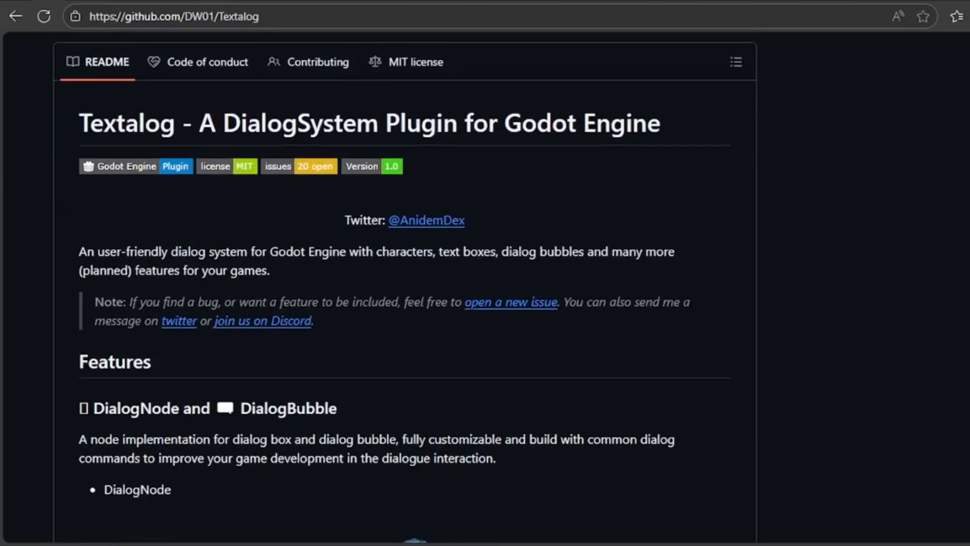
pyautogui.scroll(-3)
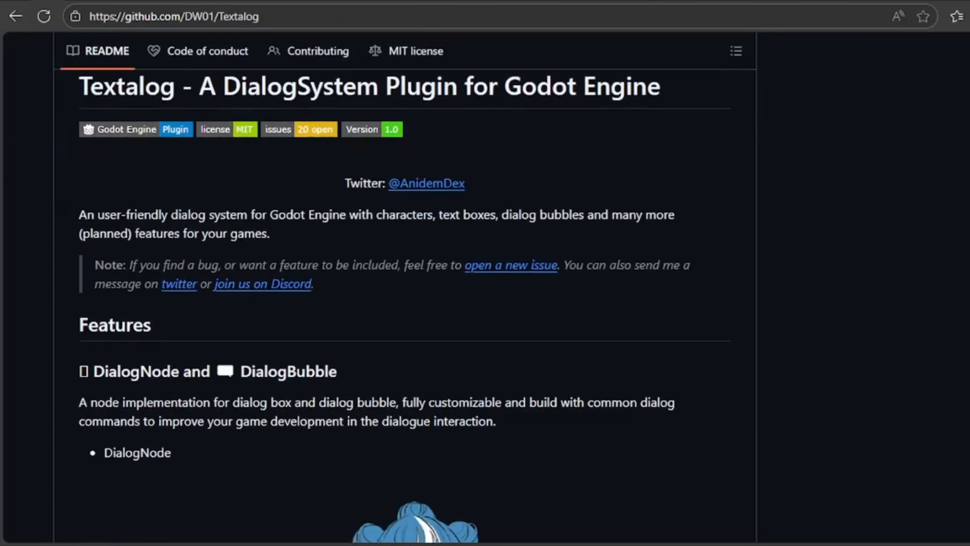
pyautogui.scroll(-3)
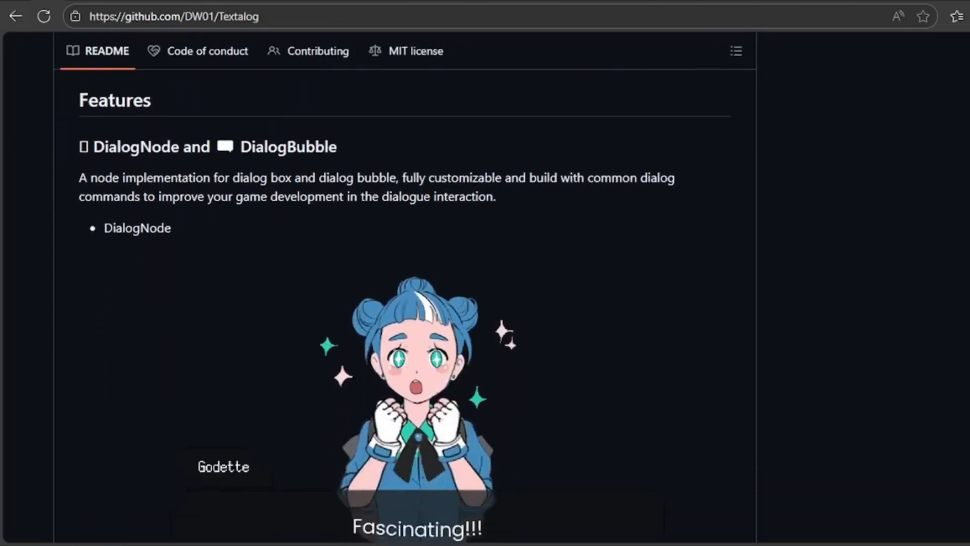
pyautogui.scroll(-3)
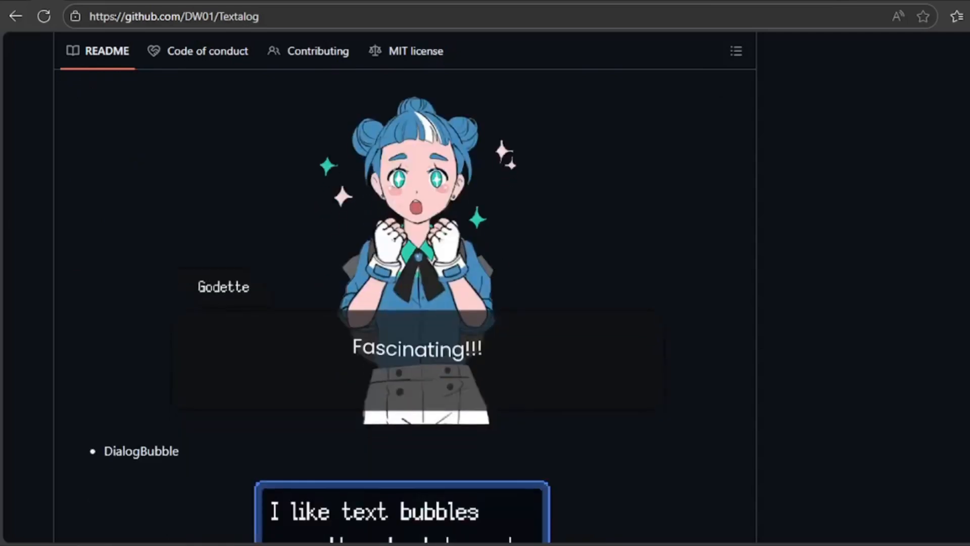
pyautogui.scroll(-3)
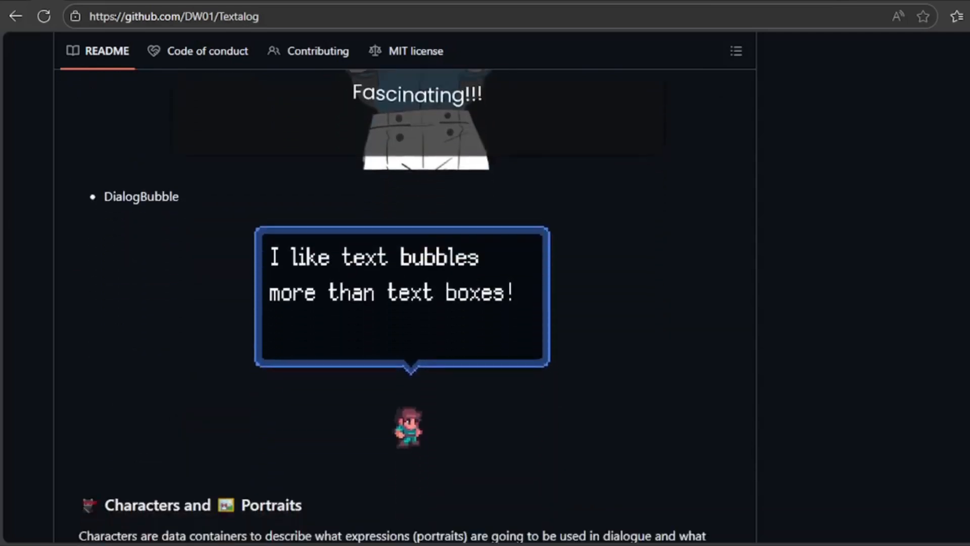
pyautogui.scroll(-3)
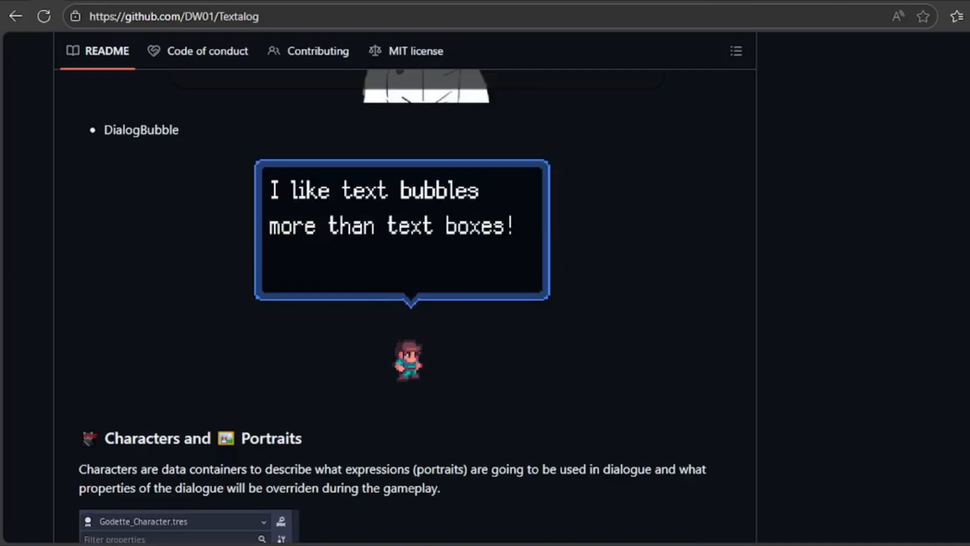
pyautogui.scroll(-3)
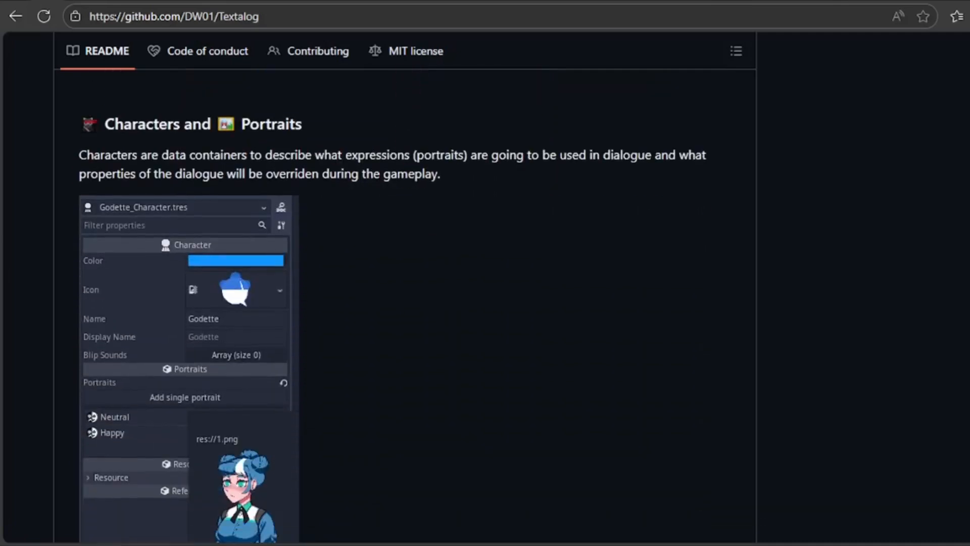
pyautogui.scroll(-3)
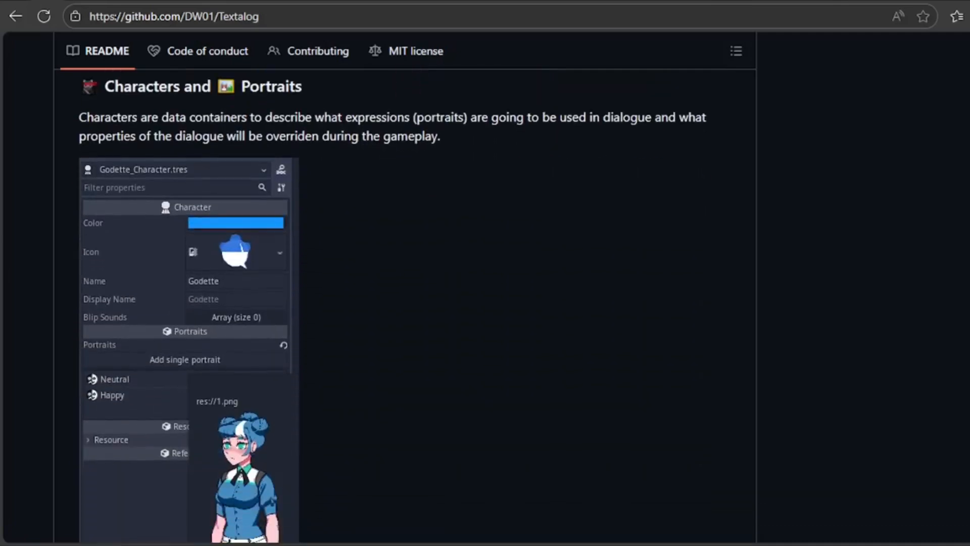
pyautogui.scroll(-3)
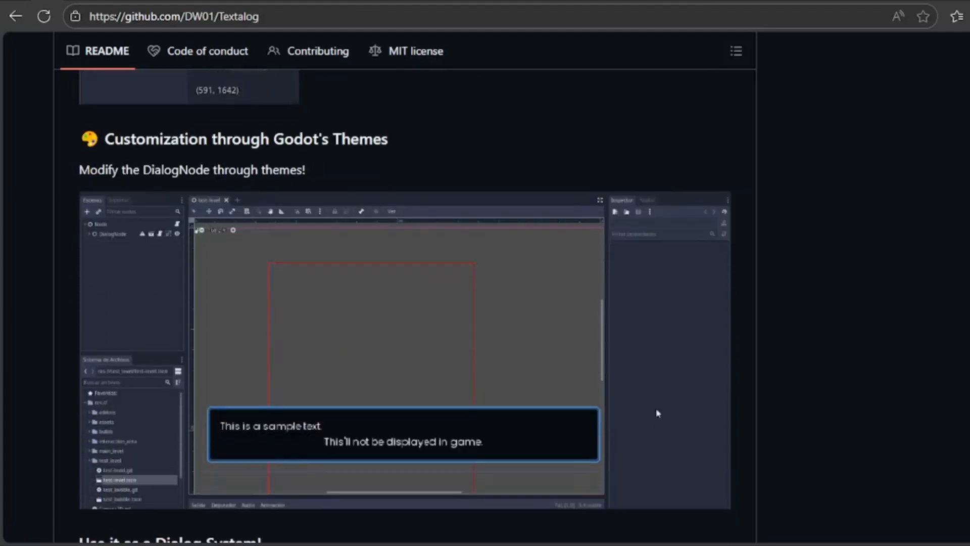
pyautogui.scroll(-3)
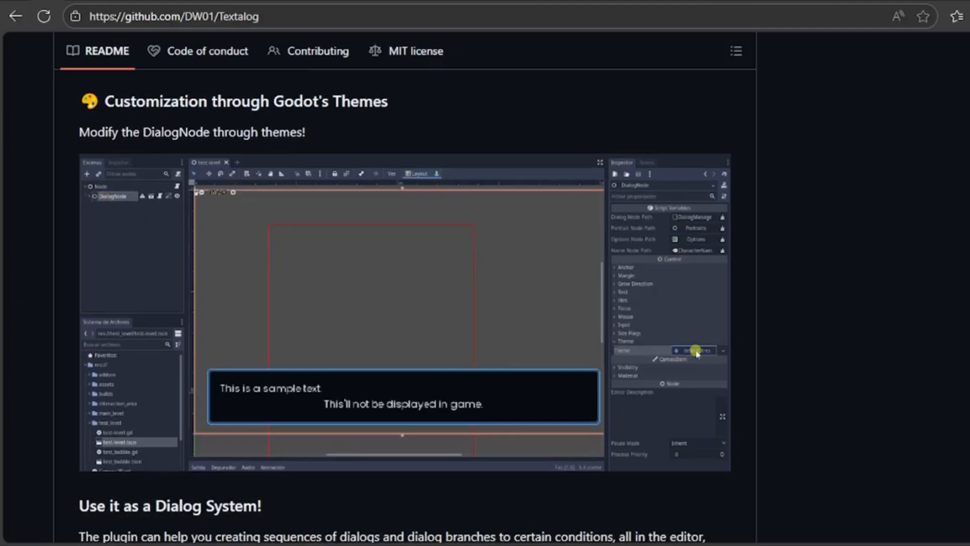
pyautogui.scroll(-3)
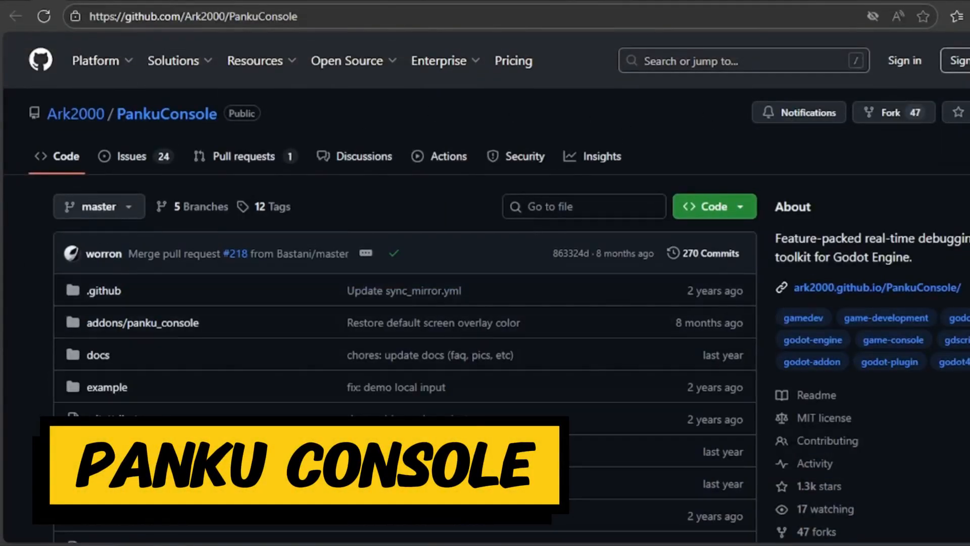
# Step: Read PankuConsole's README on the developer console, native logger, data controller and expression monitor
pyautogui.scroll(-3)
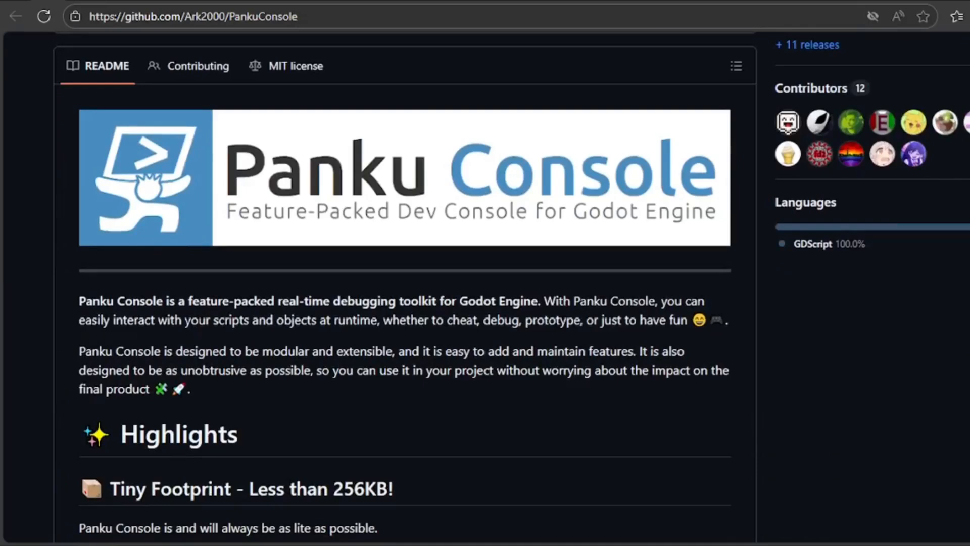
pyautogui.scroll(-3)
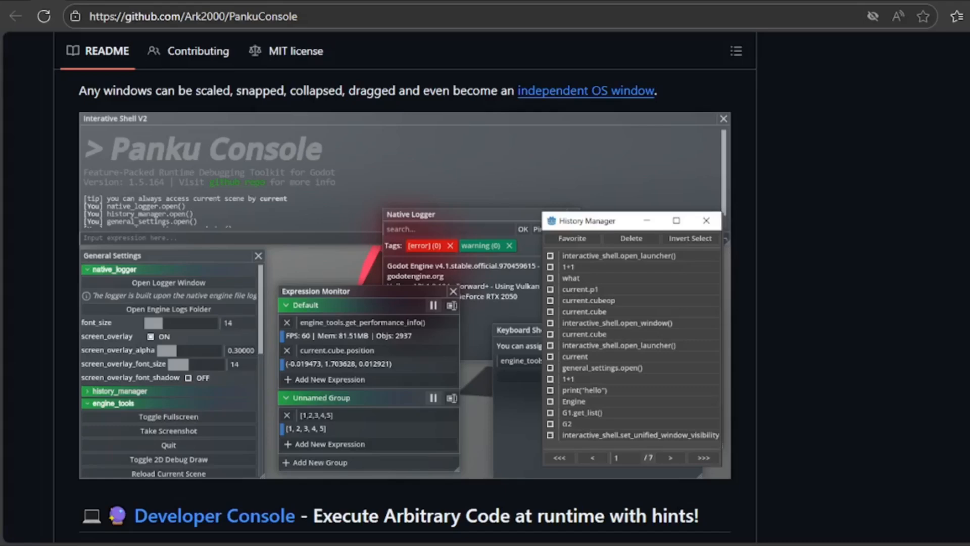
pyautogui.scroll(-3)
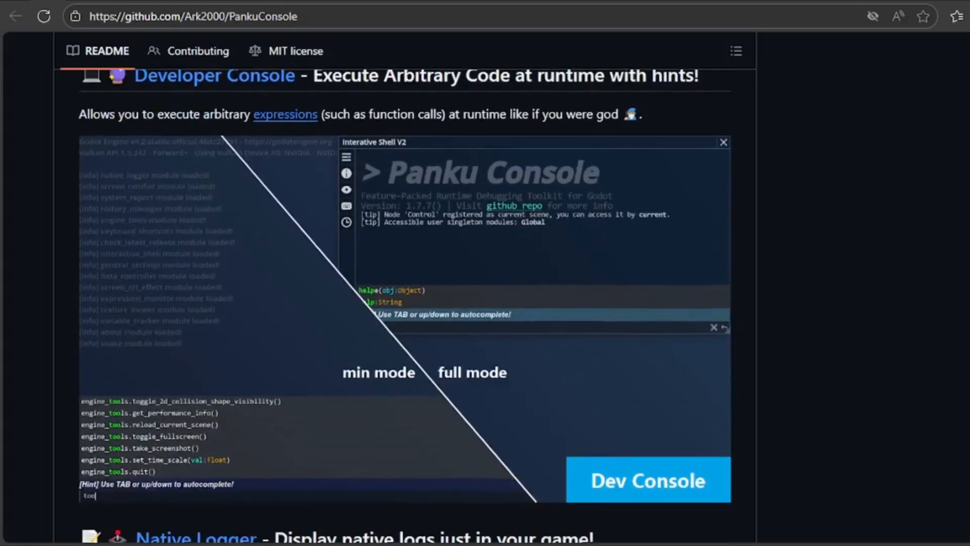
pyautogui.scroll(-3)
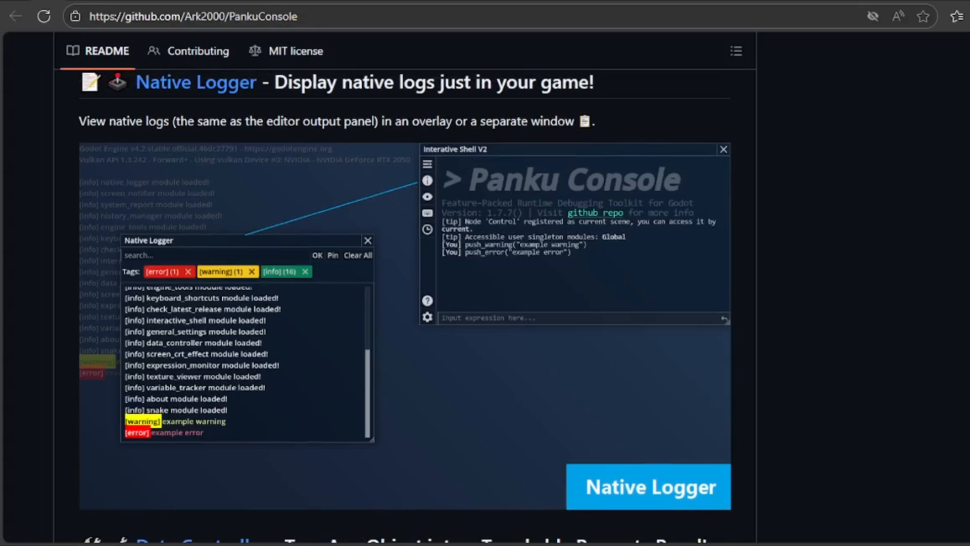
pyautogui.scroll(-3)
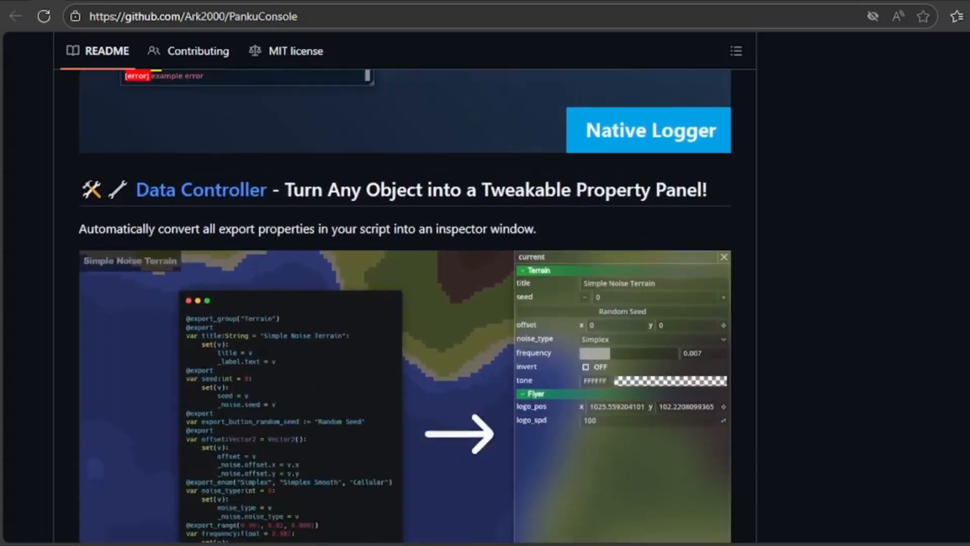
pyautogui.scroll(-3)
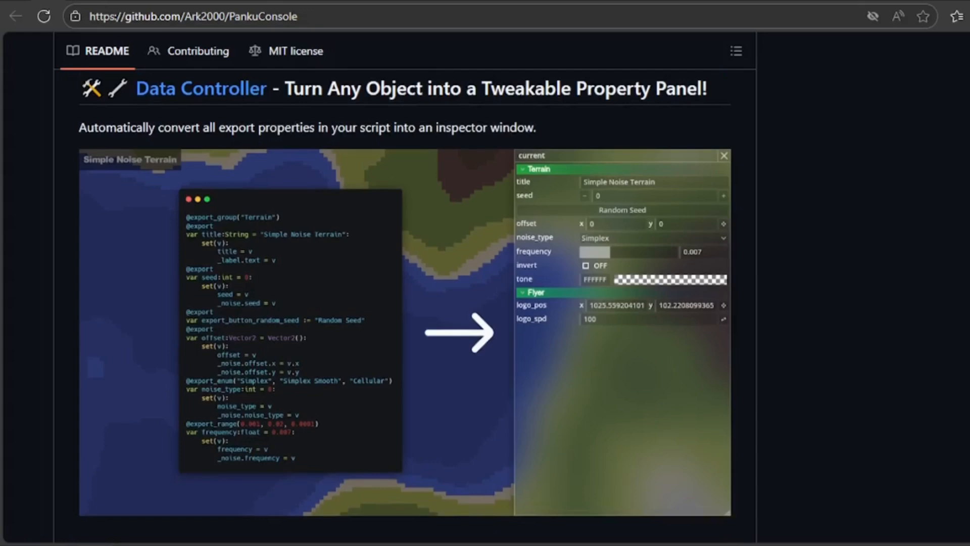
pyautogui.scroll(-3)
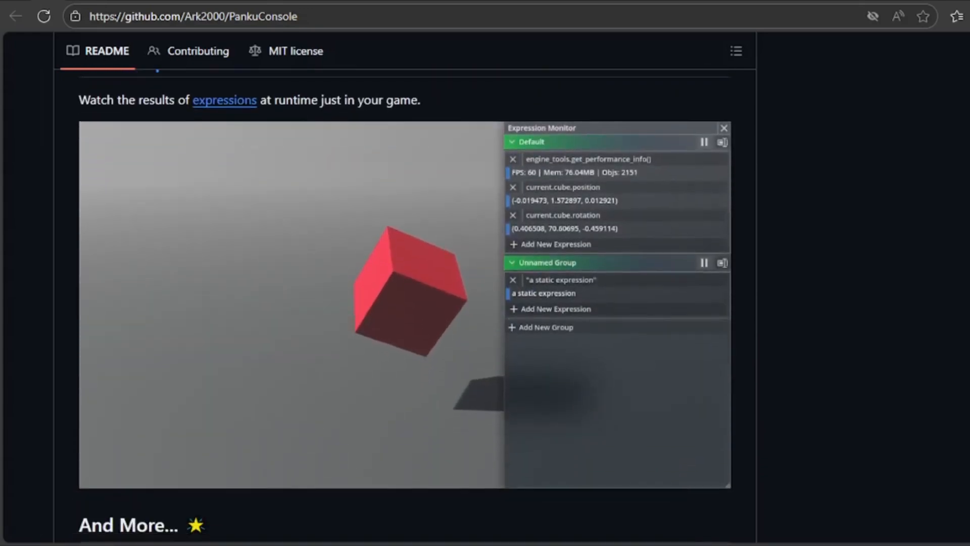
pyautogui.scroll(-3)
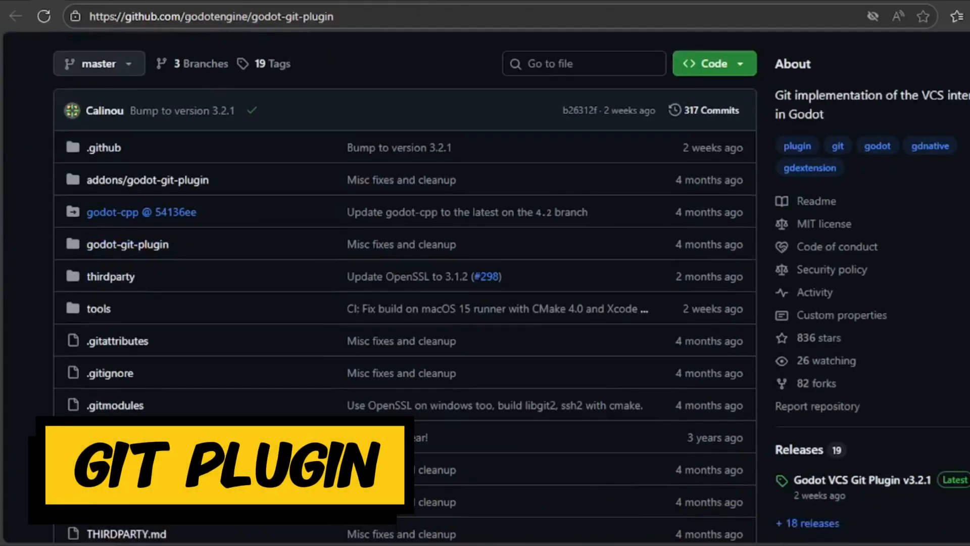
# Step: Read the godot-git-plugin README's Installation, required build tools, release build and Dev builds sections
pyautogui.scroll(-3)
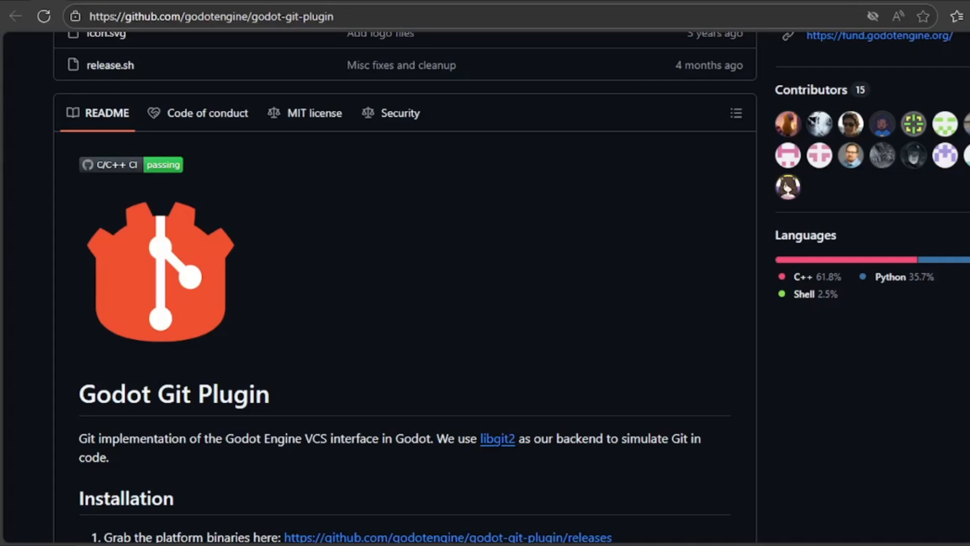
pyautogui.scroll(-3)
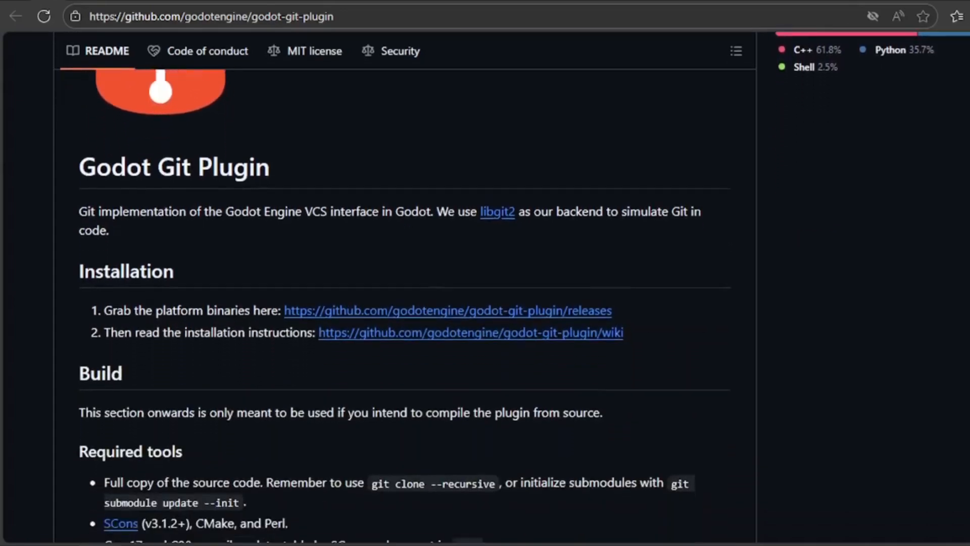
pyautogui.scroll(-3)
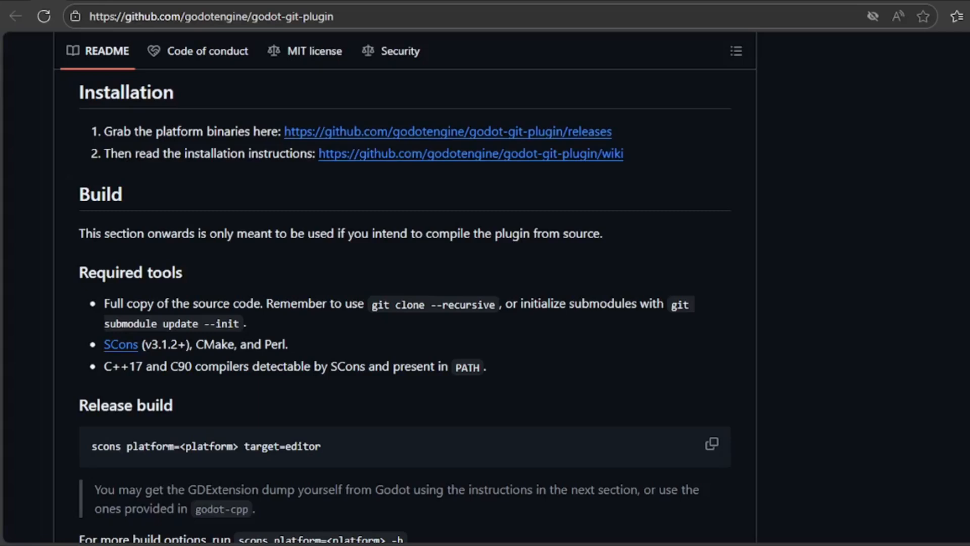
pyautogui.scroll(-3)
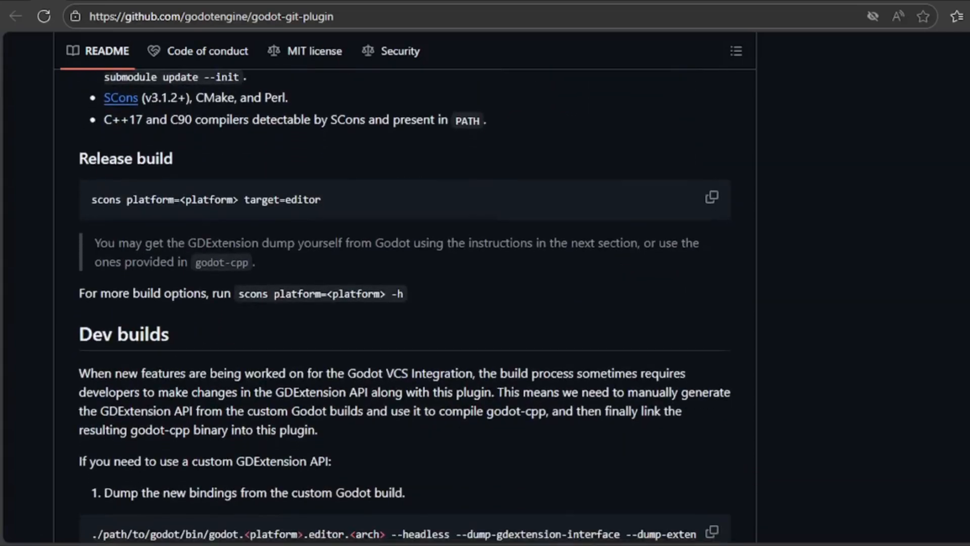
pyautogui.scroll(-3)
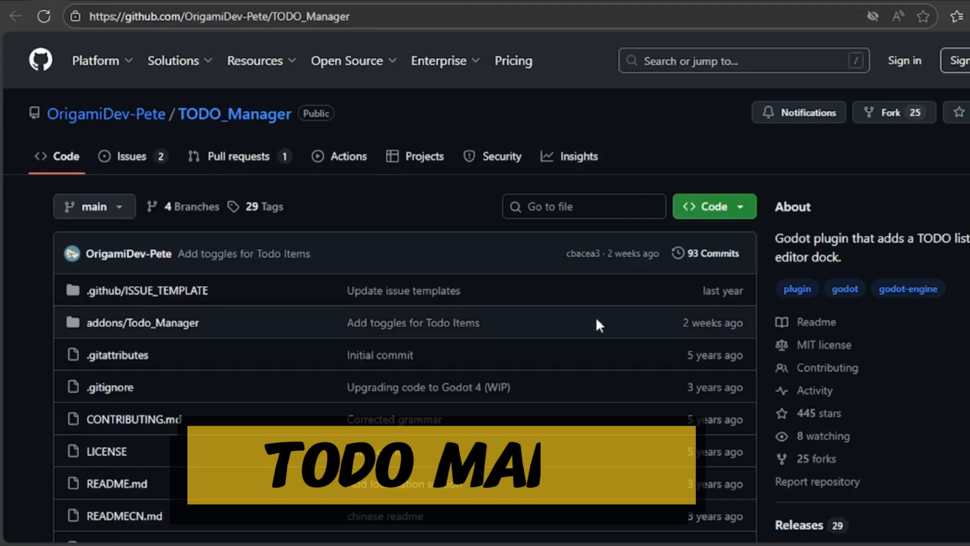
# Step: Read TODO_Manager's README from the demo and features to the Customizable dock settings
pyautogui.scroll(-3)
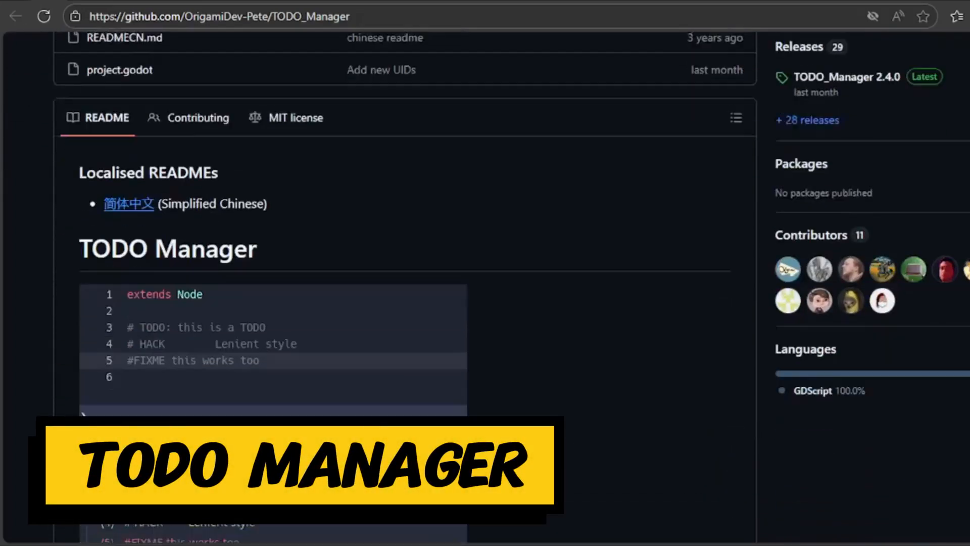
pyautogui.scroll(-3)
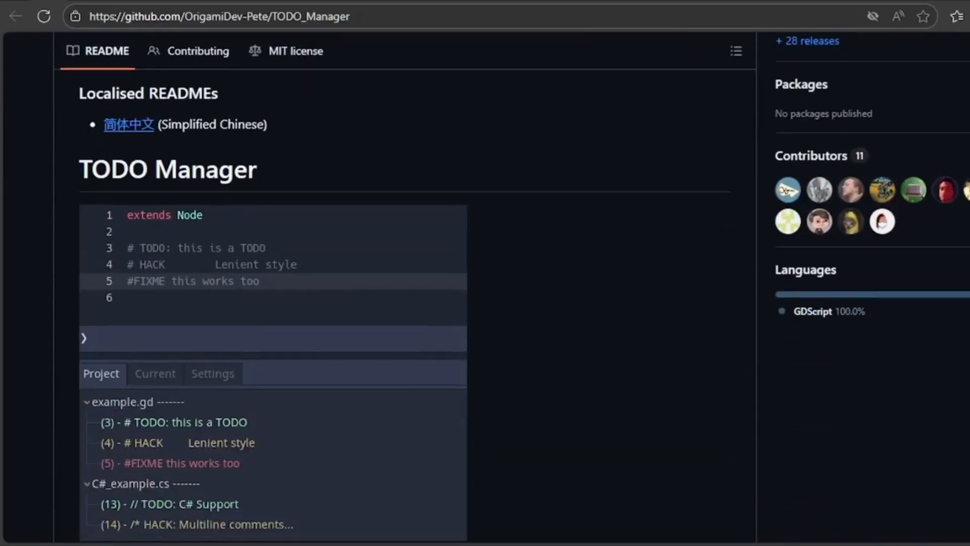
pyautogui.scroll(-3)
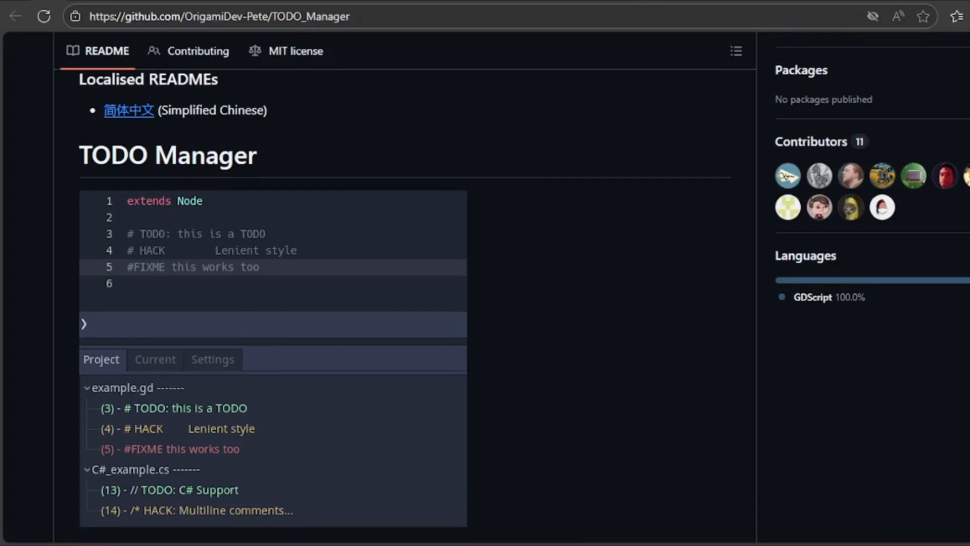
pyautogui.scroll(-3)
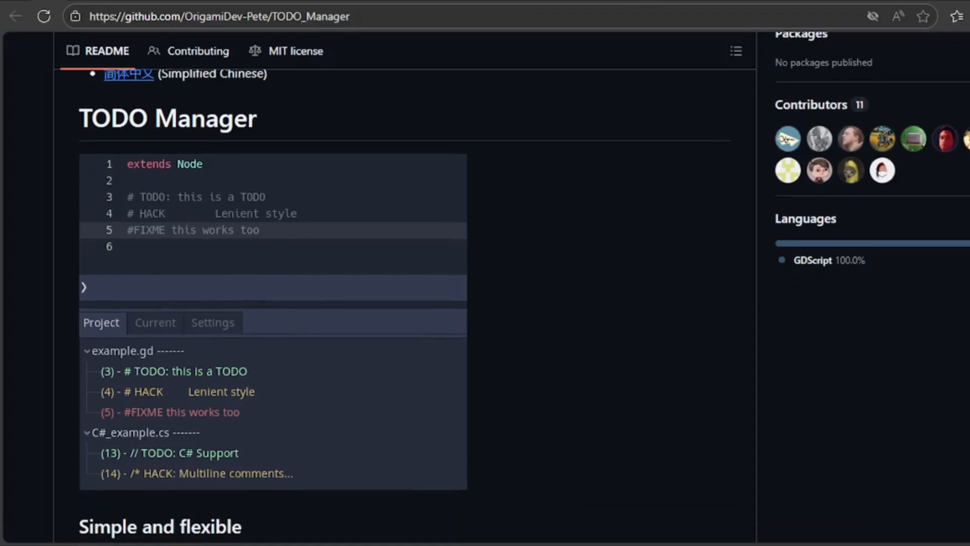
pyautogui.scroll(-3)
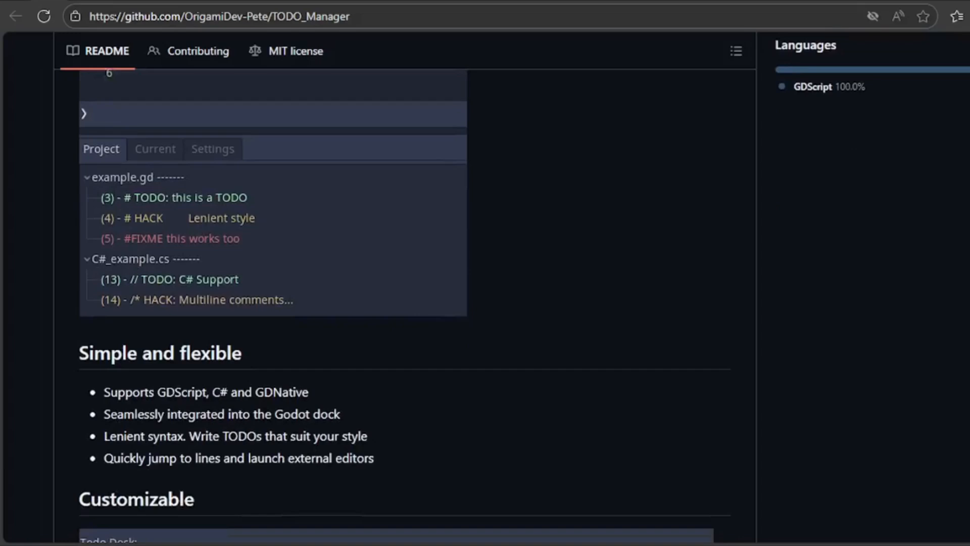
pyautogui.scroll(-3)
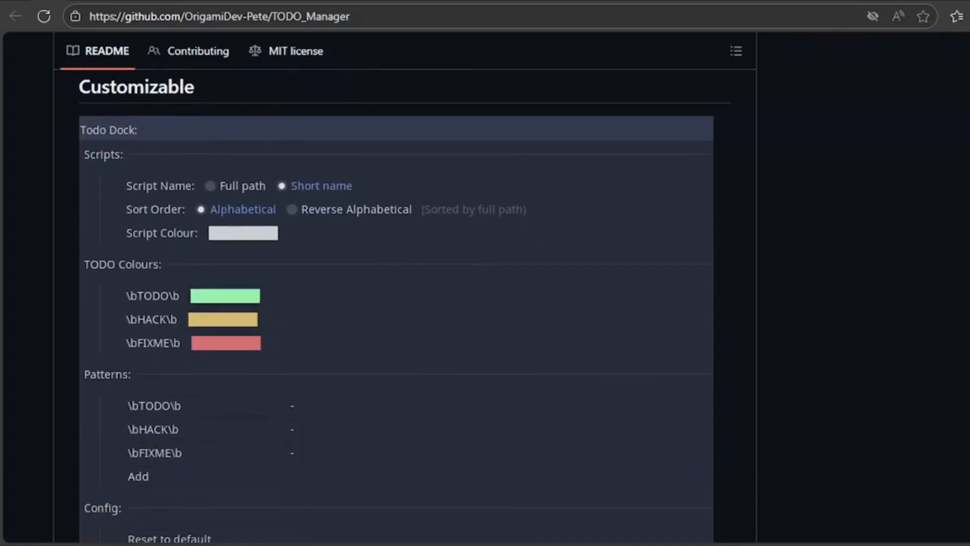
pyautogui.scroll(-3)
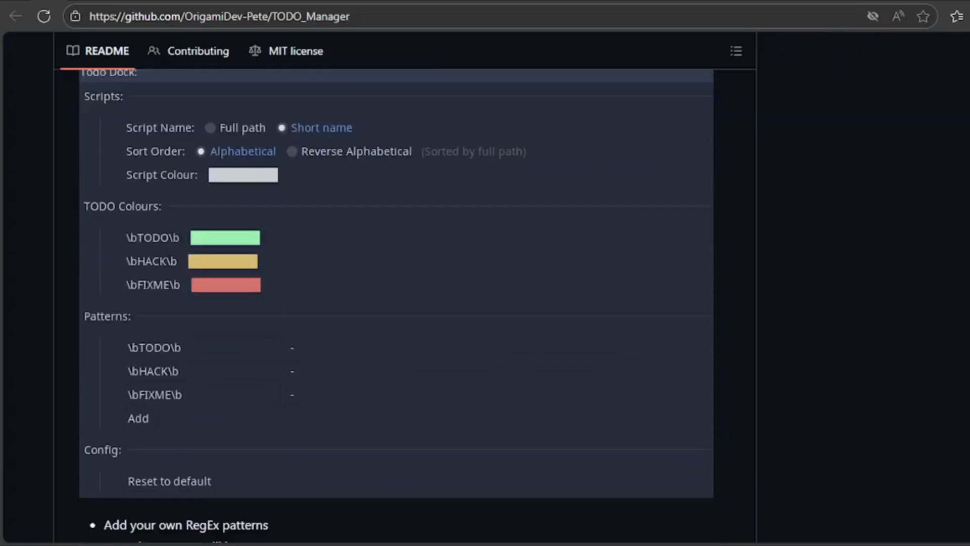
pyautogui.scroll(3)
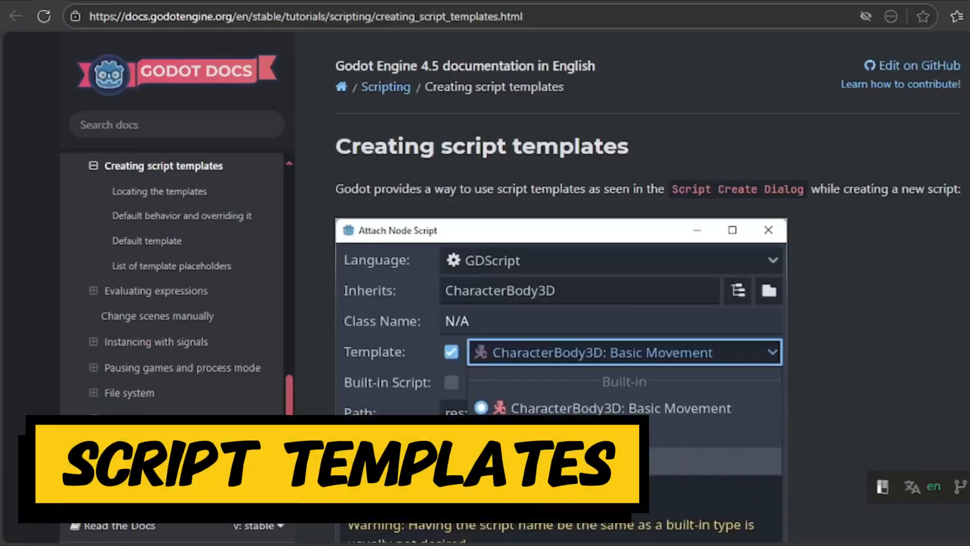
# Step: Read the script templates guide on template locations, naming and overriding default behavior
pyautogui.scroll(-3)
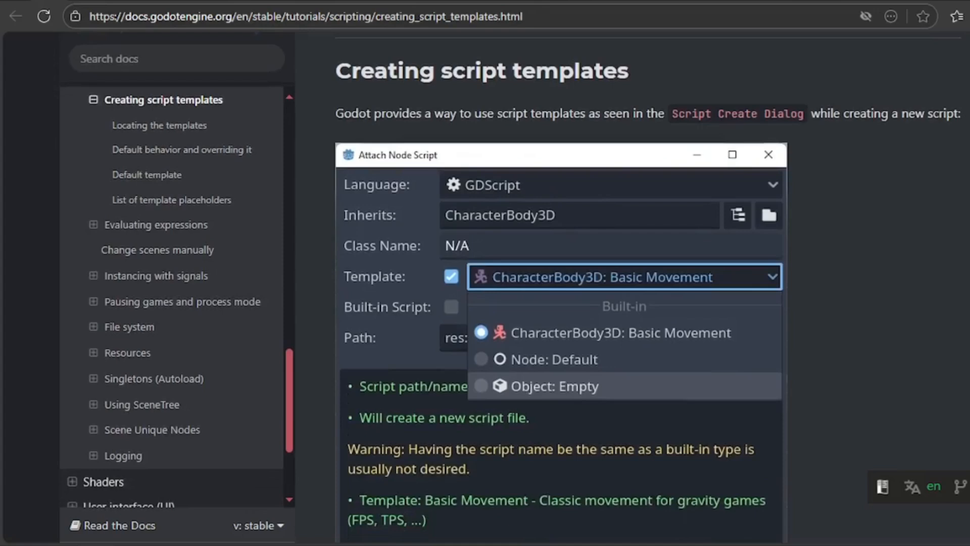
pyautogui.scroll(-3)
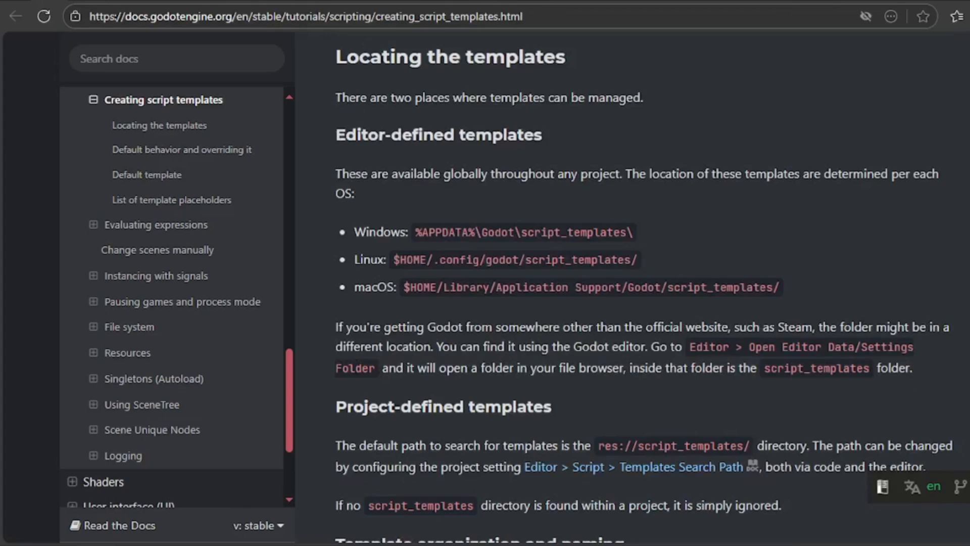
pyautogui.scroll(-3)
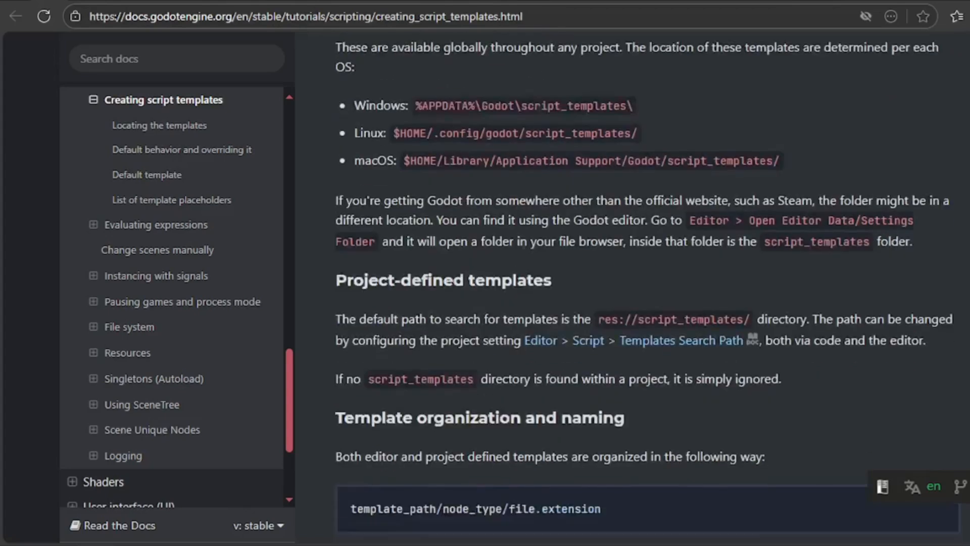
pyautogui.scroll(-3)
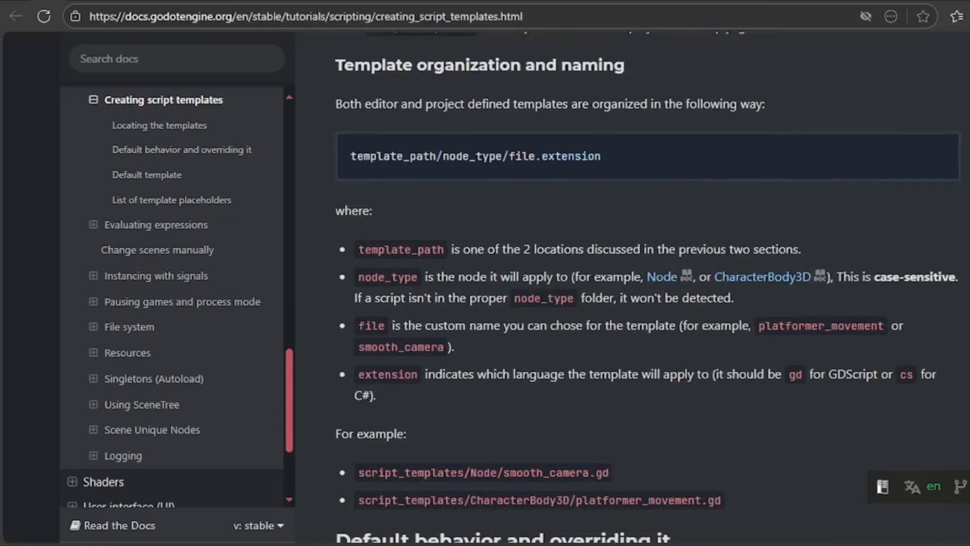
pyautogui.scroll(-3)
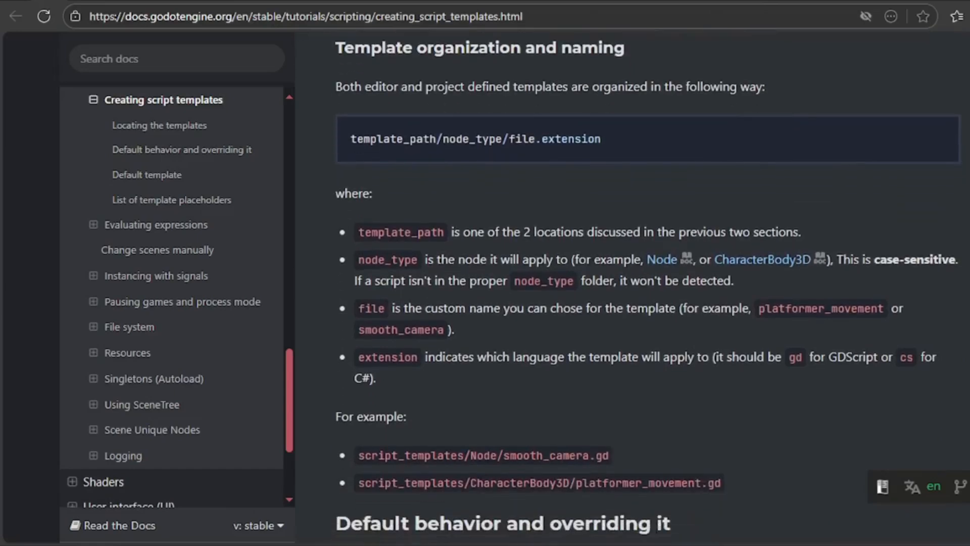
pyautogui.scroll(-3)
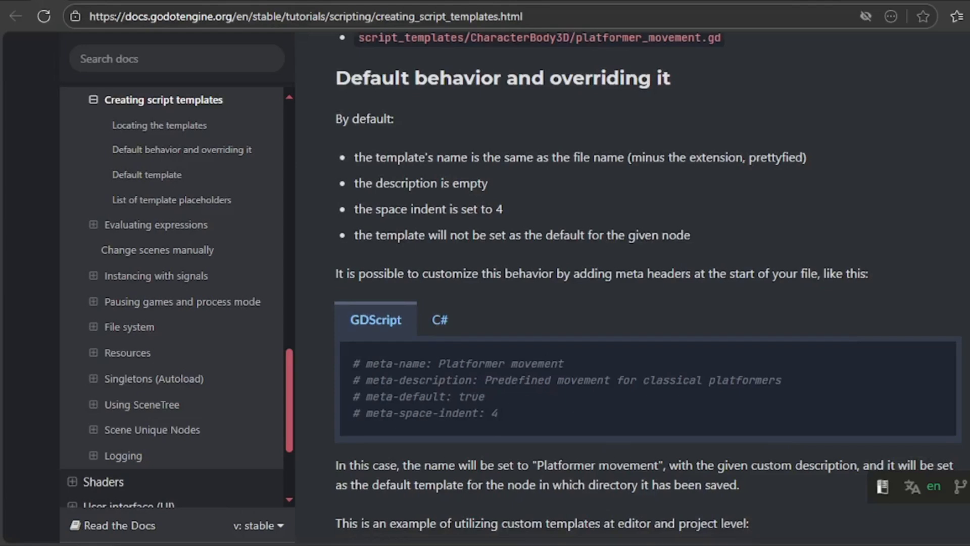
pyautogui.scroll(-3)
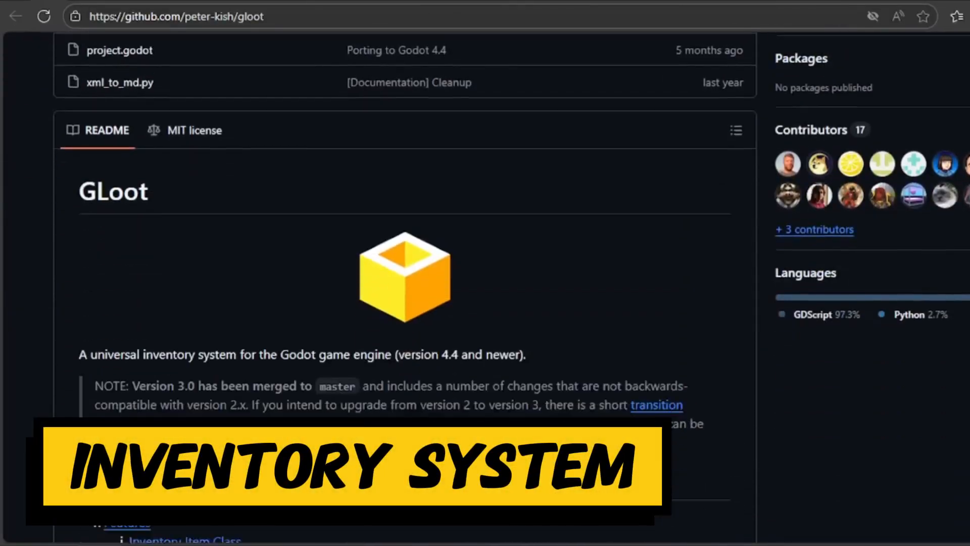
# Step: Read GLoot's README through features, inventory constraints and UI controls to Installation
pyautogui.scroll(-3)
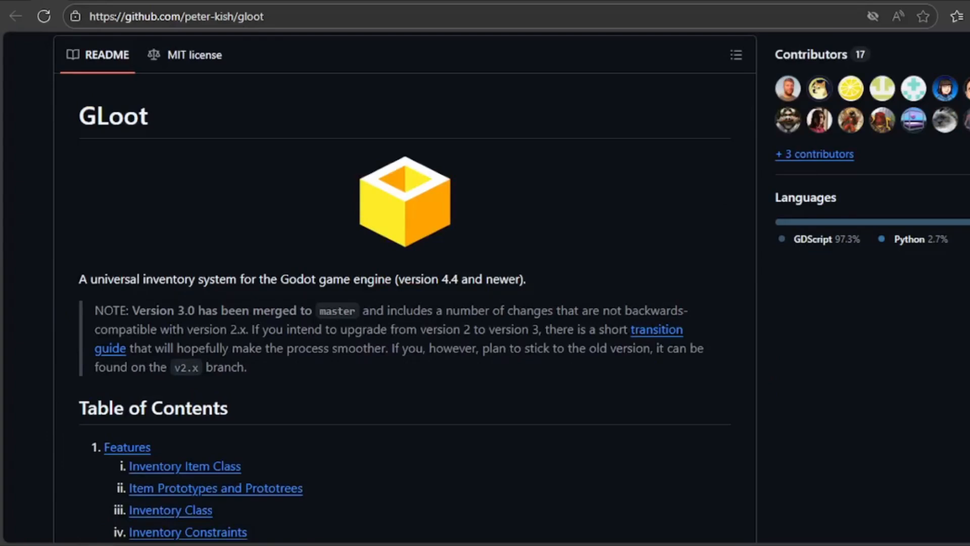
pyautogui.scroll(-3)
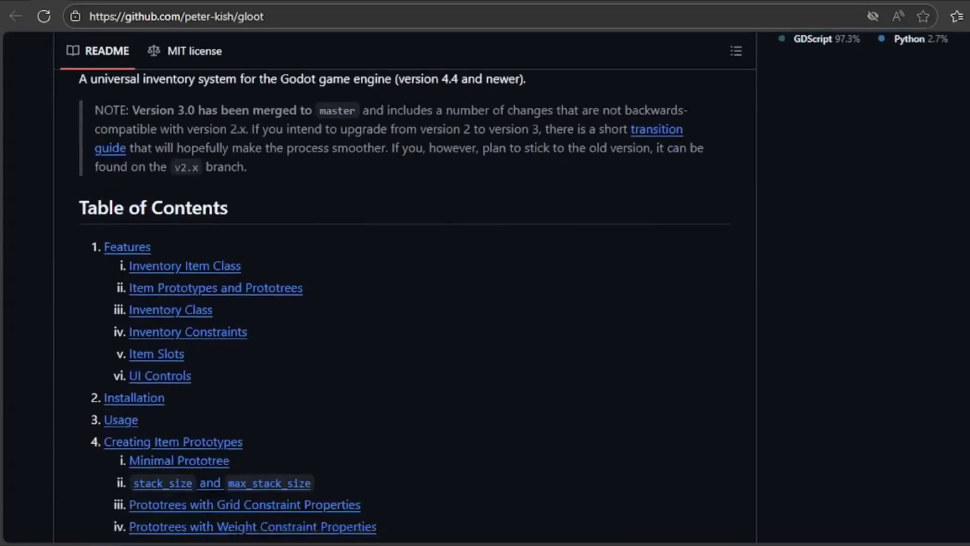
pyautogui.scroll(-3)
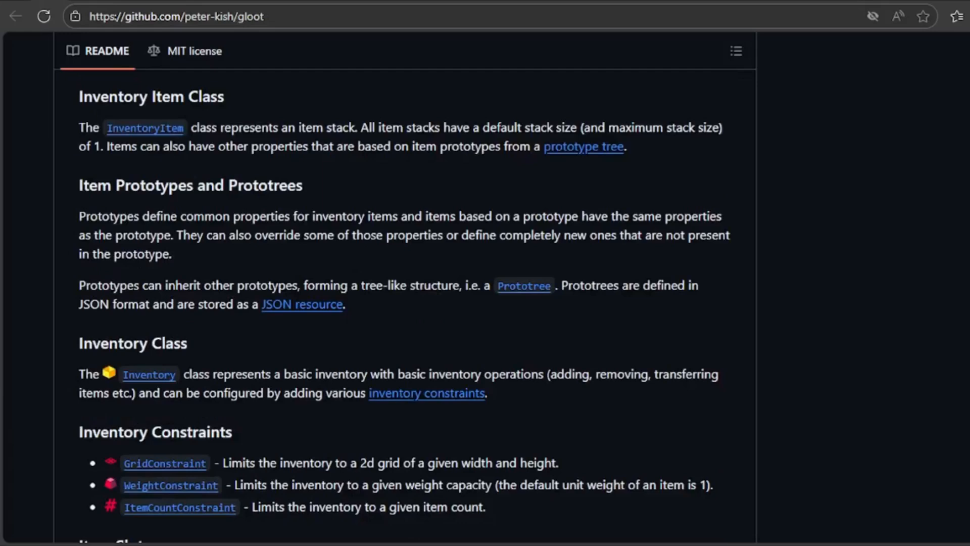
pyautogui.scroll(-3)
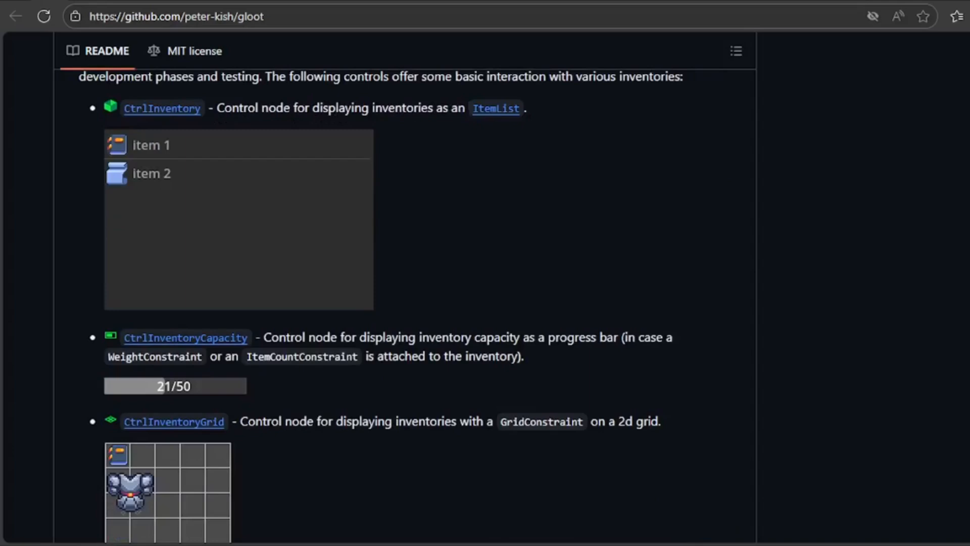
pyautogui.scroll(-3)
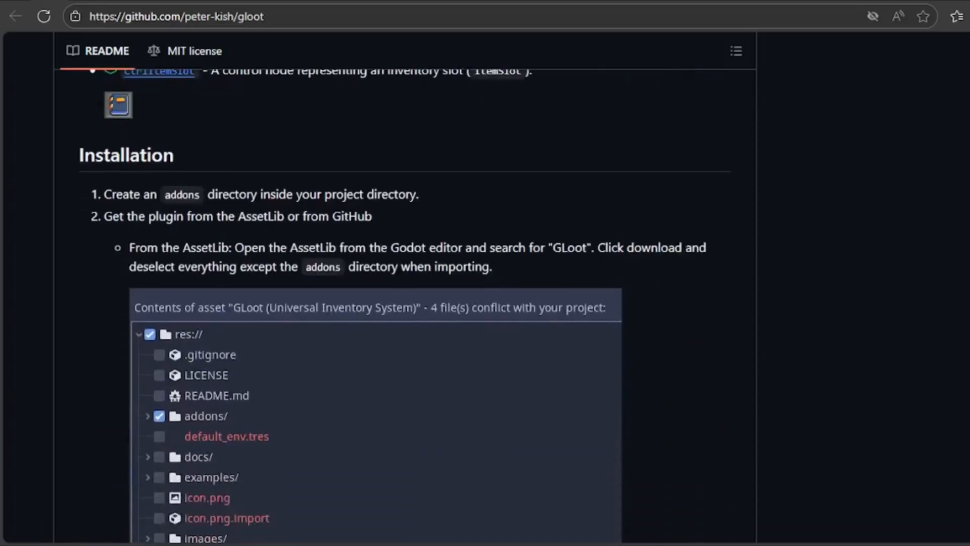
pyautogui.scroll(-3)
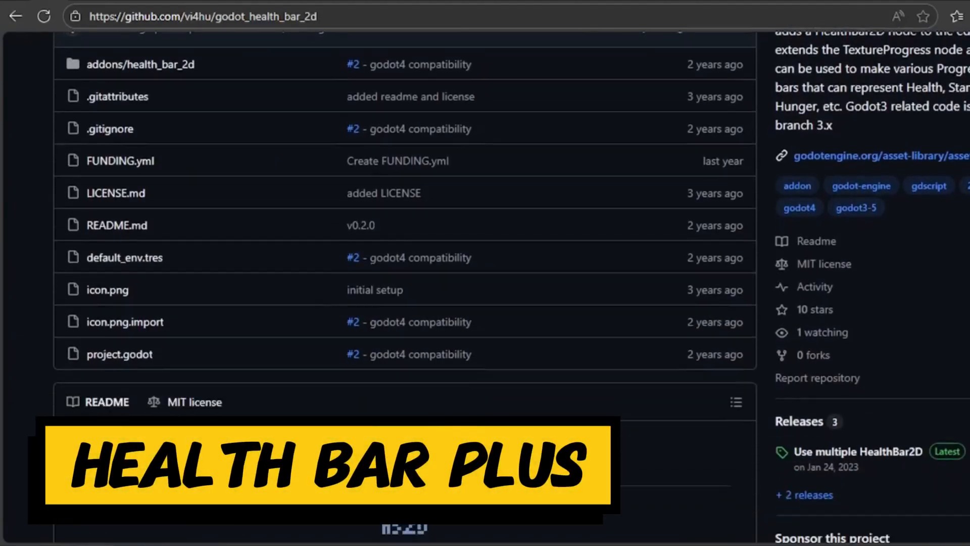
# Step: Scroll the HealthBar2D README through its overview and installation steps to the Usage section
pyautogui.scroll(-3)
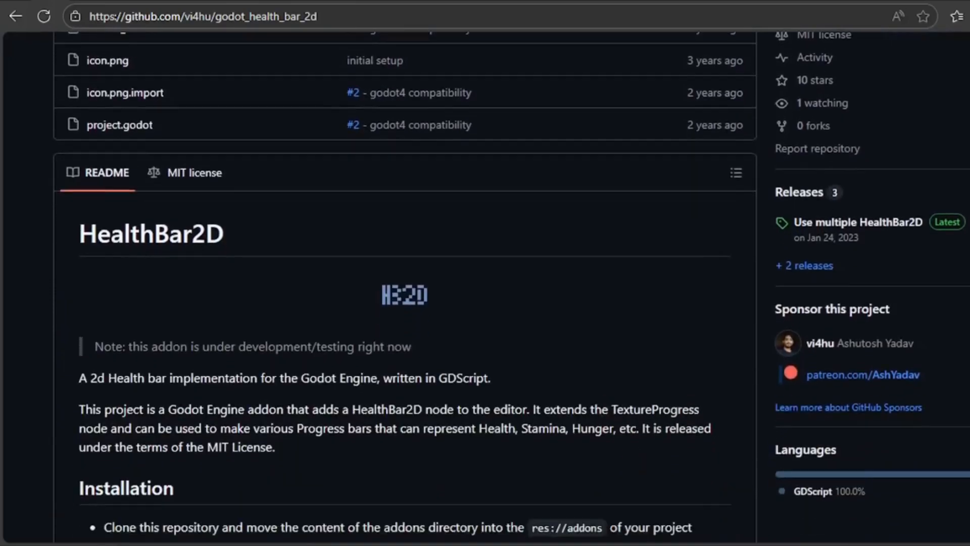
pyautogui.scroll(-3)
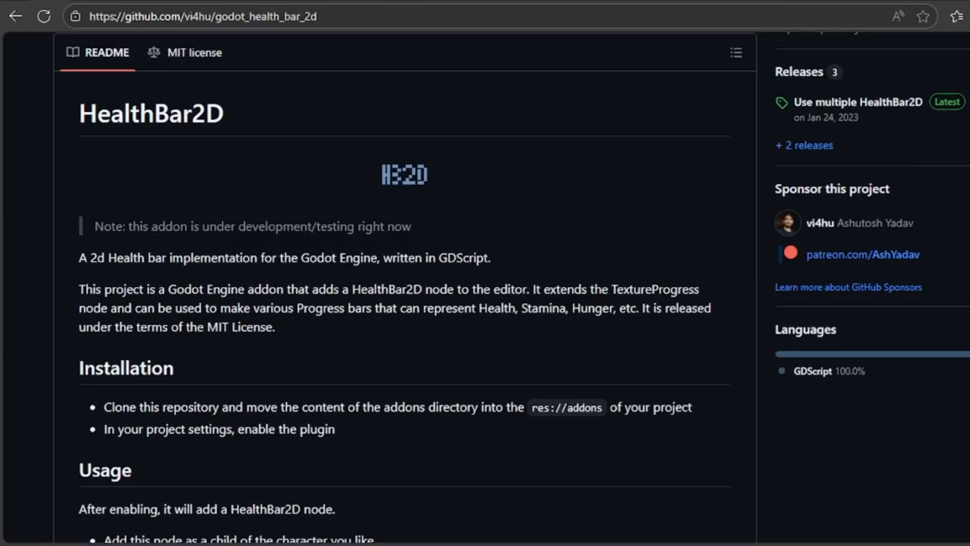
pyautogui.scroll(-3)
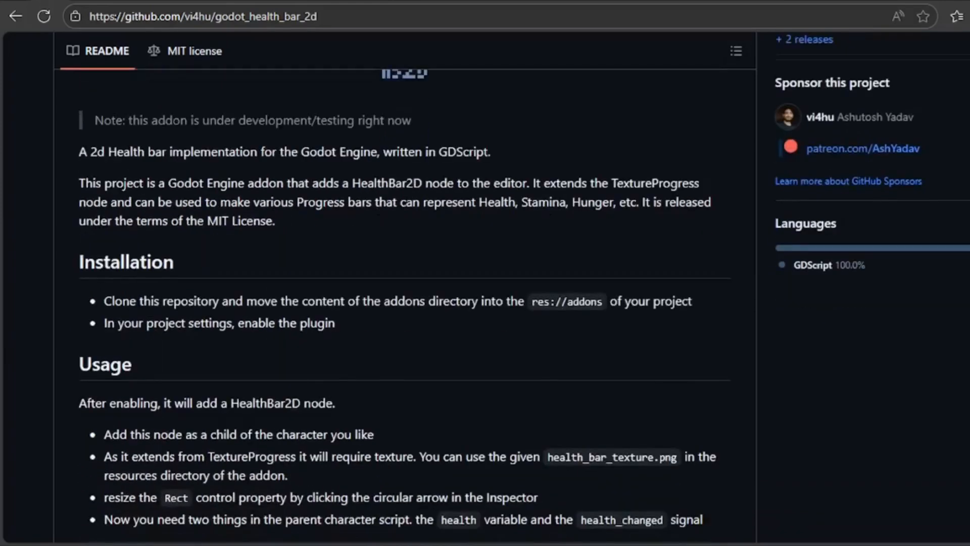
pyautogui.scroll(-3)
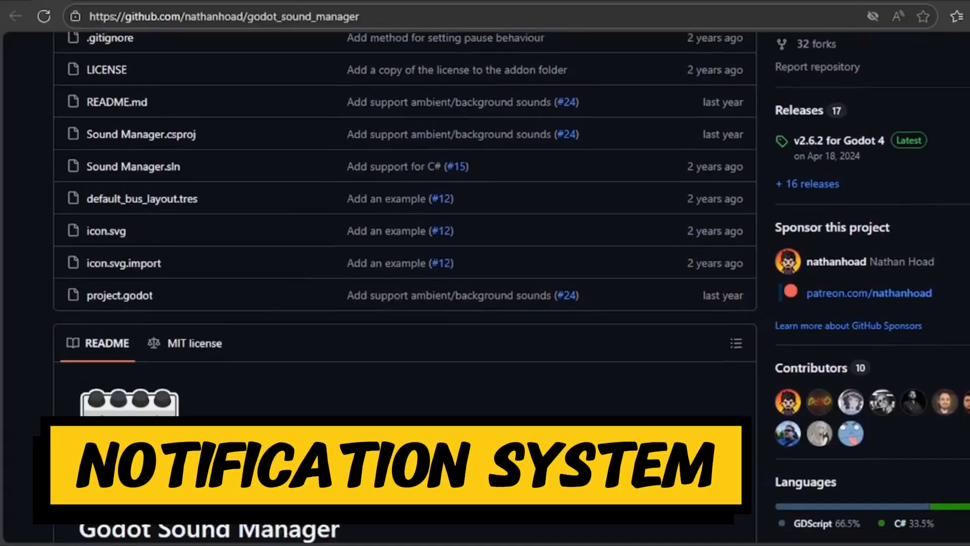
# Step: Scroll the Godot Sound Manager README past features and installation to Documentation and Contributors
pyautogui.scroll(-3)
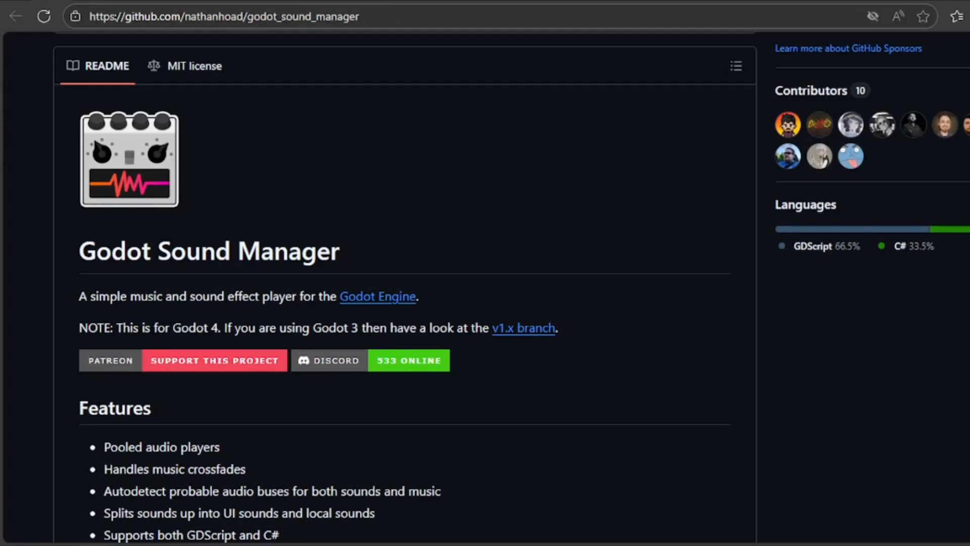
pyautogui.scroll(-3)
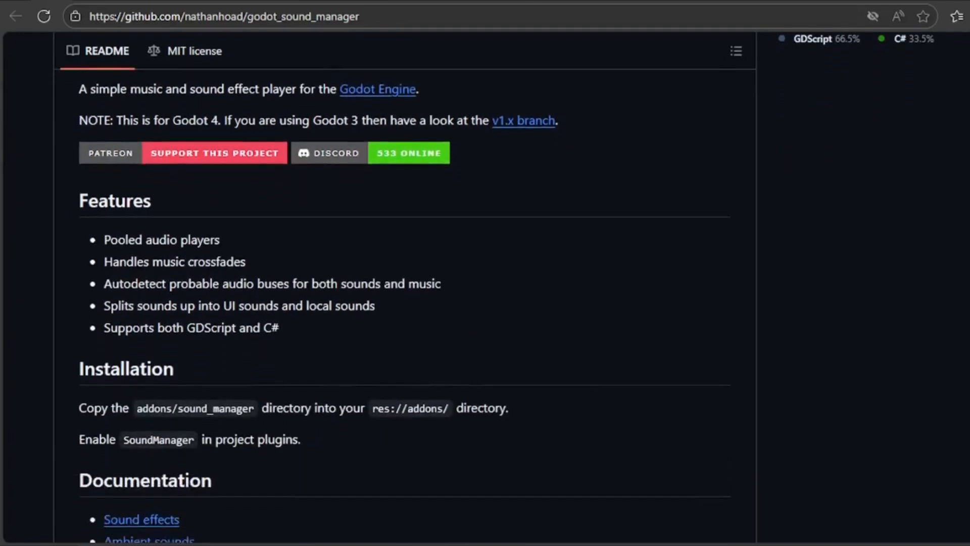
pyautogui.scroll(-3)
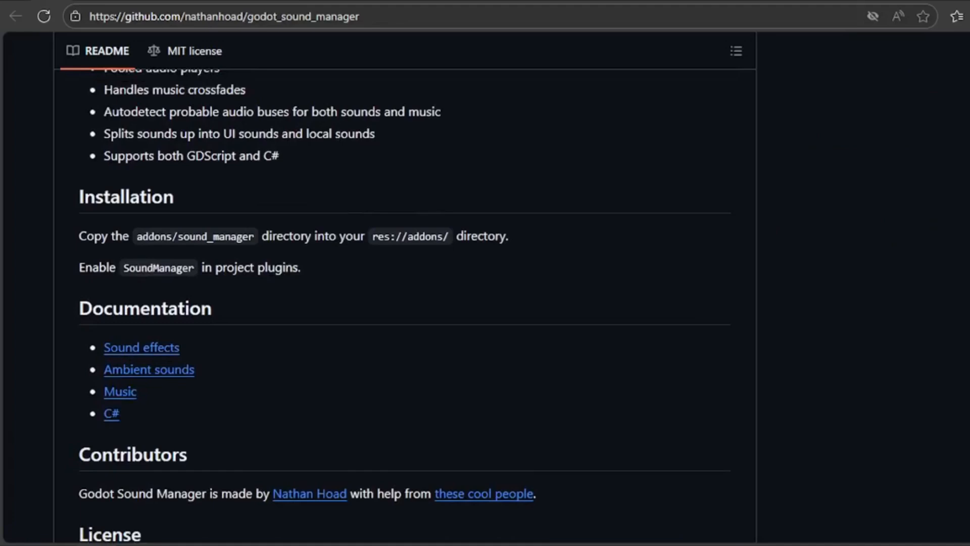
pyautogui.scroll(-3)
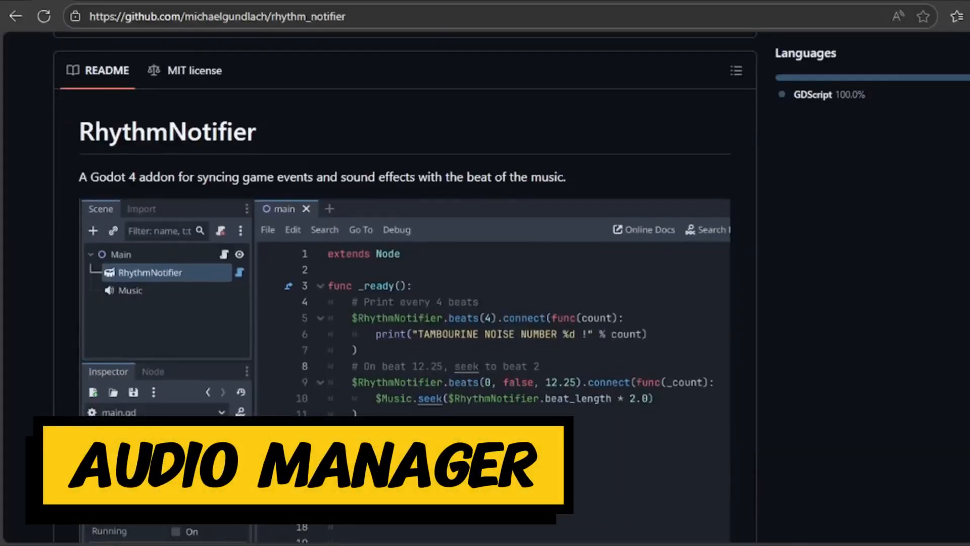
# Step: Scroll the rhythm_notifier README through usage, tips, installation and usage examples
pyautogui.scroll(-3)
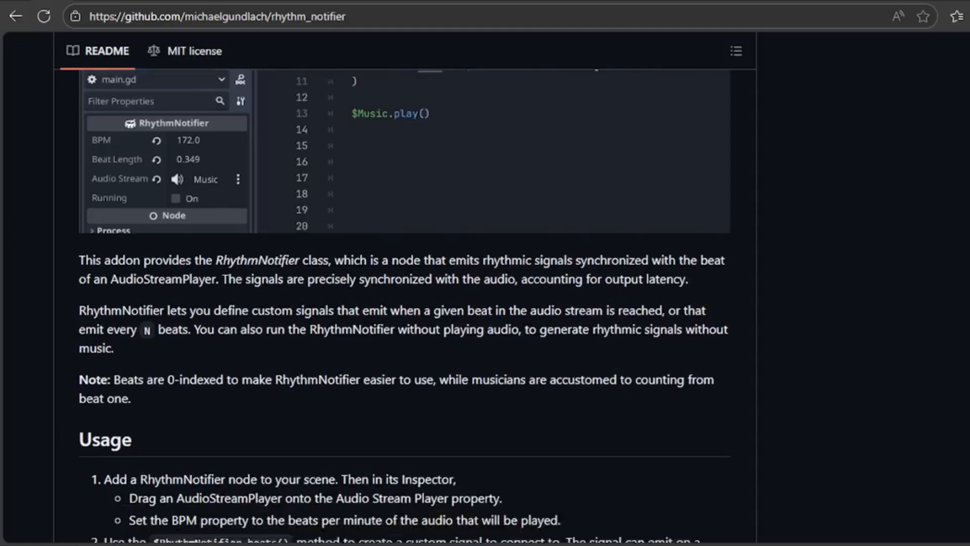
pyautogui.scroll(-3)
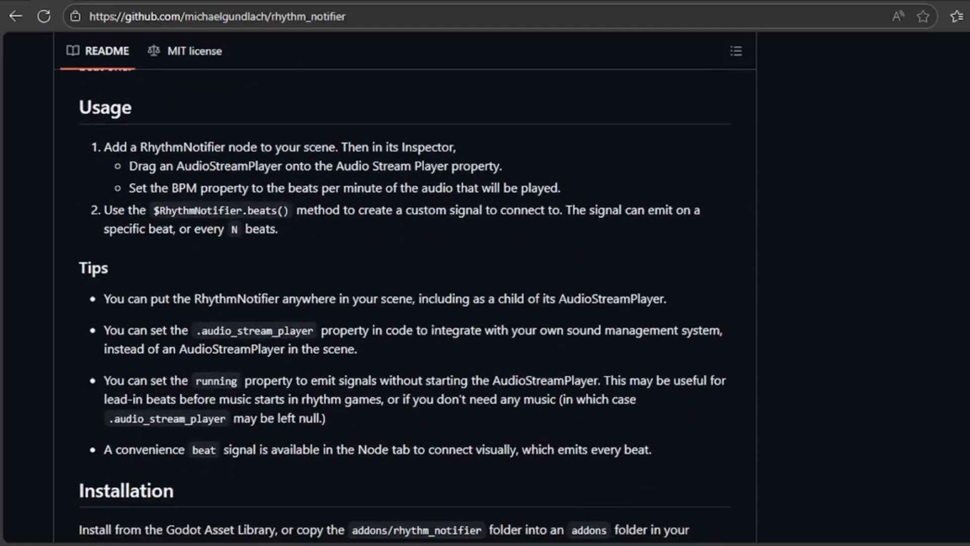
pyautogui.scroll(-3)
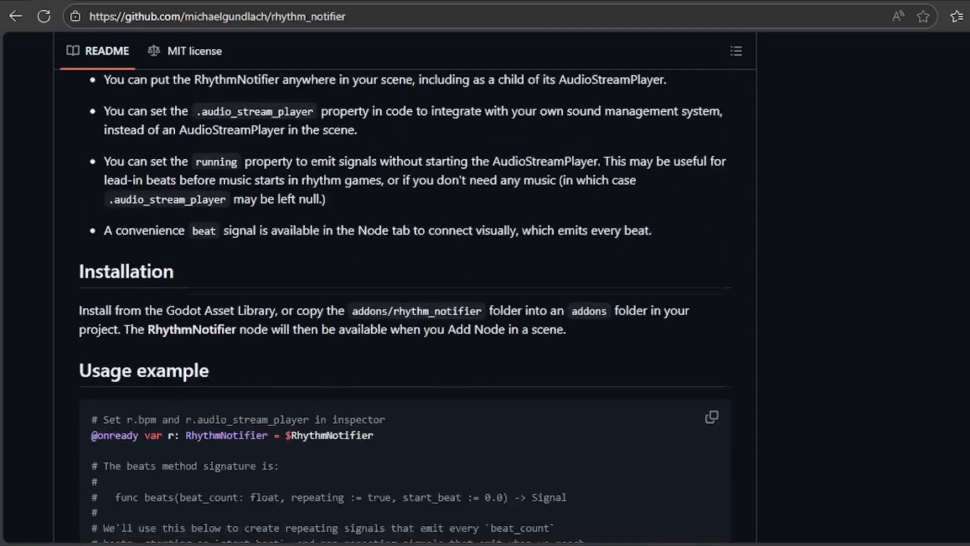
pyautogui.scroll(-3)
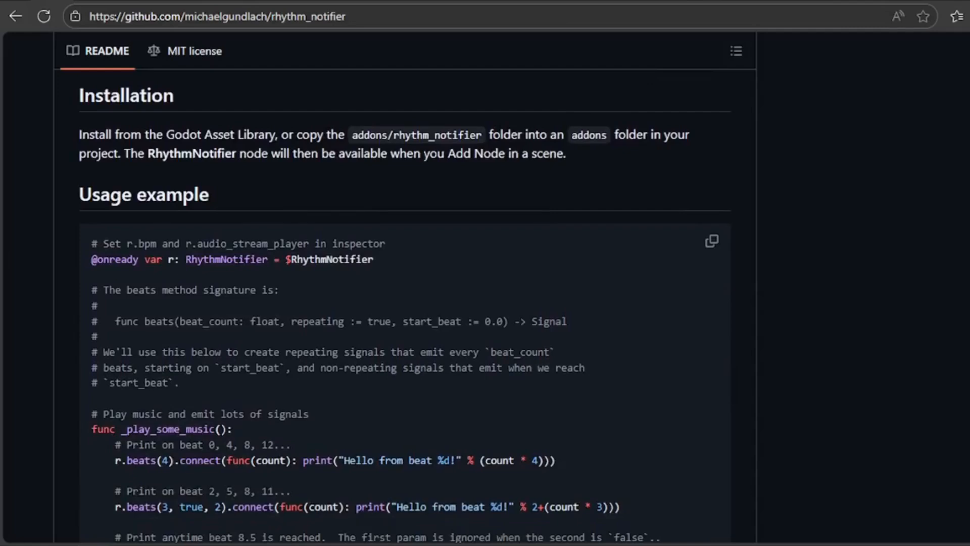
pyautogui.scroll(-3)
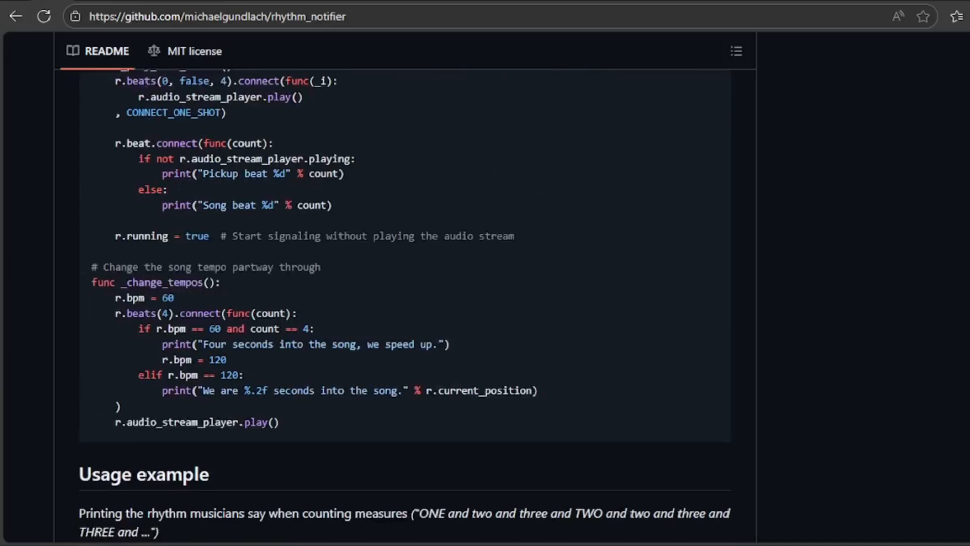
pyautogui.scroll(-3)
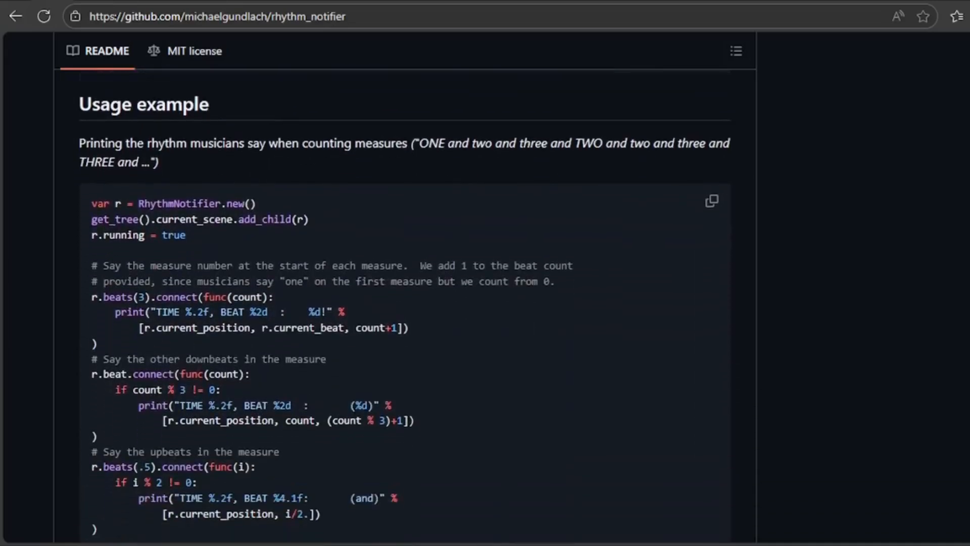
pyautogui.scroll(-3)
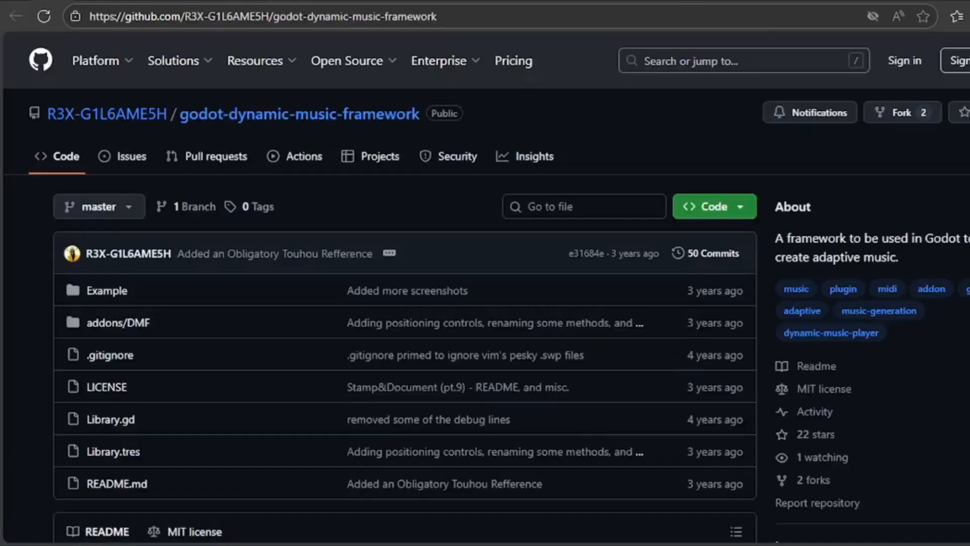
# Step: Read the Dynamic Music Framework README's overview, diagrams, LMMS screenshots, Act I and Act II
pyautogui.scroll(-3)
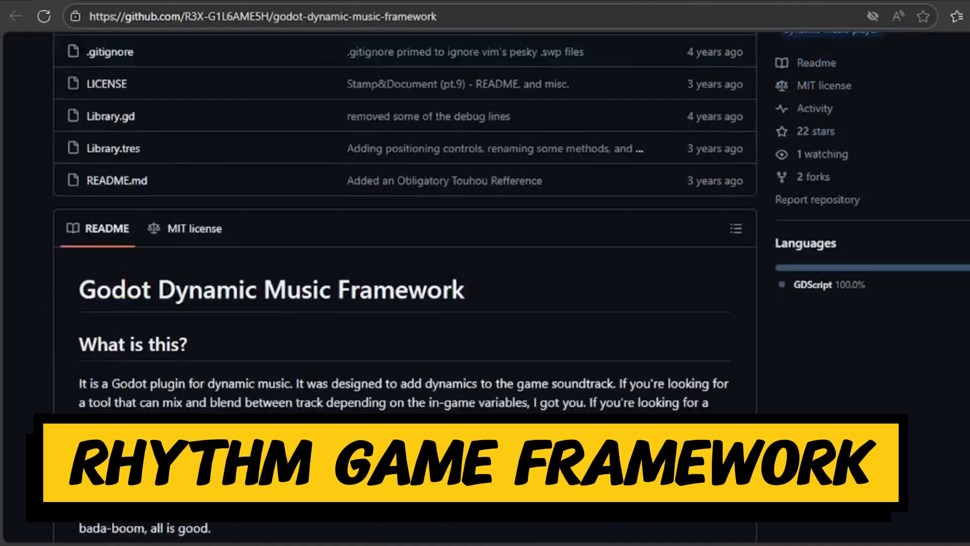
pyautogui.scroll(-3)
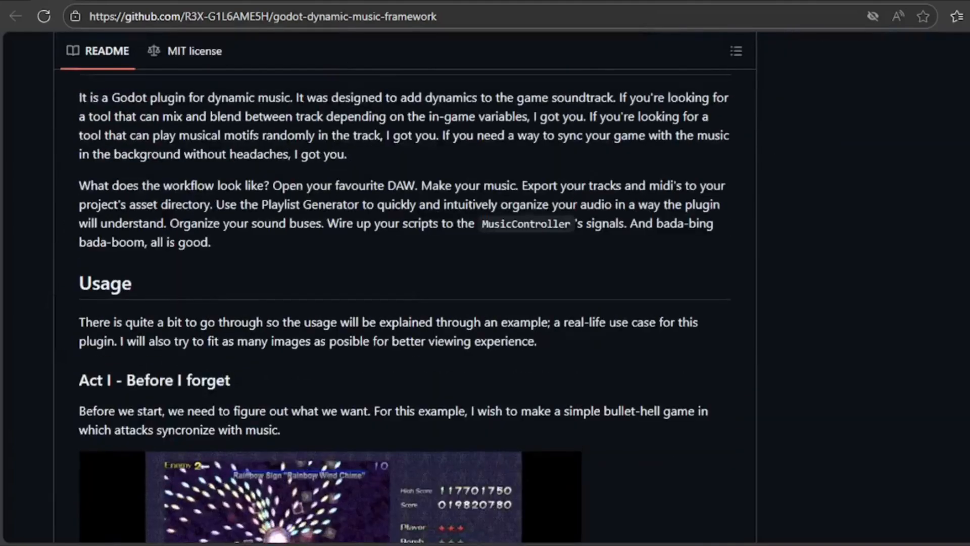
pyautogui.scroll(3)
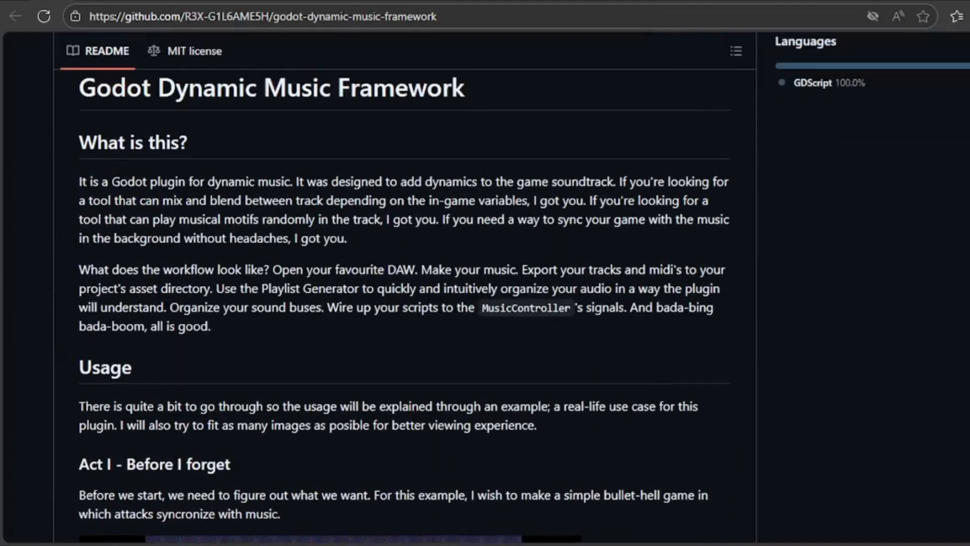
pyautogui.scroll(-3)
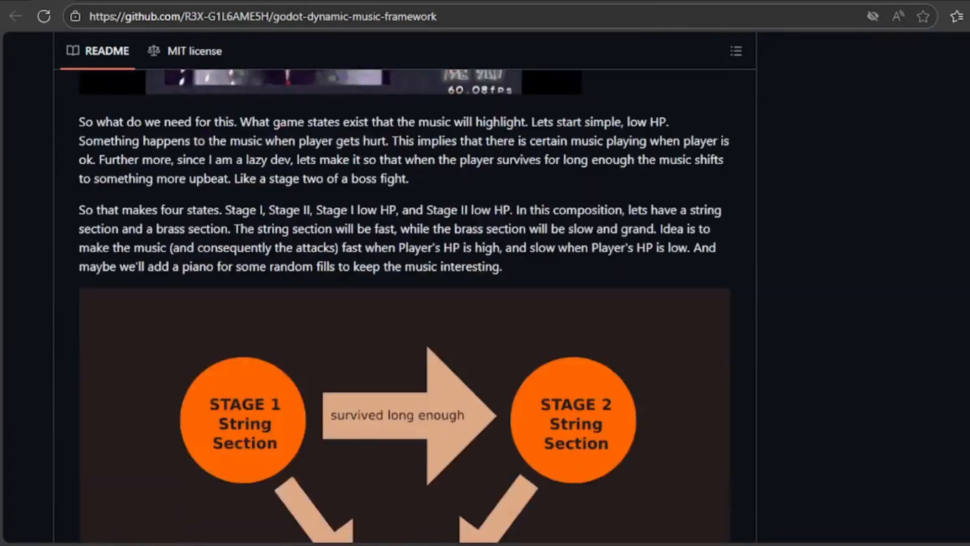
pyautogui.scroll(3)
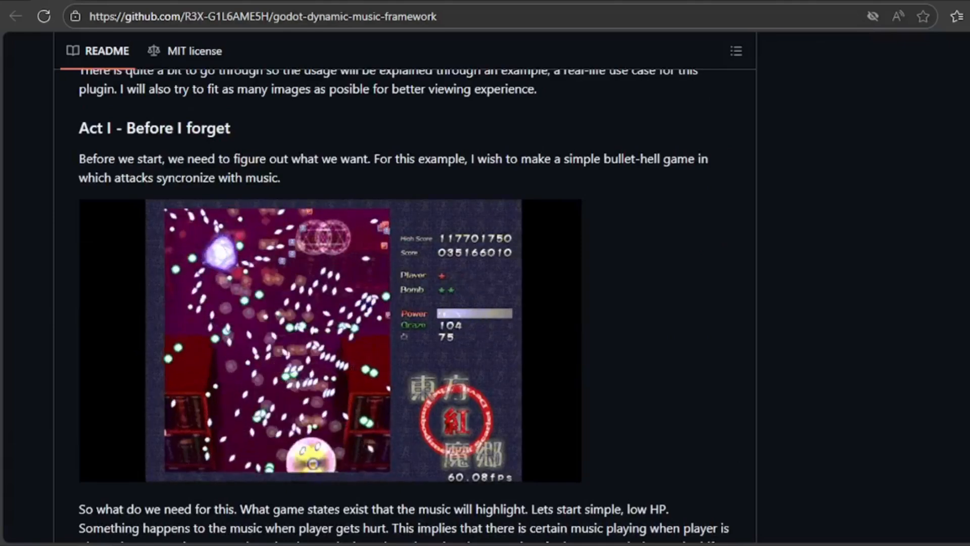
pyautogui.scroll(-3)
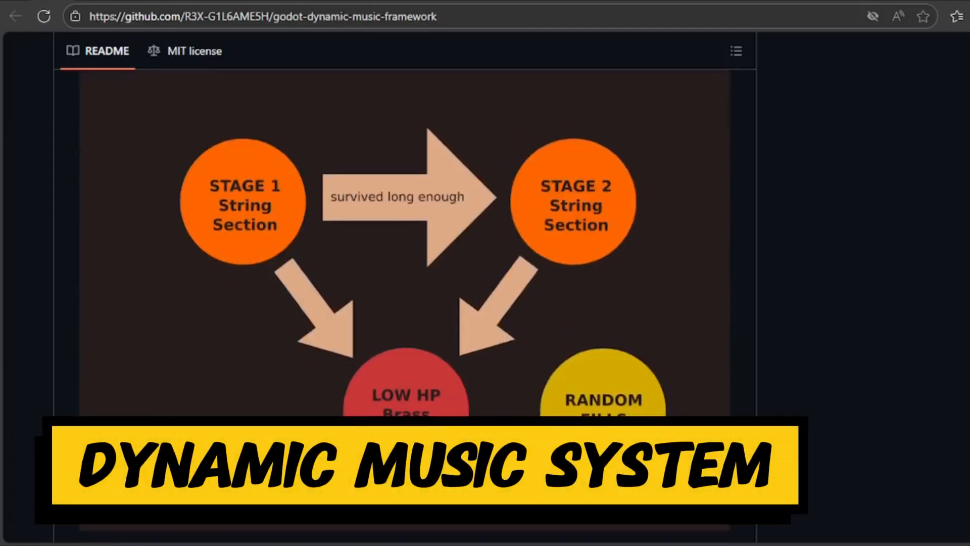
pyautogui.scroll(-3)
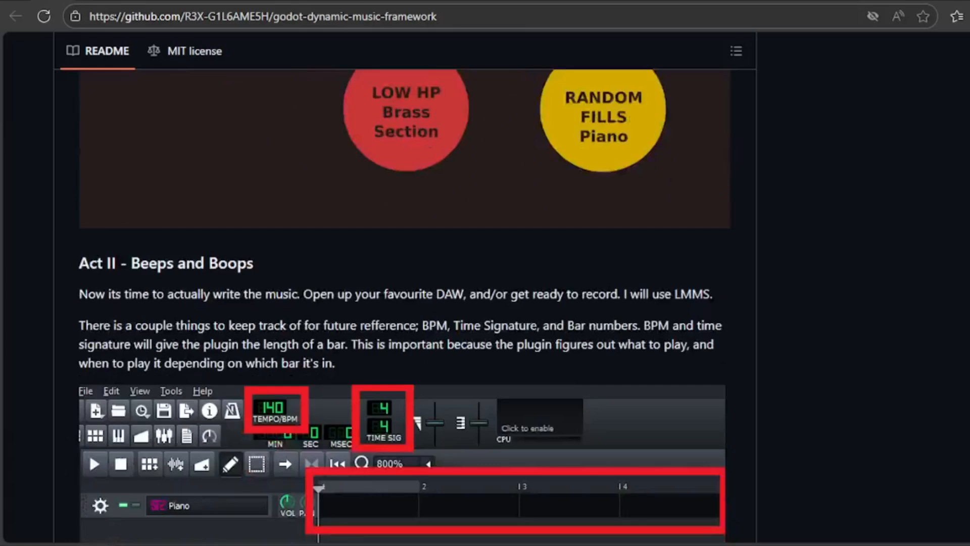
pyautogui.scroll(-3)
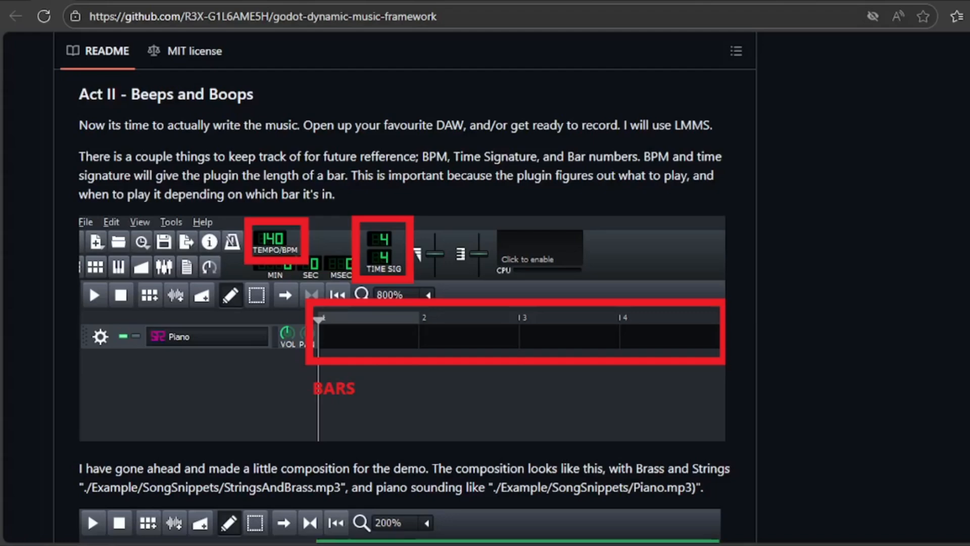
pyautogui.scroll(-3)
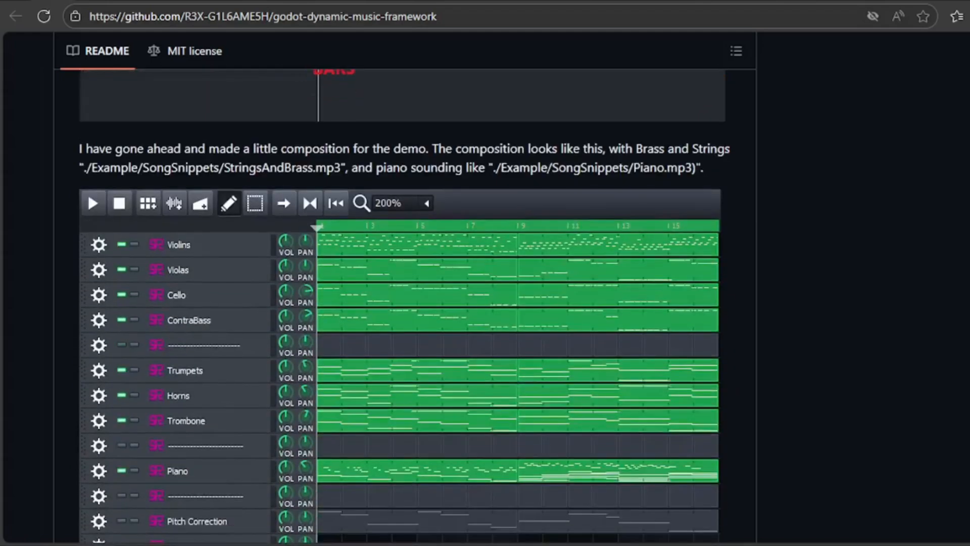
pyautogui.scroll(-3)
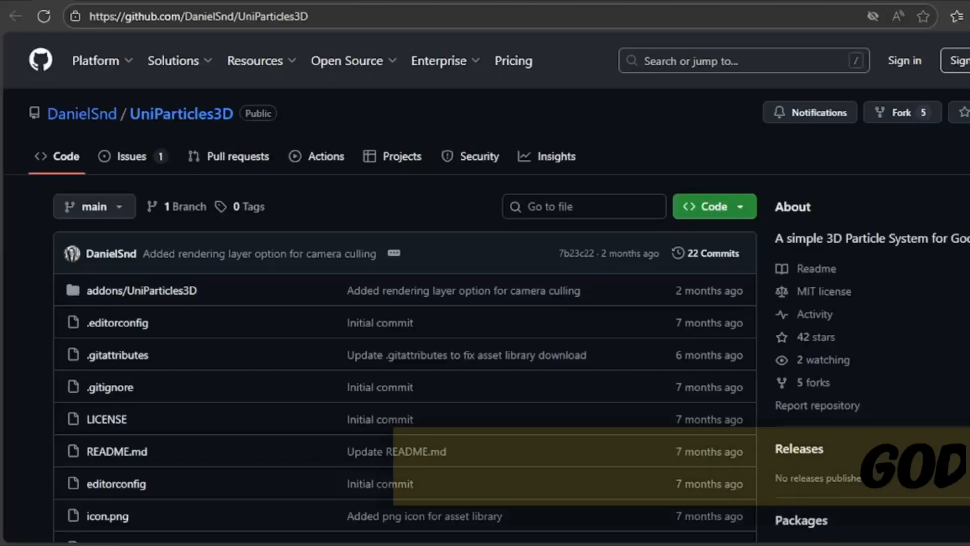
# Step: Scroll down the UniParticles3D README introduction to its demo video
pyautogui.scroll(-3)
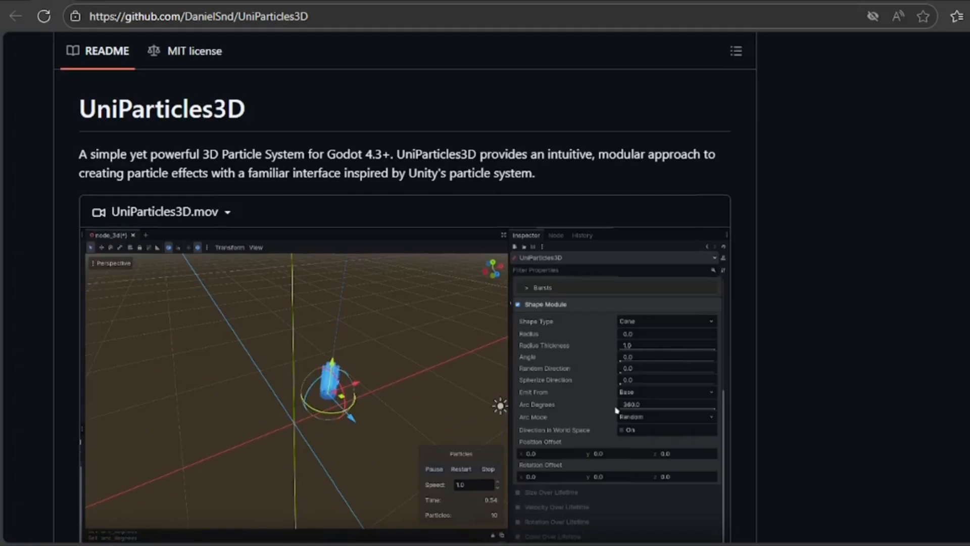
pyautogui.scroll(-3)
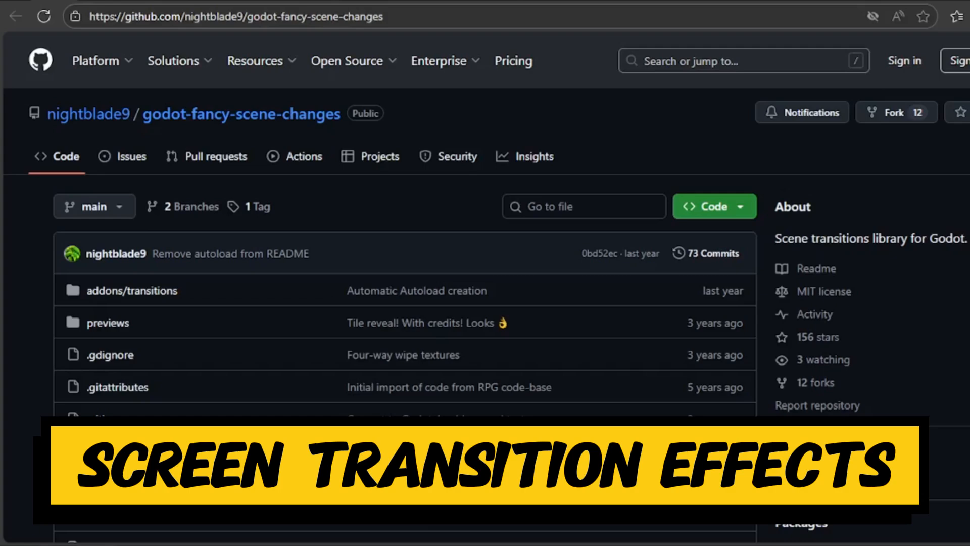
# Step: Scroll the Fancy Fades README through usage, the noise fade examples and the wipes
pyautogui.scroll(-3)
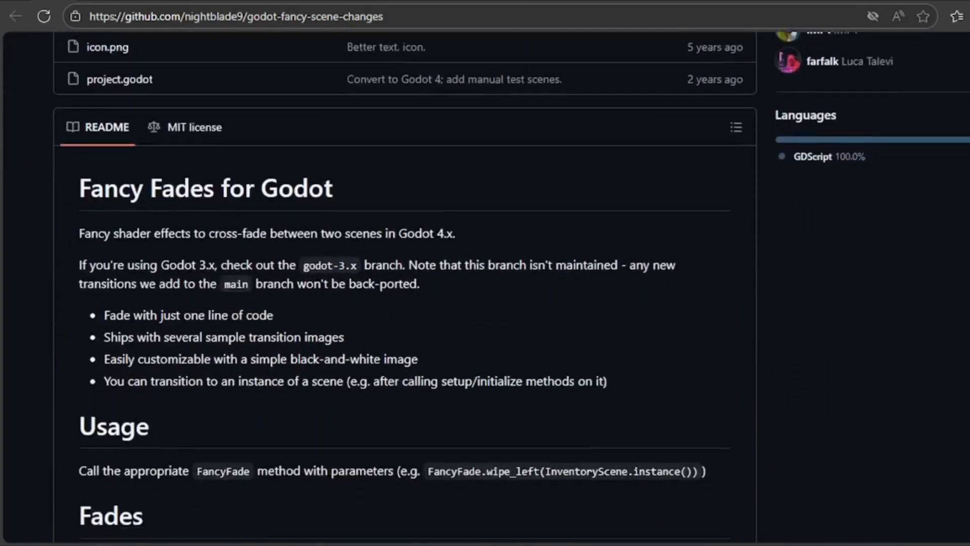
pyautogui.scroll(-3)
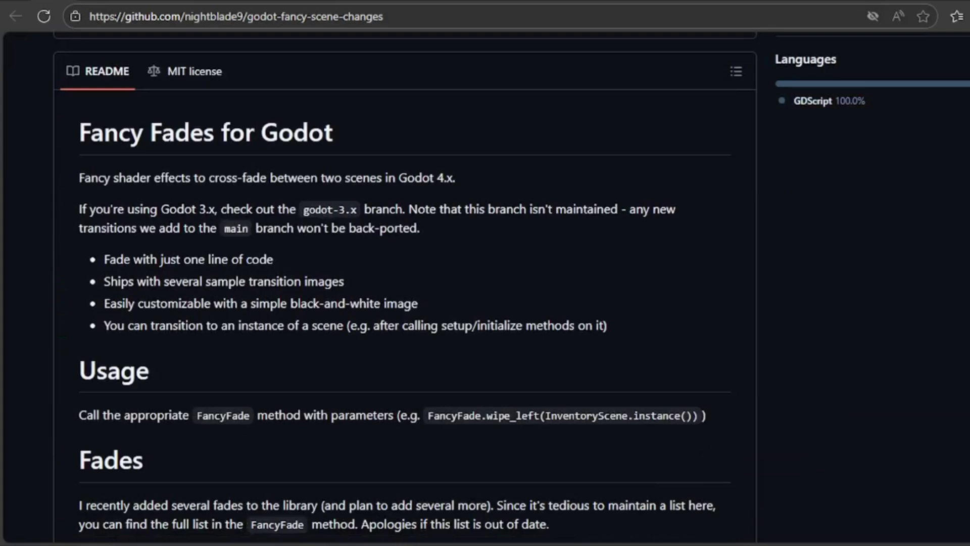
pyautogui.scroll(-3)
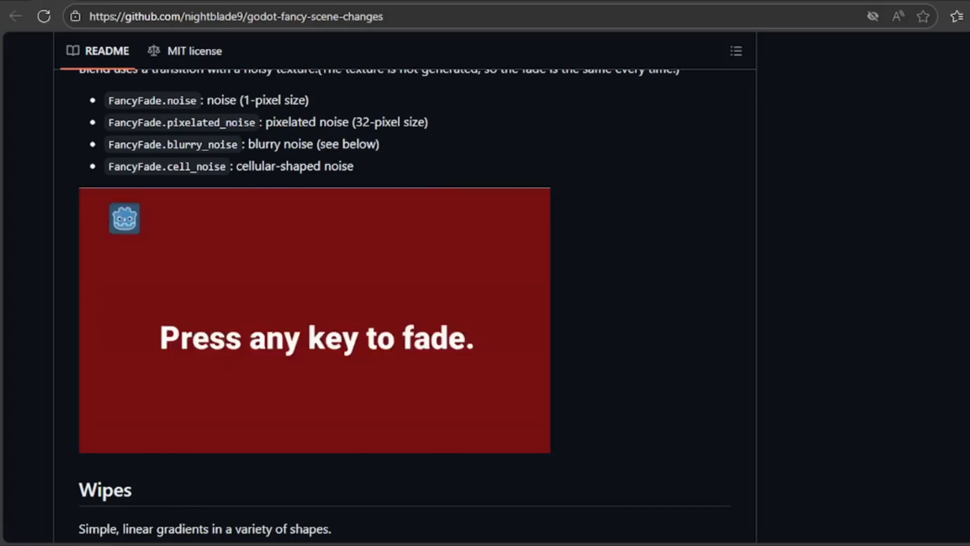
pyautogui.scroll(-3)
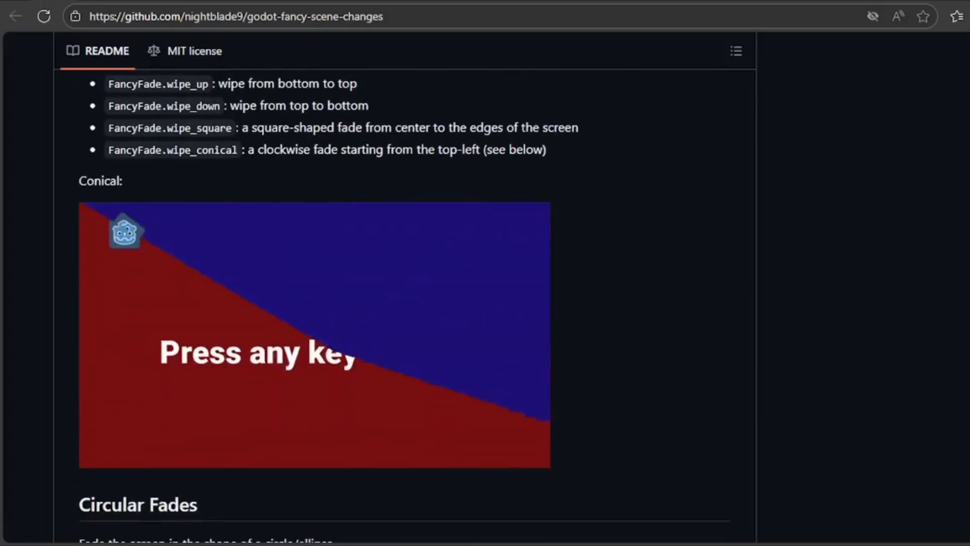
pyautogui.scroll(-3)
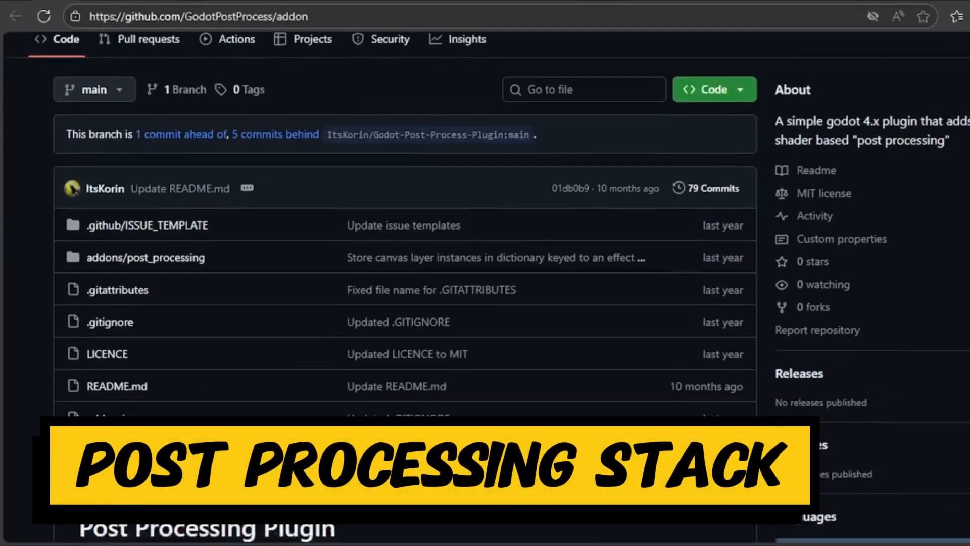
pyautogui.scroll(-3)
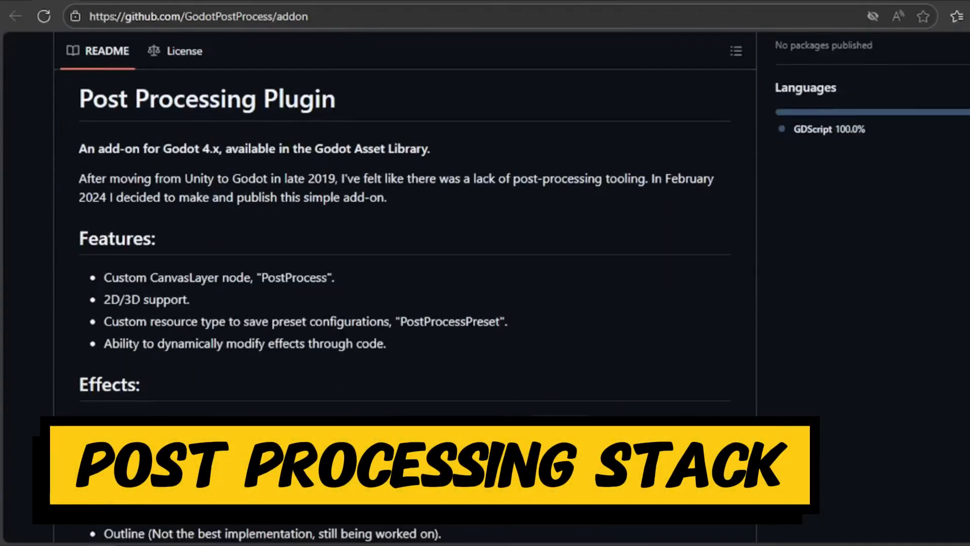
pyautogui.scroll(-3)
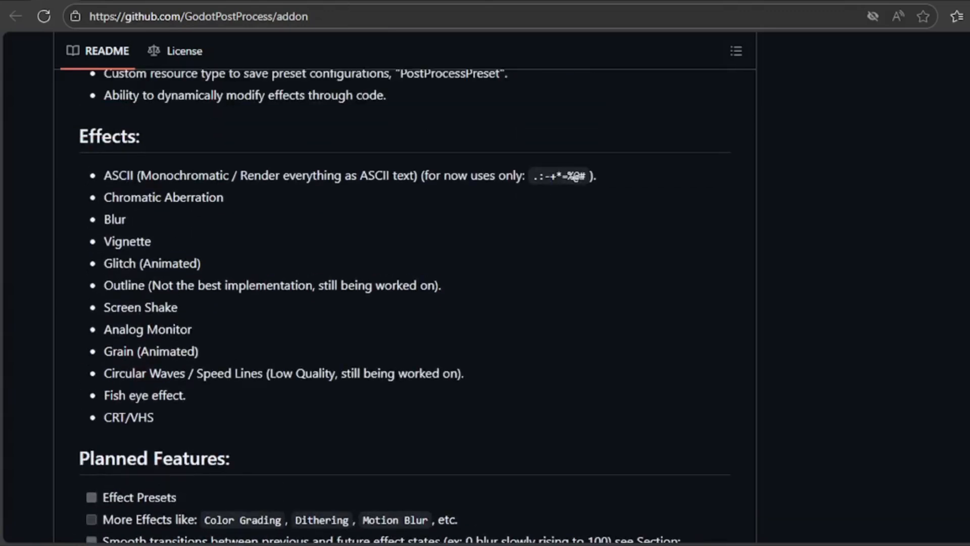
pyautogui.scroll(-3)
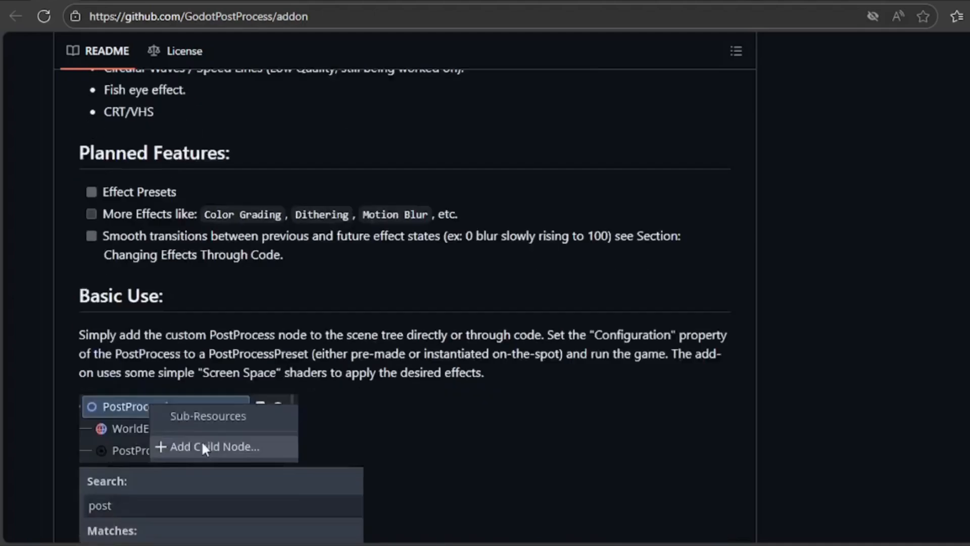
pyautogui.scroll(-3)
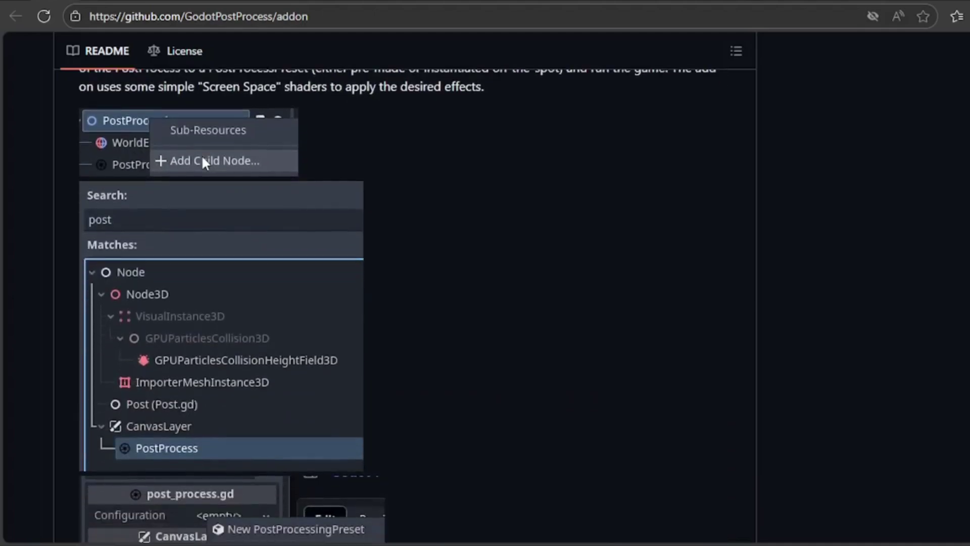
pyautogui.scroll(-3)
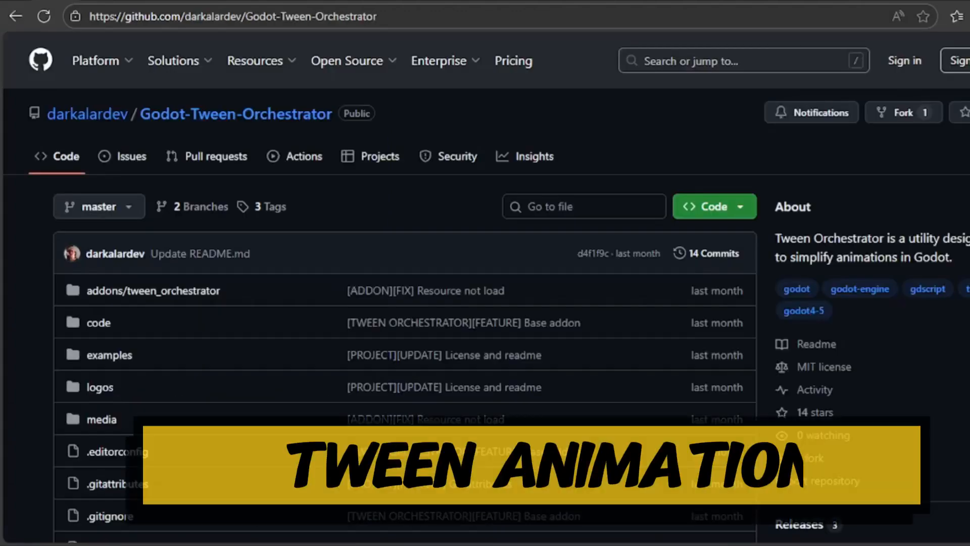
# Step: Scroll the Tween Orchestrator README through stats, downloads, installation, donations and license
pyautogui.scroll(-3)
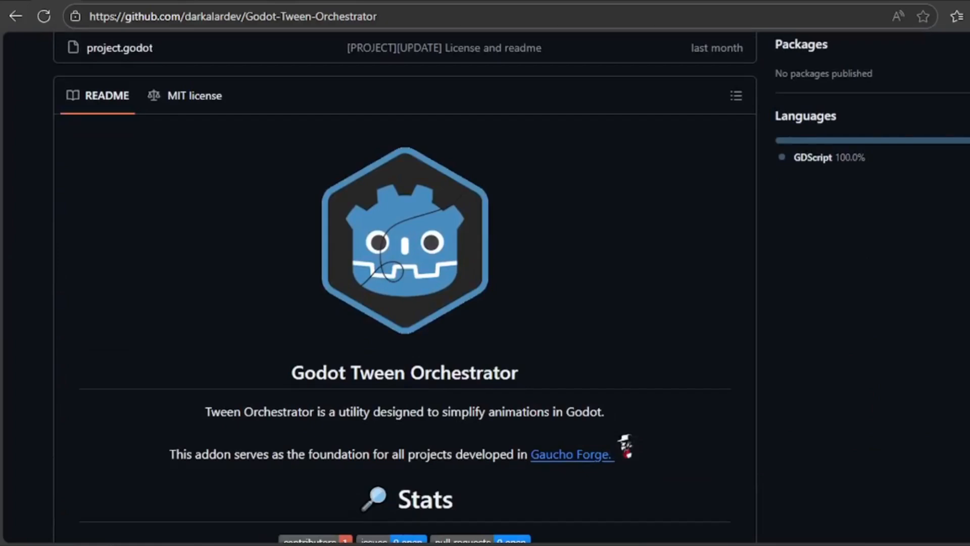
pyautogui.scroll(-3)
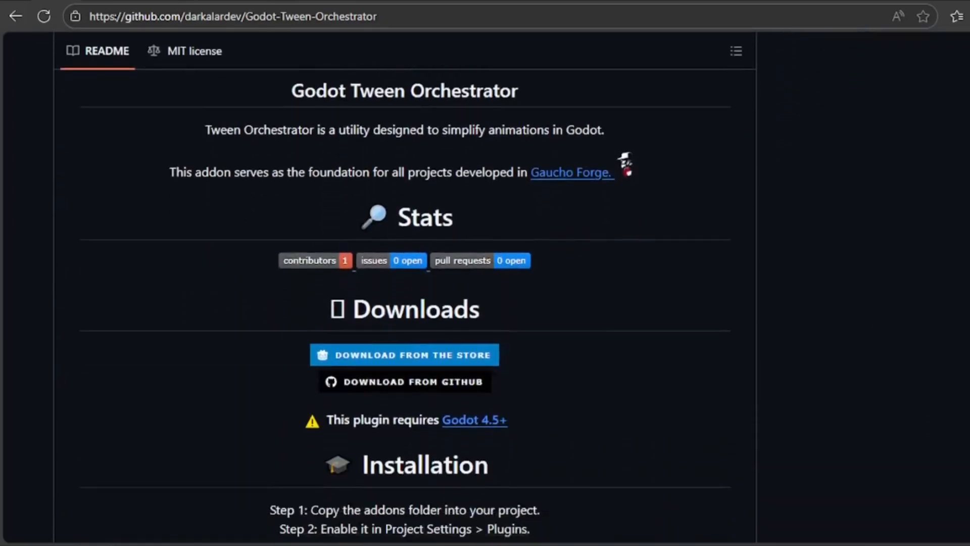
pyautogui.scroll(-3)
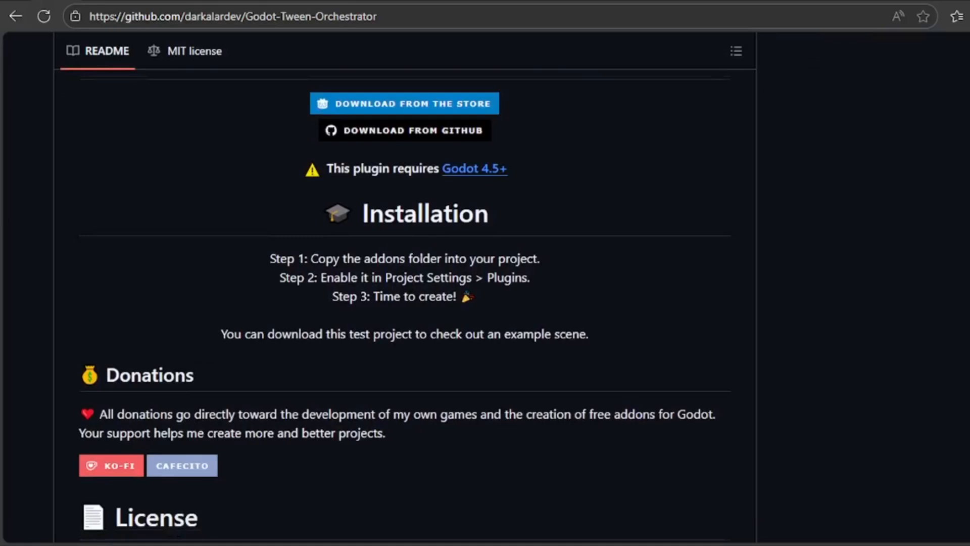
pyautogui.scroll(-3)
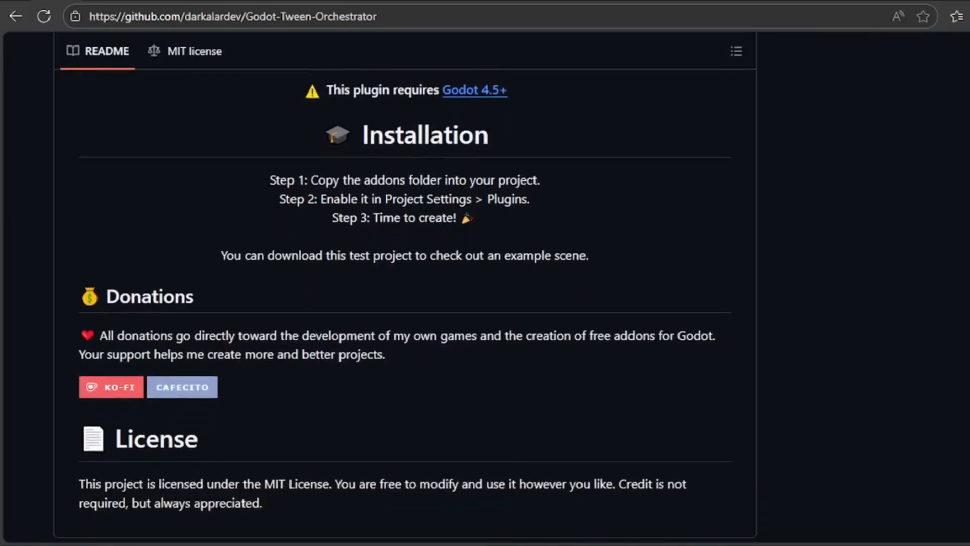
pyautogui.scroll(3)
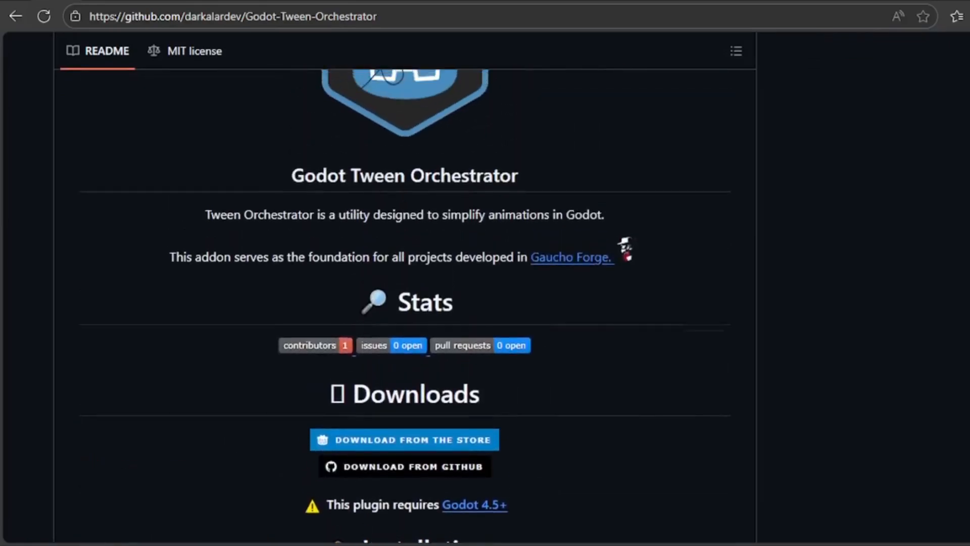
pyautogui.scroll(3)
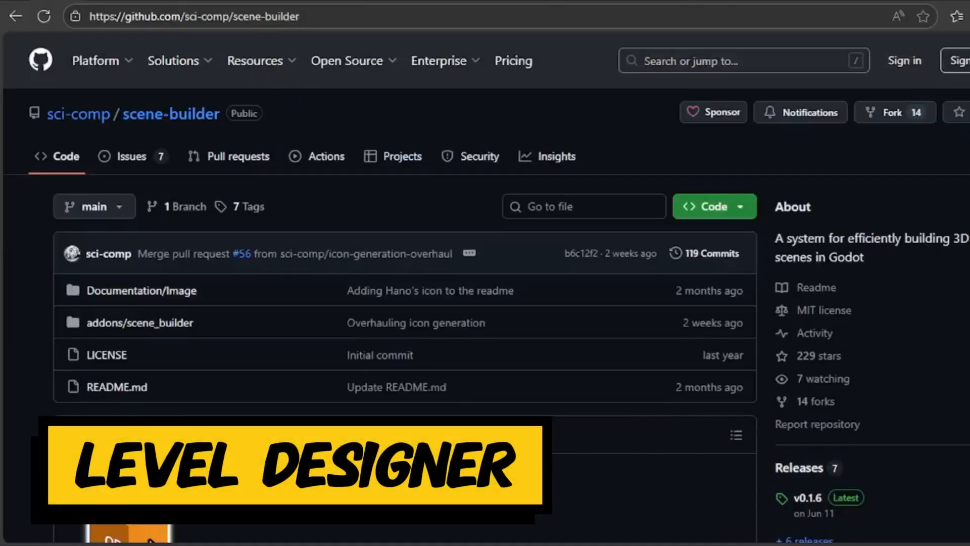
# Step: Scroll the Scene Builder README through scope, compatibility, installation and default shortcuts
pyautogui.scroll(-3)
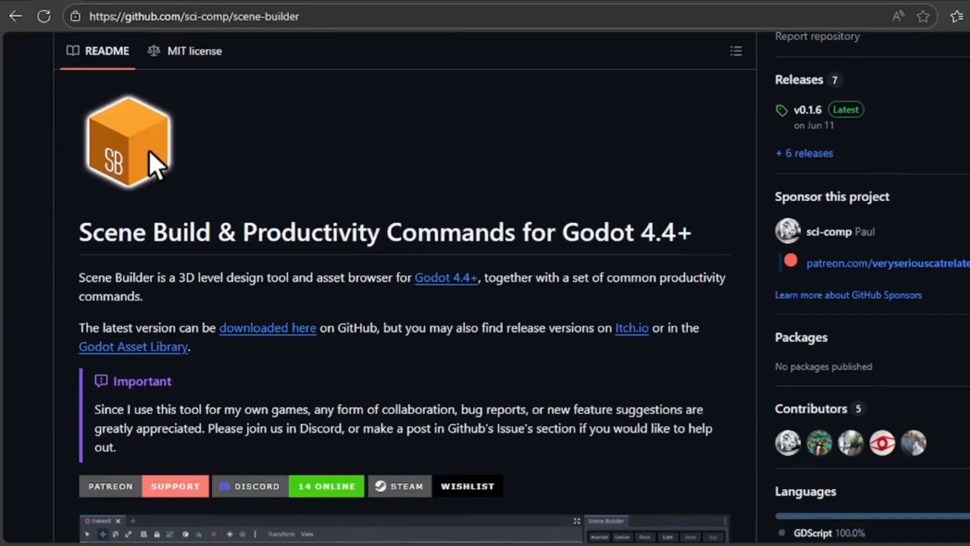
pyautogui.scroll(-3)
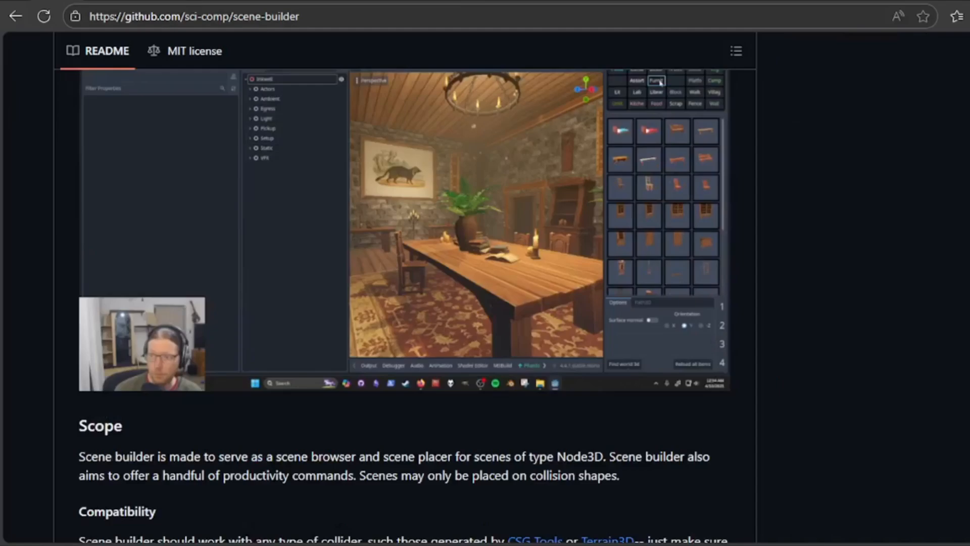
pyautogui.scroll(-3)
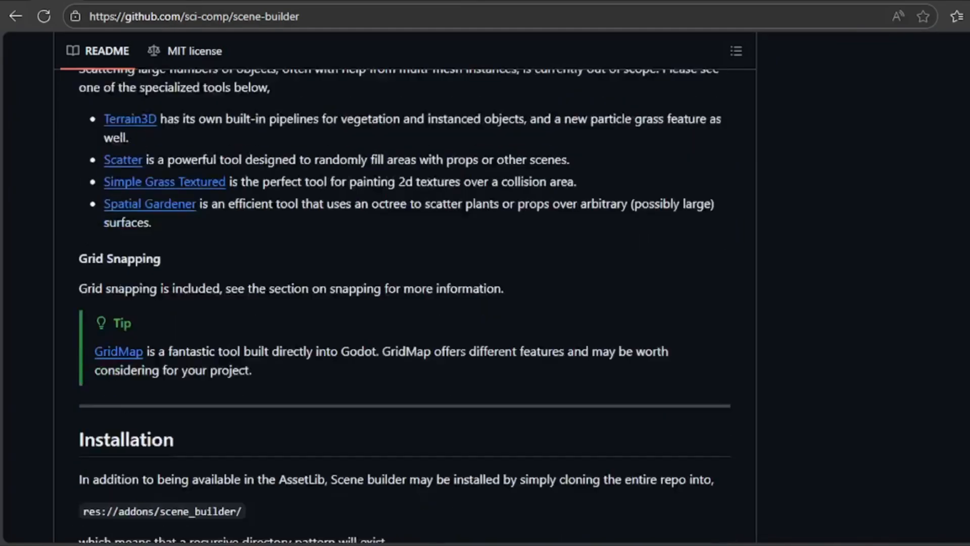
pyautogui.scroll(-3)
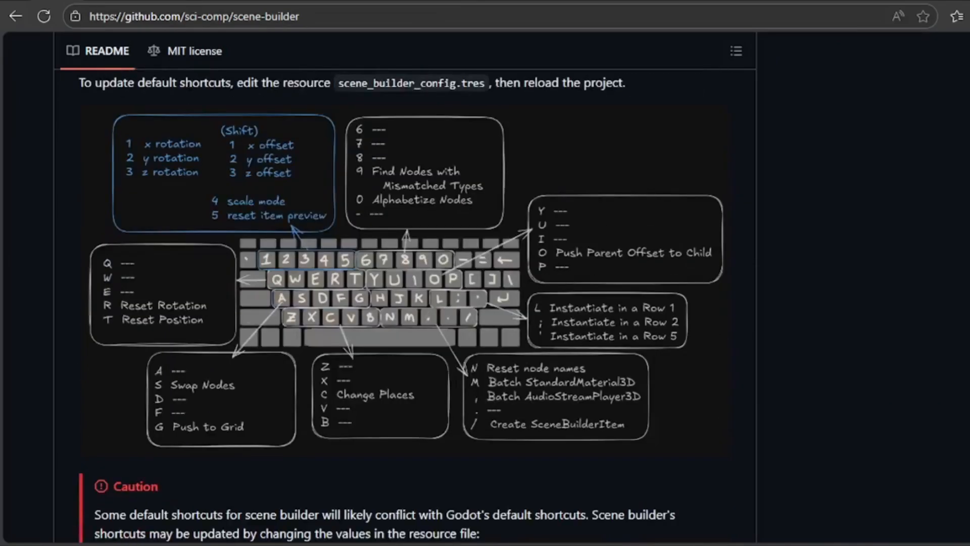
pyautogui.scroll(-3)
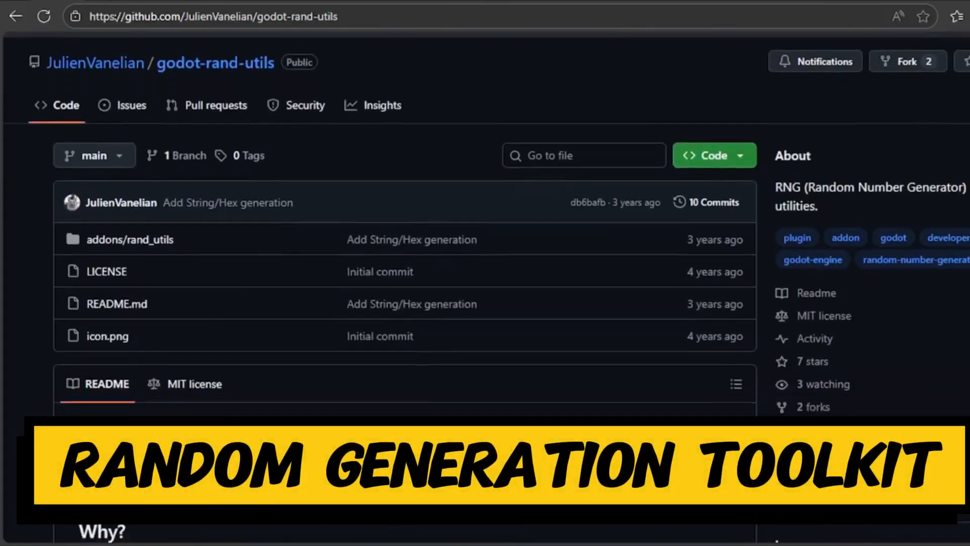
# Step: Scroll the godot-rand-utils README through features, installation and usage methods
pyautogui.scroll(-3)
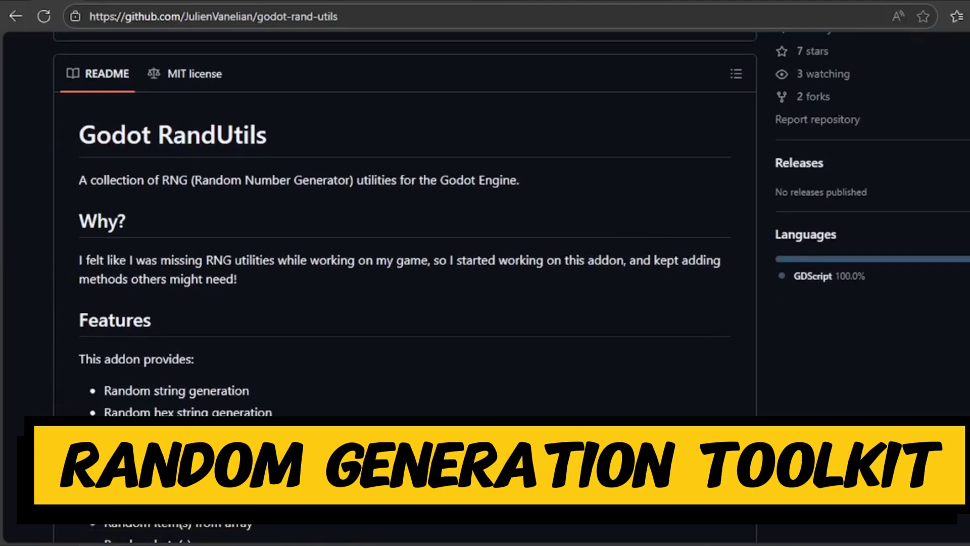
pyautogui.scroll(-3)
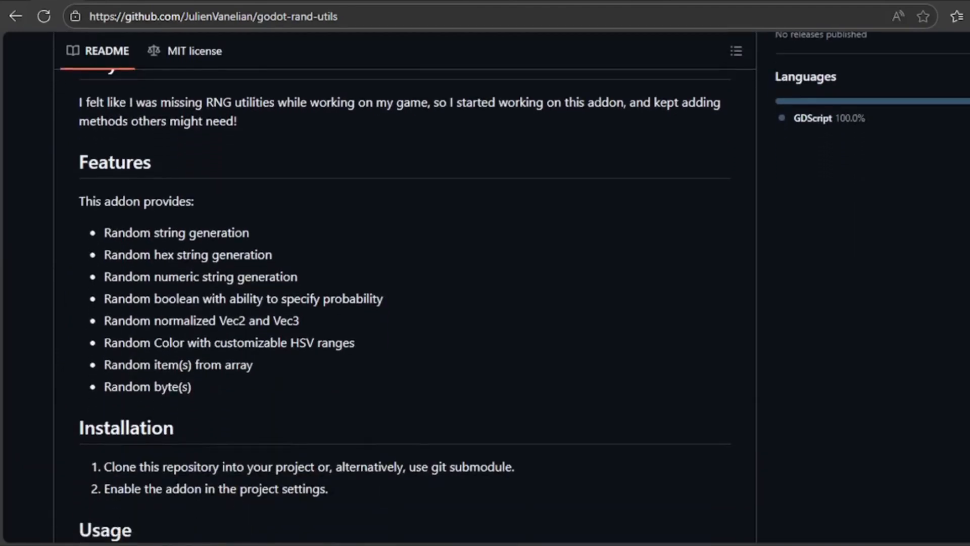
pyautogui.scroll(-3)
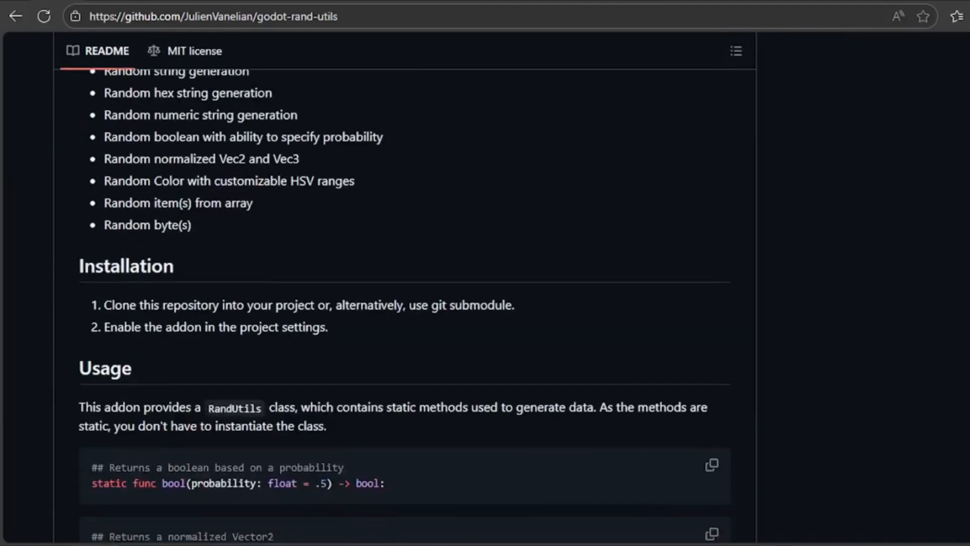
pyautogui.scroll(-3)
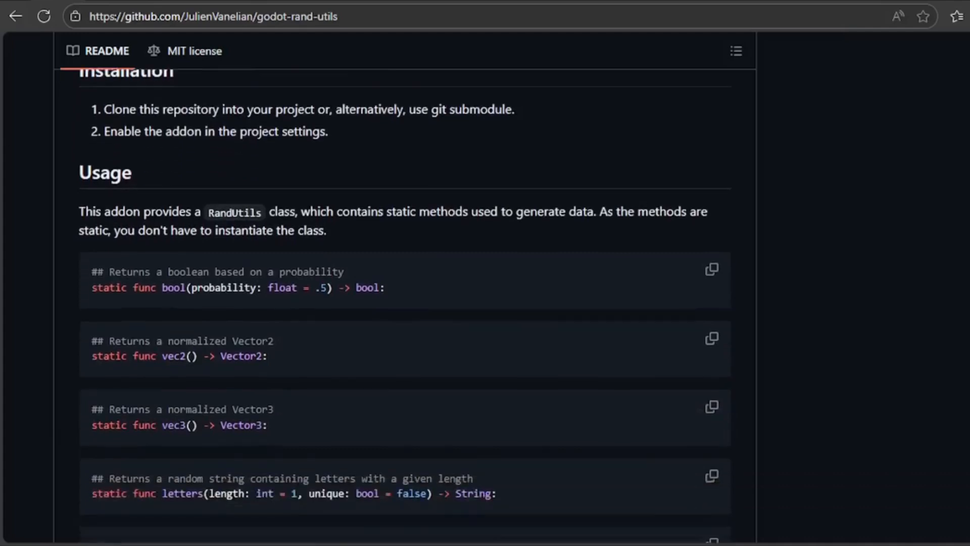
pyautogui.scroll(-3)
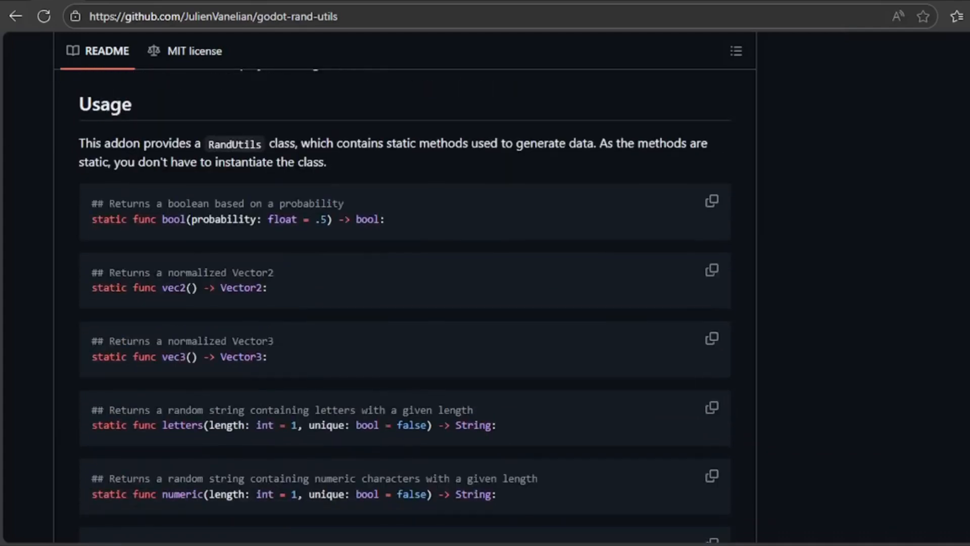
pyautogui.scroll(-3)
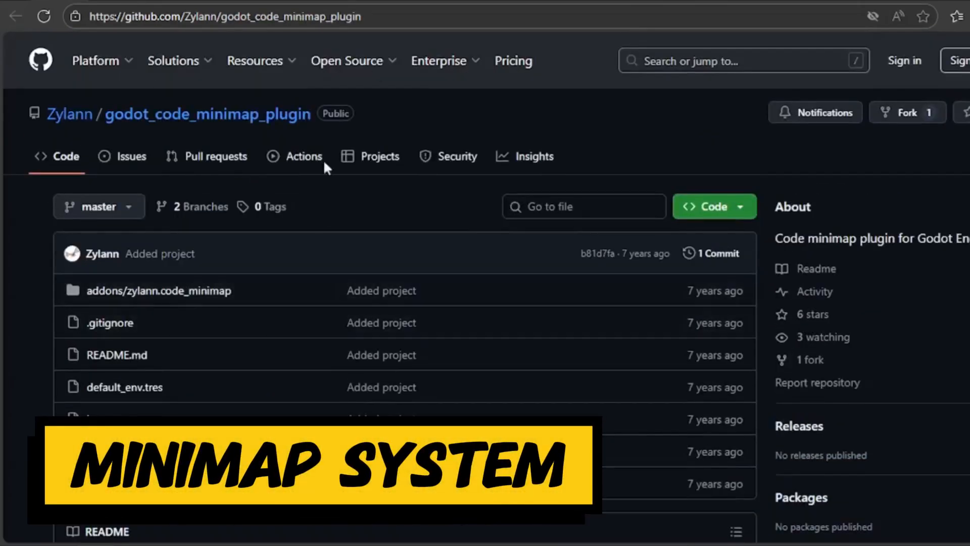
# Step: Scroll the code minimap plugin README through its description, installation and warning
pyautogui.scroll(-3)
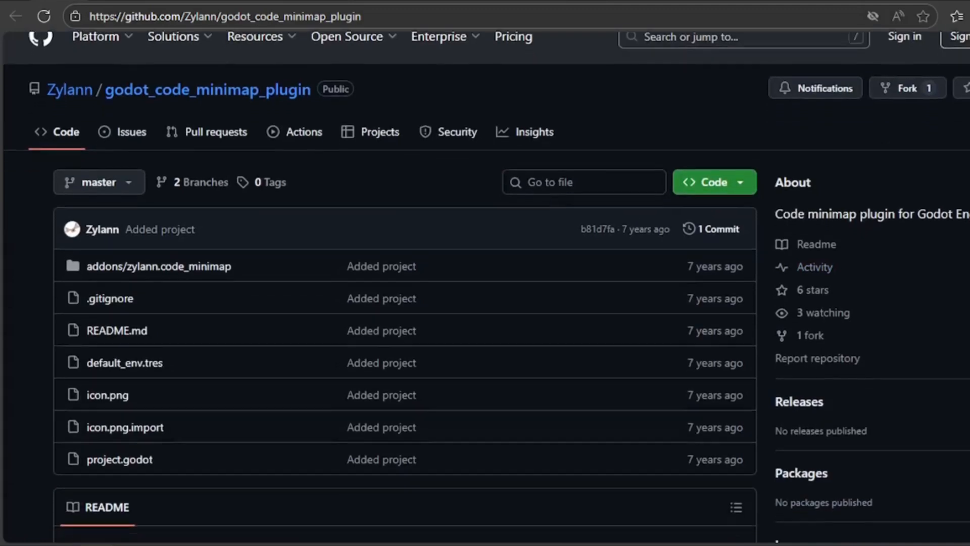
pyautogui.scroll(-3)
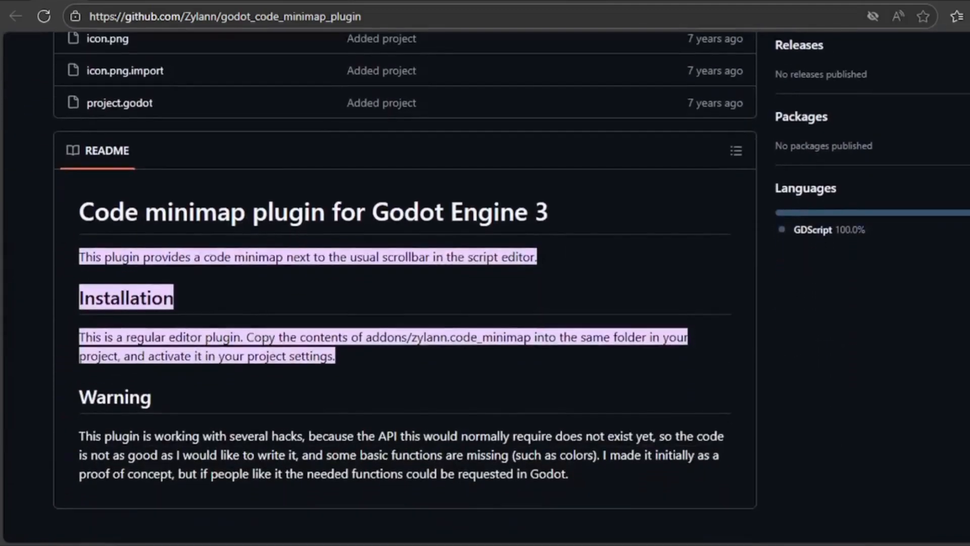
pyautogui.scroll(-3)
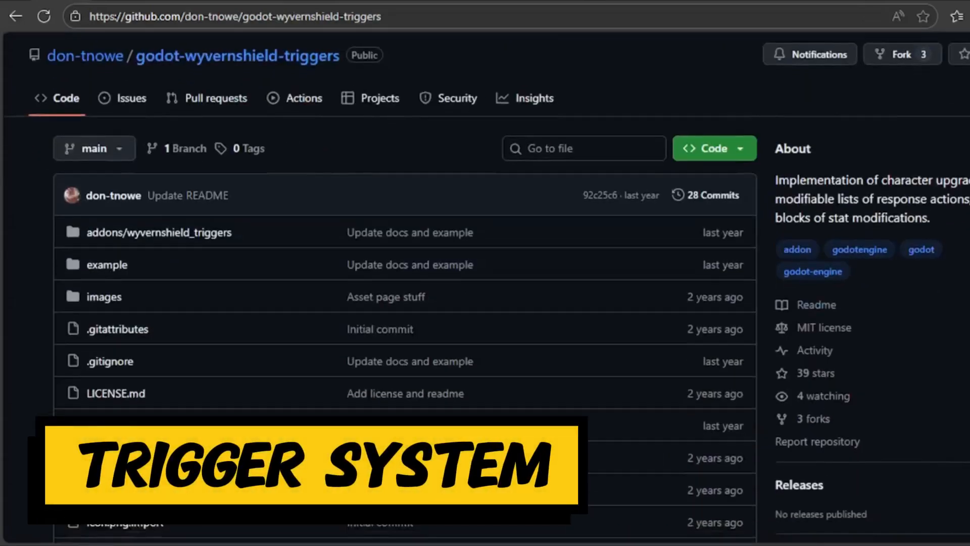
# Step: Scroll the Wyvernshield Triggers README through setup, trigger reactions and usage examples
pyautogui.scroll(-3)
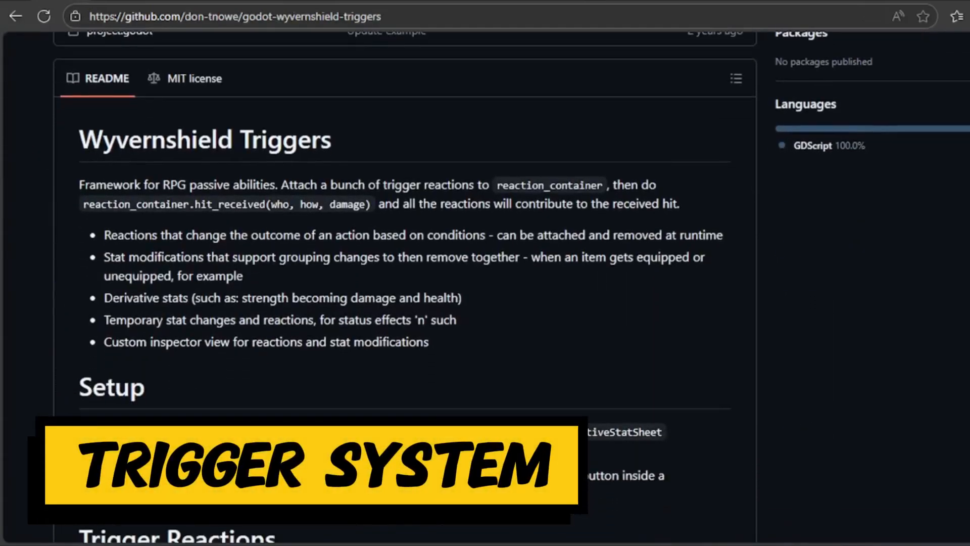
pyautogui.scroll(-3)
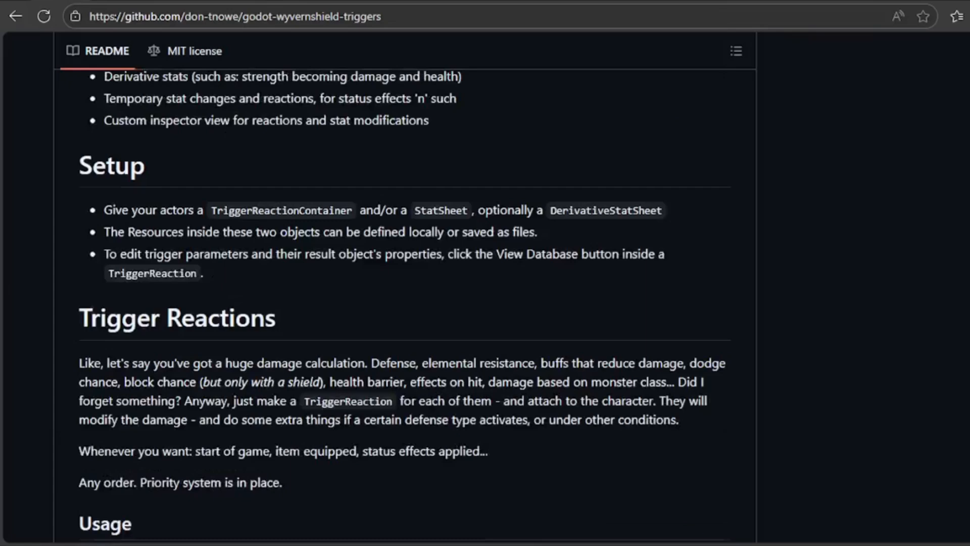
pyautogui.scroll(-3)
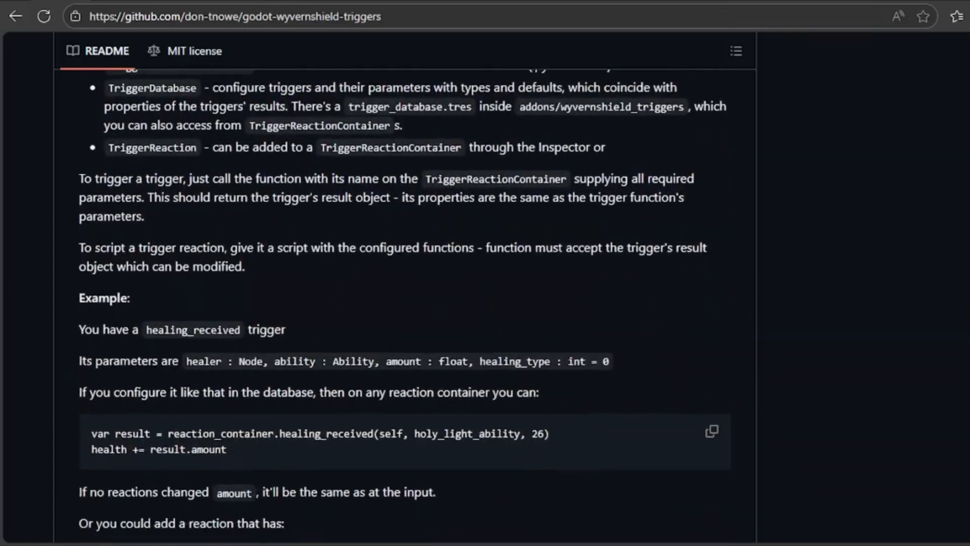
pyautogui.scroll(-3)
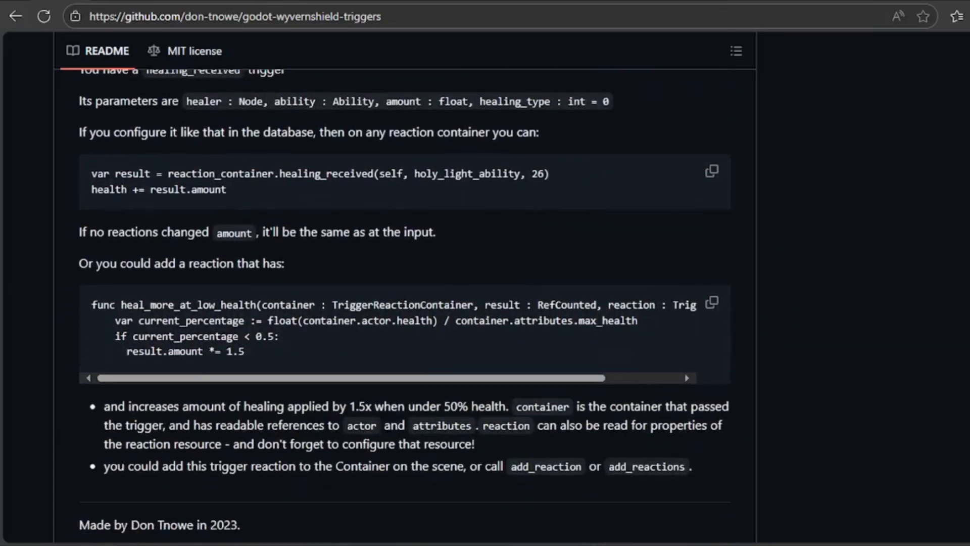
pyautogui.scroll(-3)
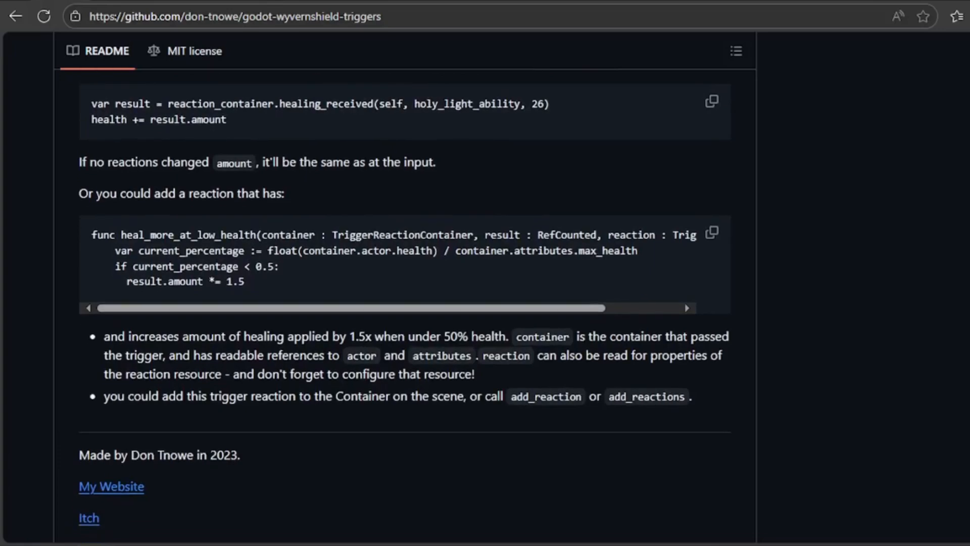
pyautogui.scroll(-3)
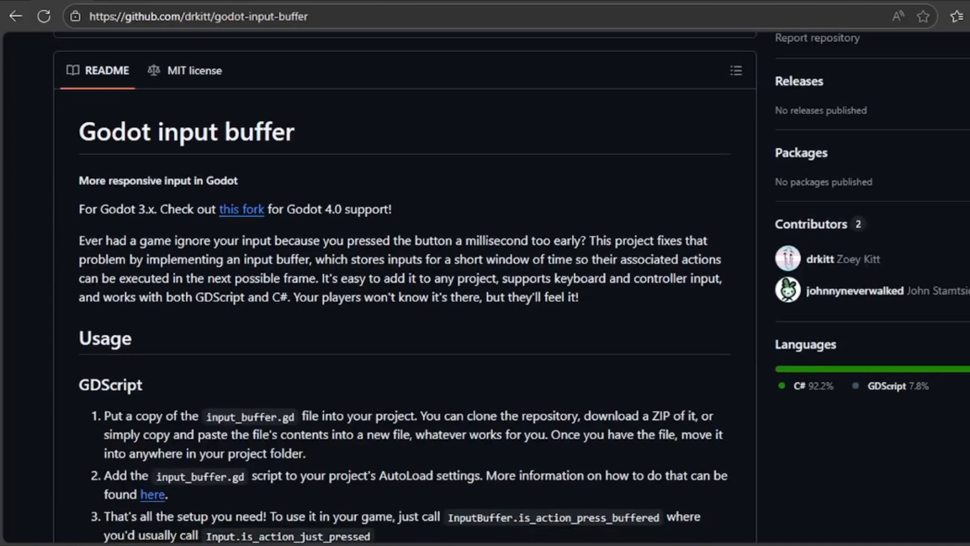
# Step: Scroll the godot-input-buffer README through GDScript and C# usage and the demo
pyautogui.scroll(-3)
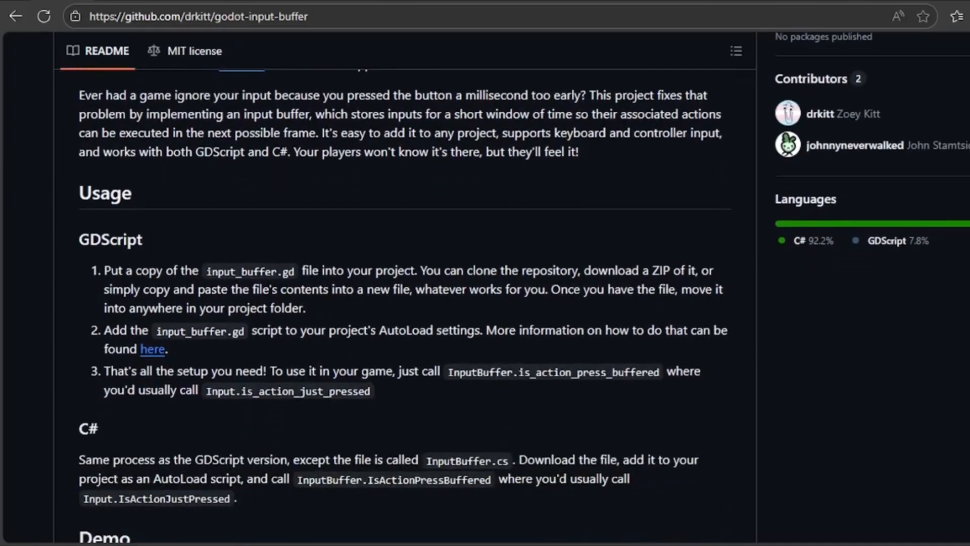
pyautogui.scroll(-3)
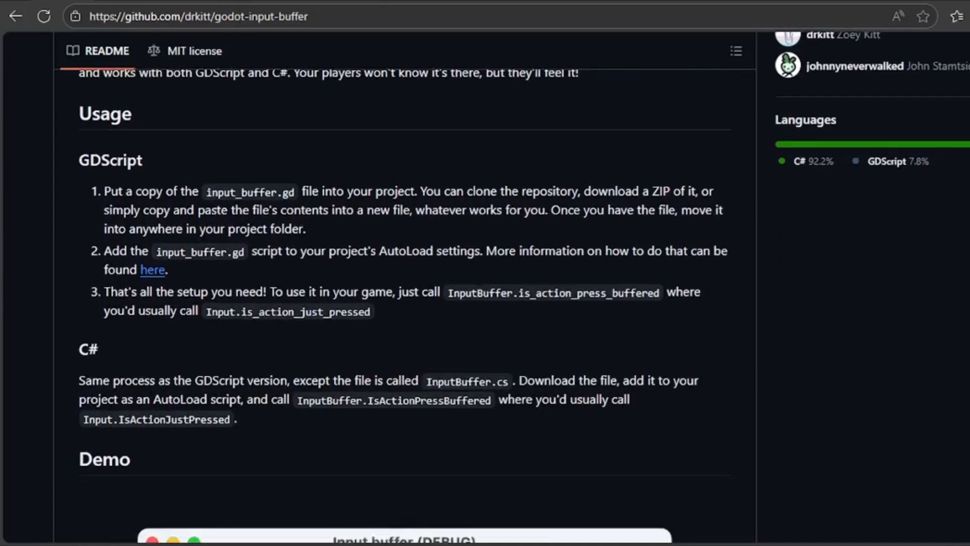
pyautogui.scroll(-3)
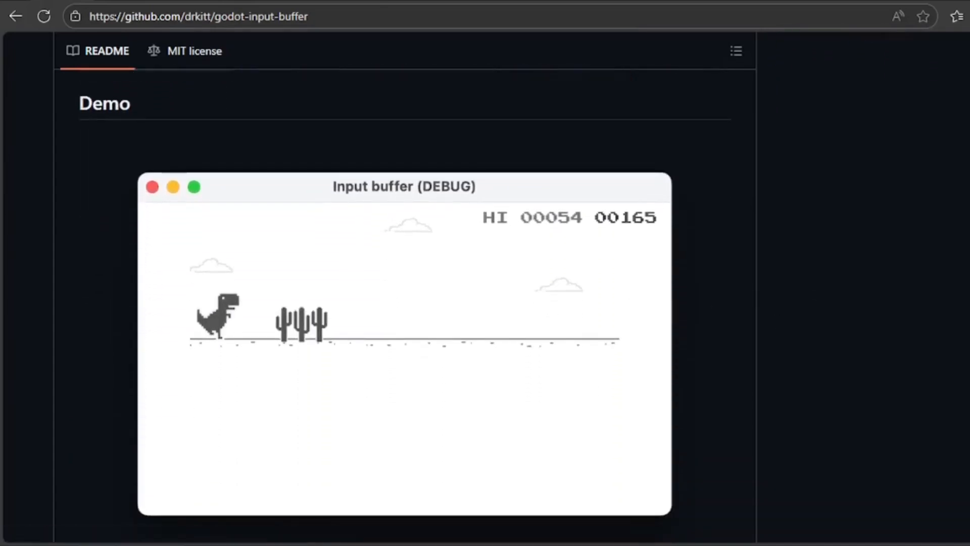
pyautogui.scroll(-3)
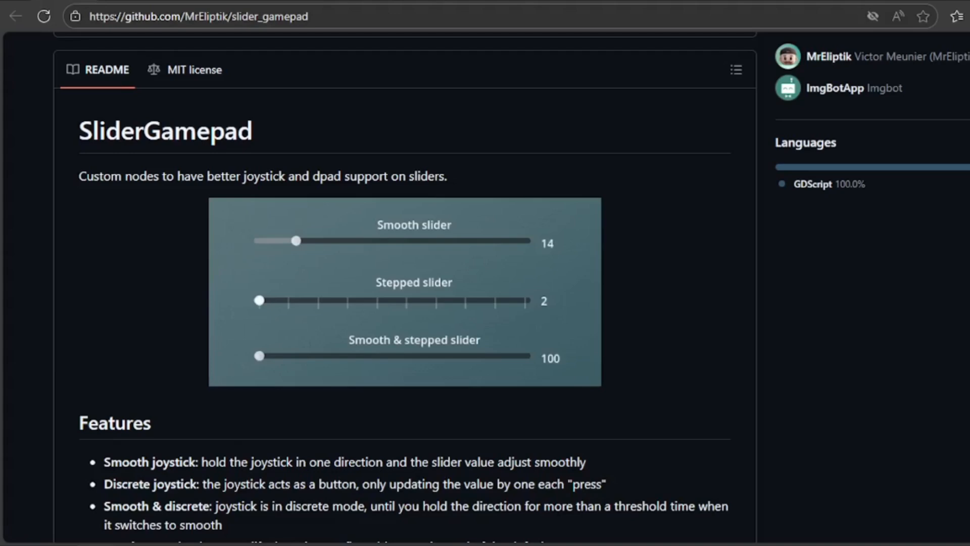
# Step: Drag across the SliderGamepad page while viewing its README intro and features
pyautogui.moveTo(258, 300); pyautogui.dragTo(406, 300)
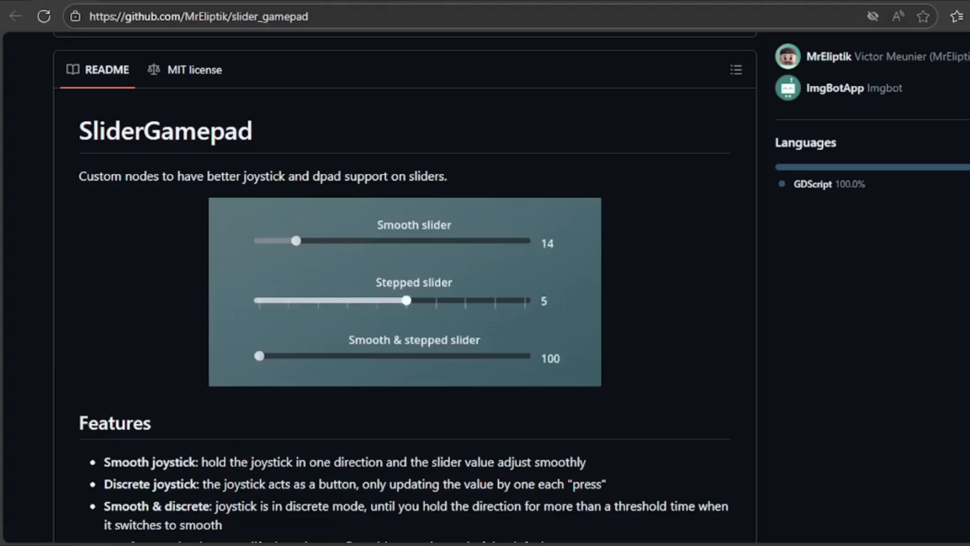
pyautogui.moveTo(406, 301); pyautogui.dragTo(378, 301)
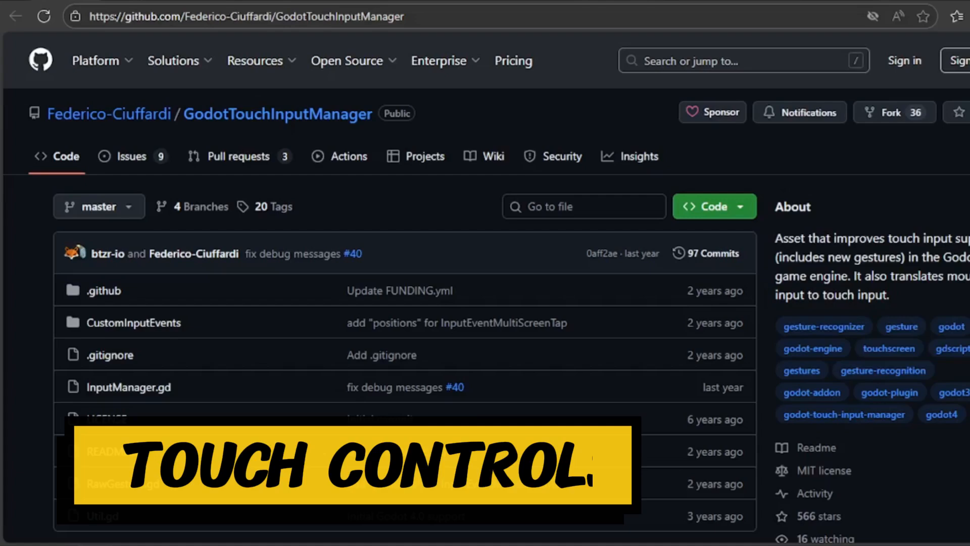
# Step: Scroll the GodotTouchInputManager README through intro, table of contents, examples and documentation
pyautogui.scroll(-3)
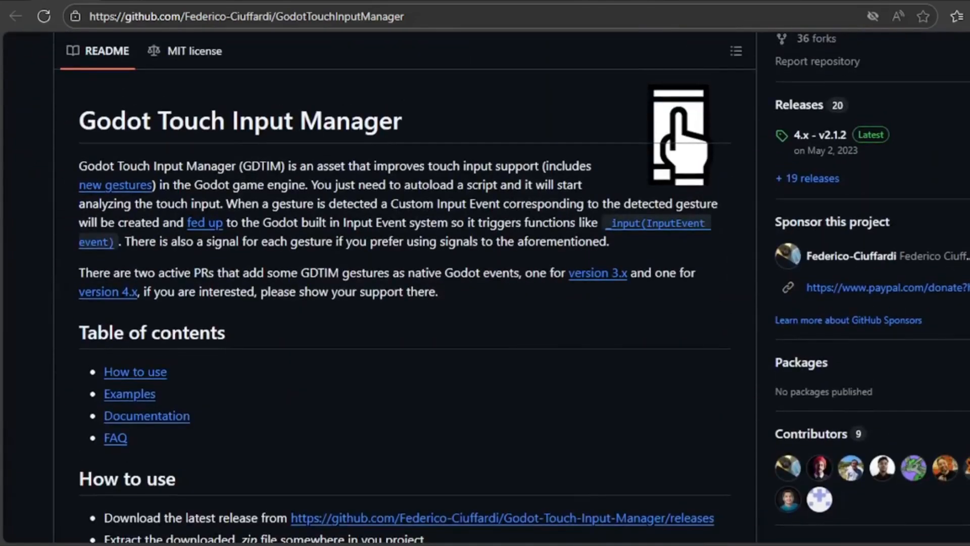
pyautogui.scroll(-3)
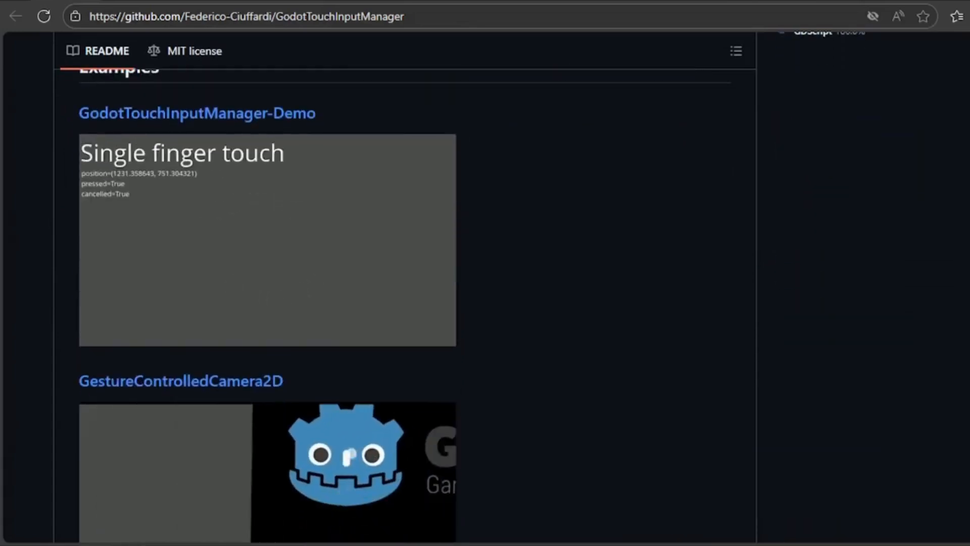
pyautogui.scroll(-3)
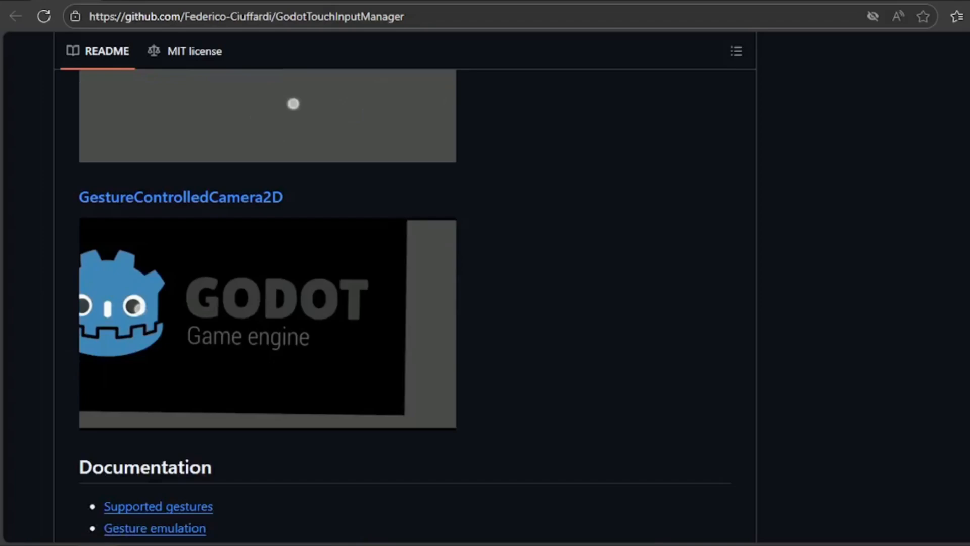
pyautogui.scroll(-3)
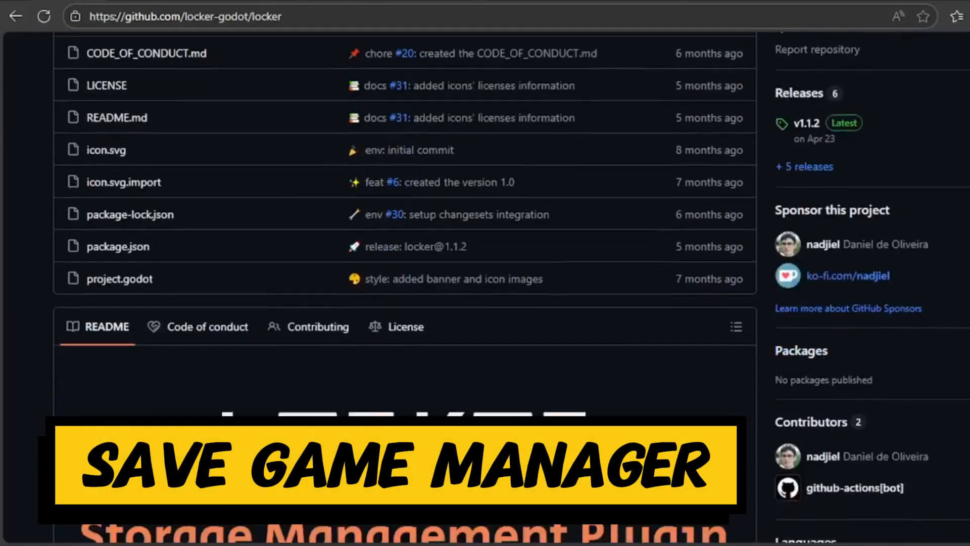
# Step: Scroll the Locker README through save files, partitions, async operations, versioning and installation
pyautogui.scroll(-3)
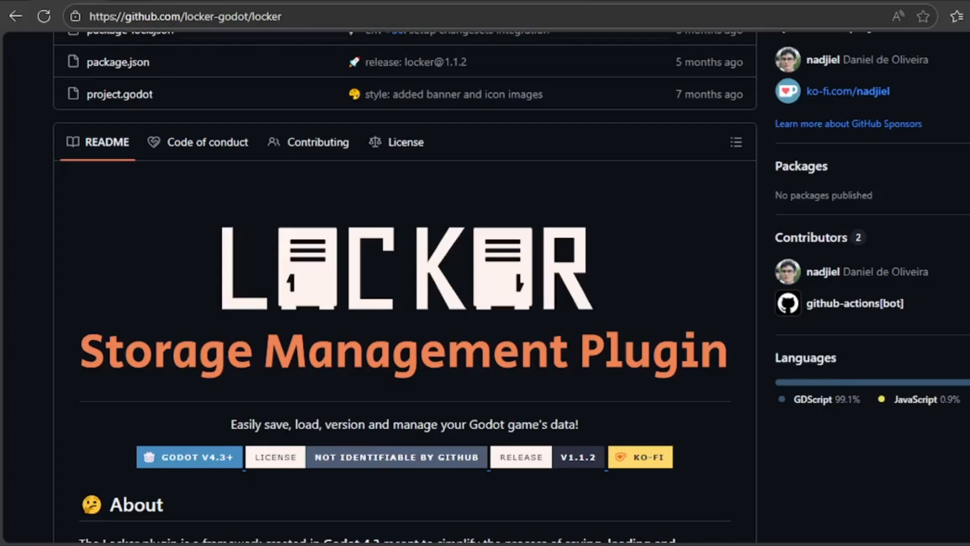
pyautogui.scroll(-3)
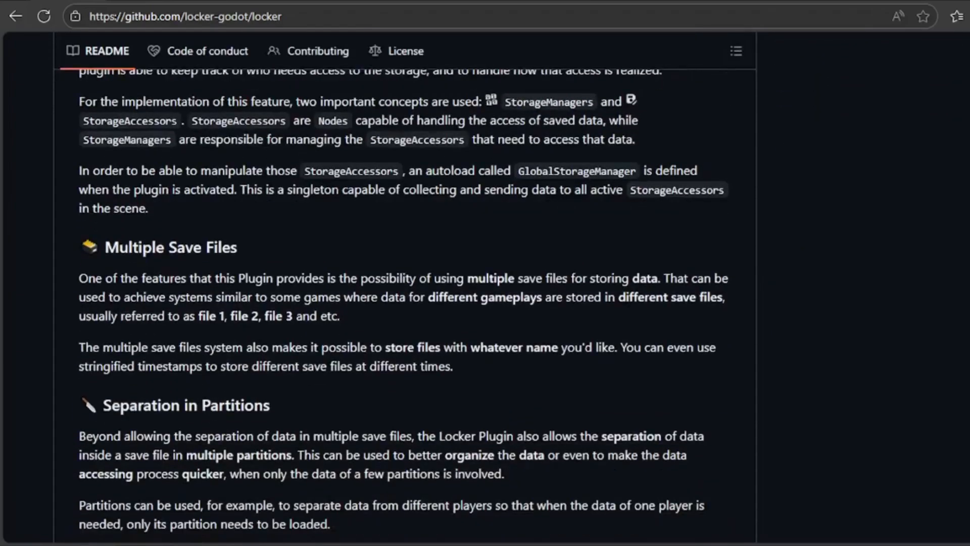
pyautogui.scroll(-3)
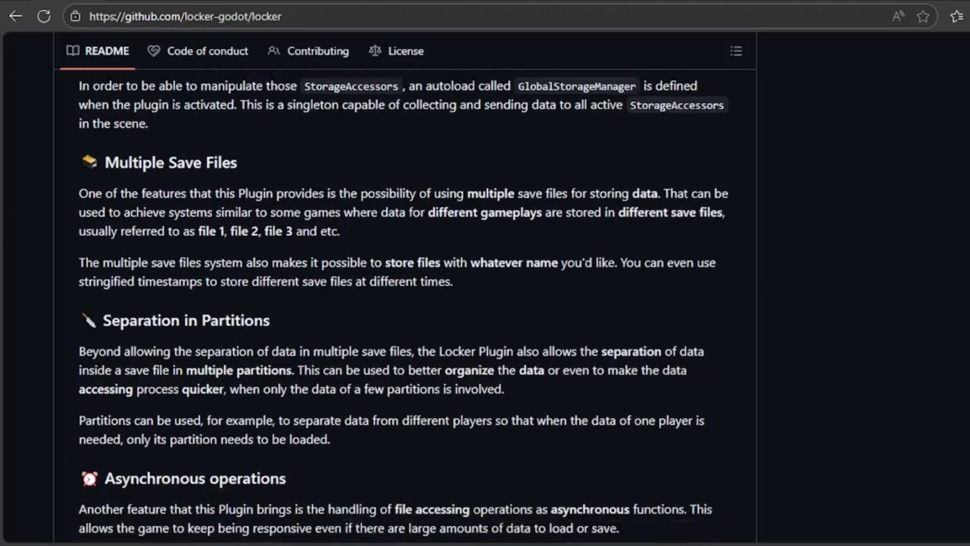
pyautogui.scroll(-3)
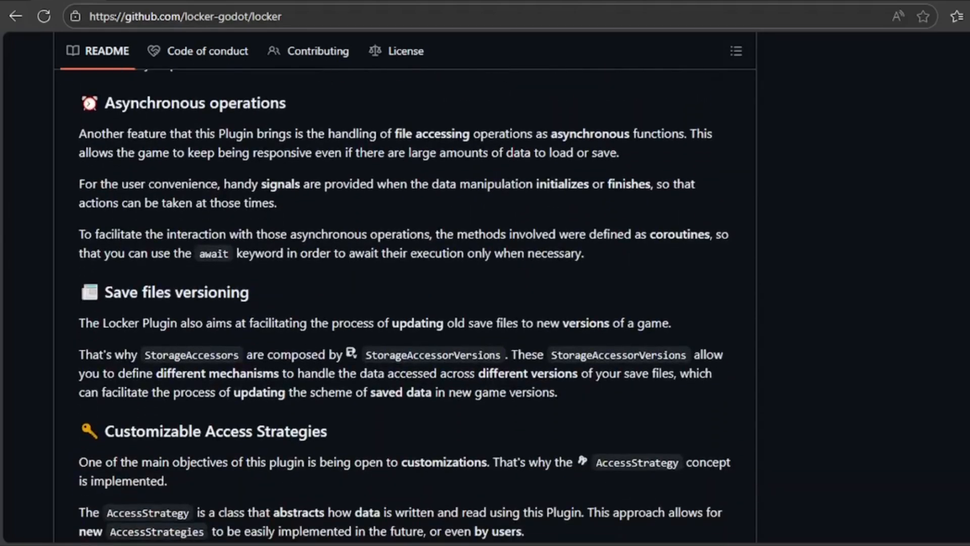
pyautogui.scroll(-3)
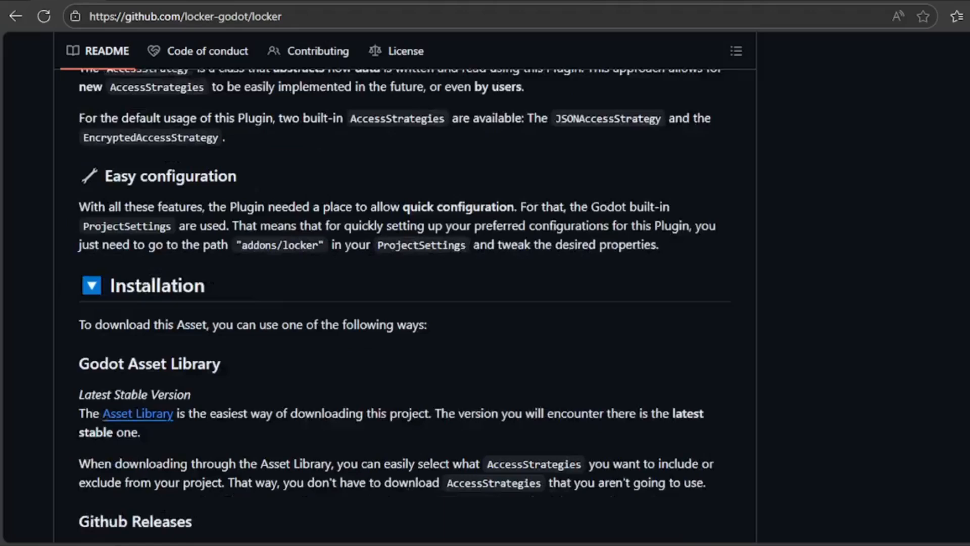
pyautogui.scroll(-3)
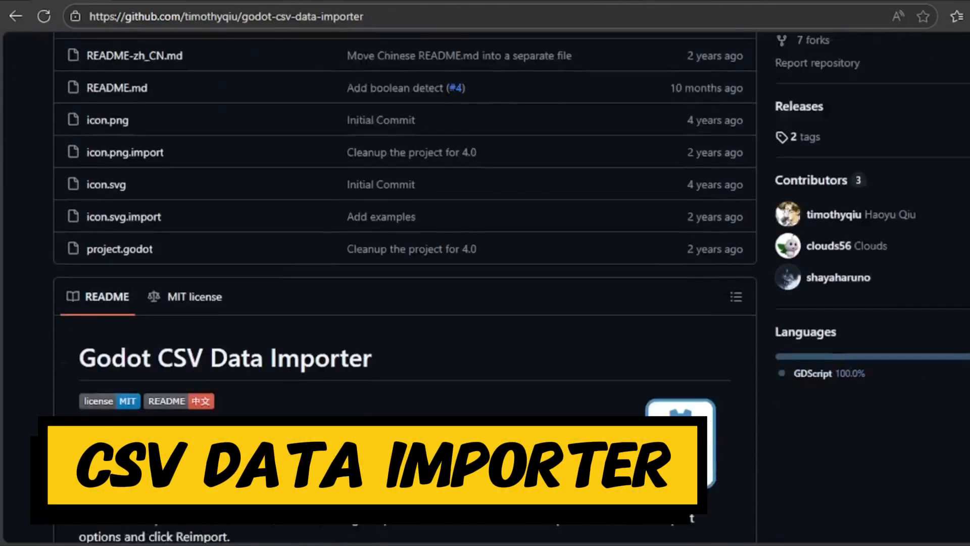
# Step: Scroll the CSV Data Importer README through usage, import options and example outputs
pyautogui.scroll(-3)
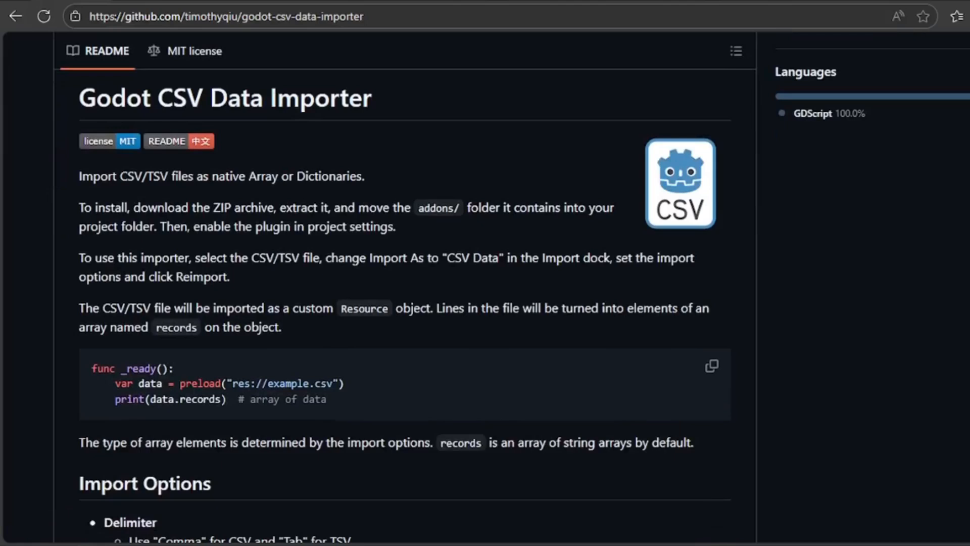
pyautogui.scroll(-3)
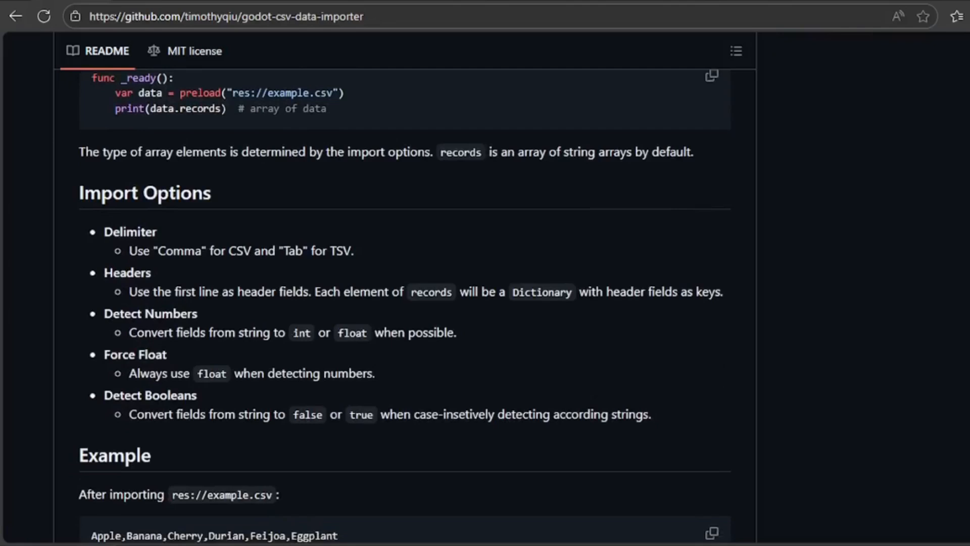
pyautogui.scroll(-3)
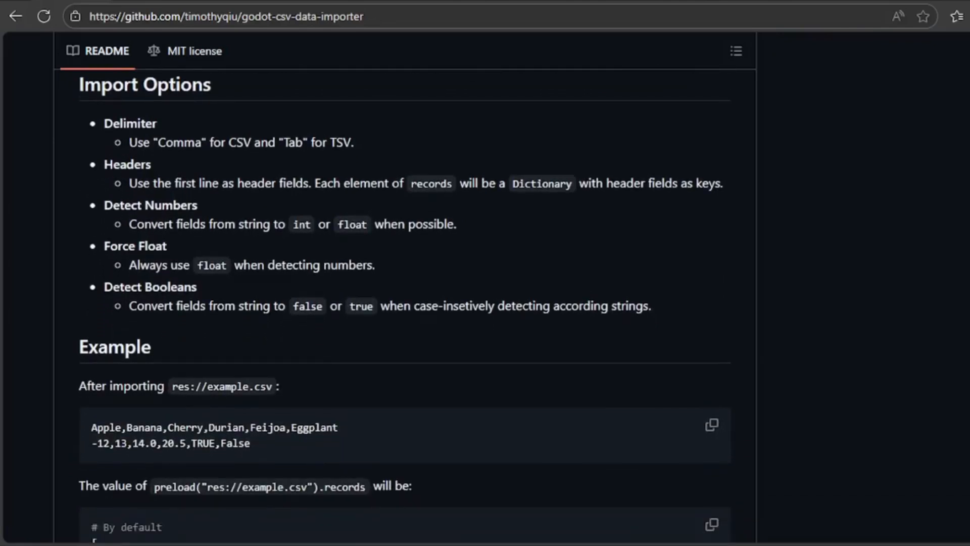
pyautogui.scroll(-3)
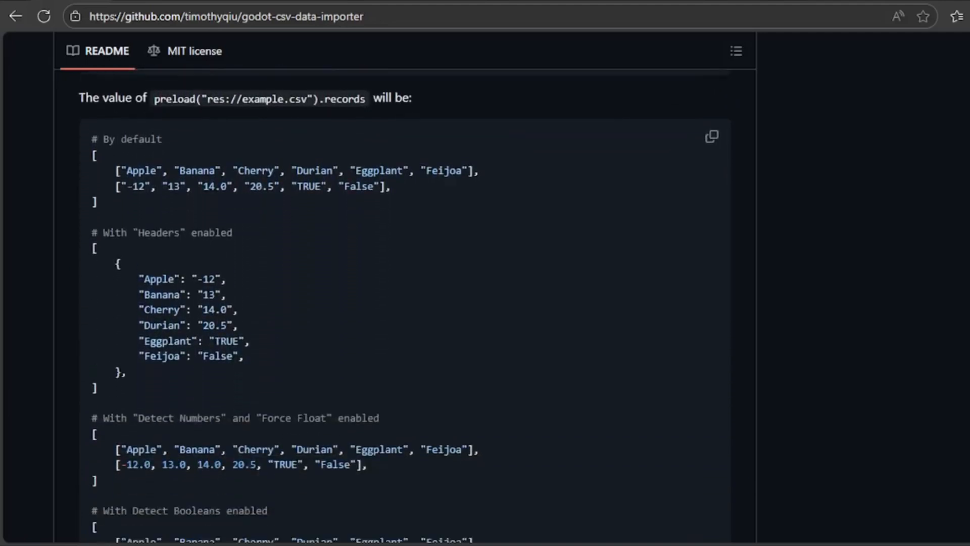
pyautogui.scroll(-3)
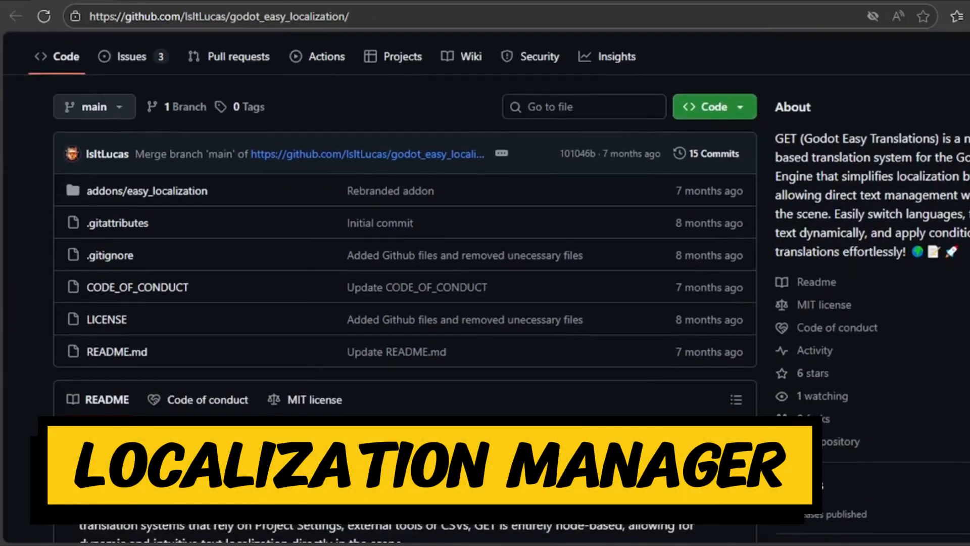
# Step: Scroll the Godot Easy Localization README through features, installation, configuration and getting started
pyautogui.scroll(-3)
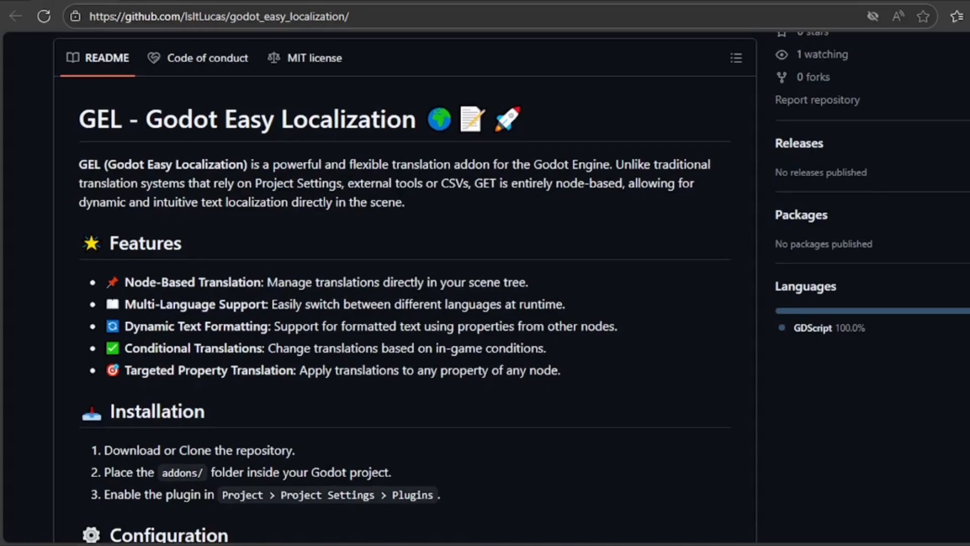
pyautogui.scroll(-3)
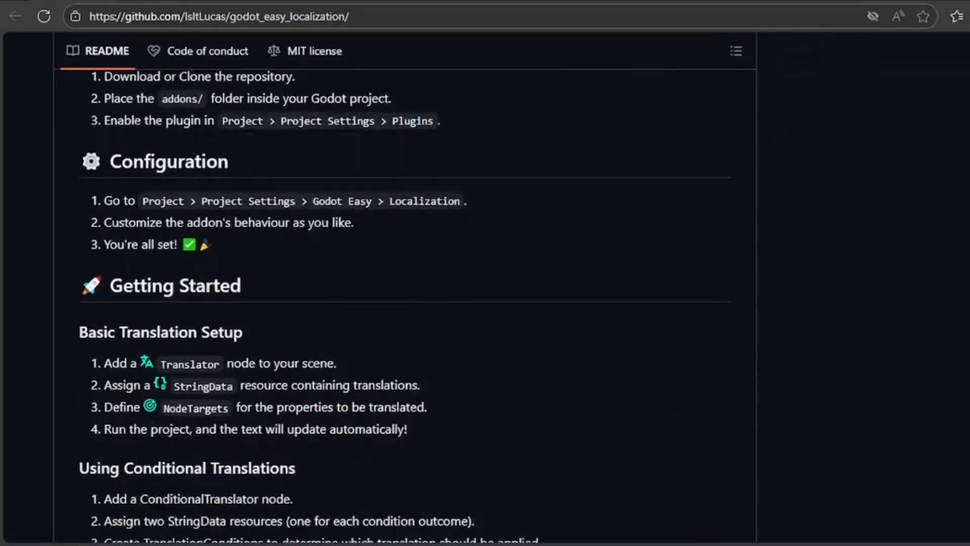
pyautogui.scroll(-3)
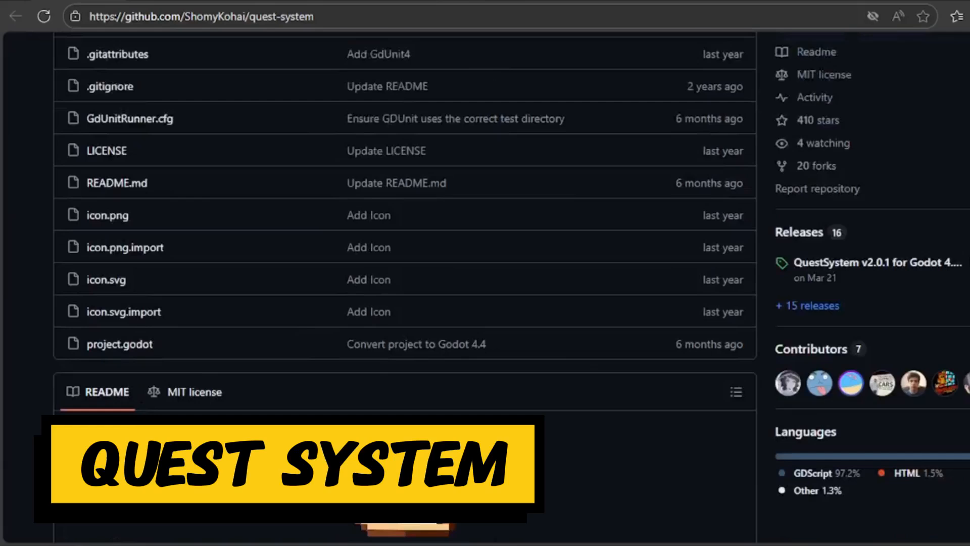
# Step: Scroll the QuestSystem and godot-open-rpg READMEs down to Project Goal and Our Mission
pyautogui.scroll(-3)
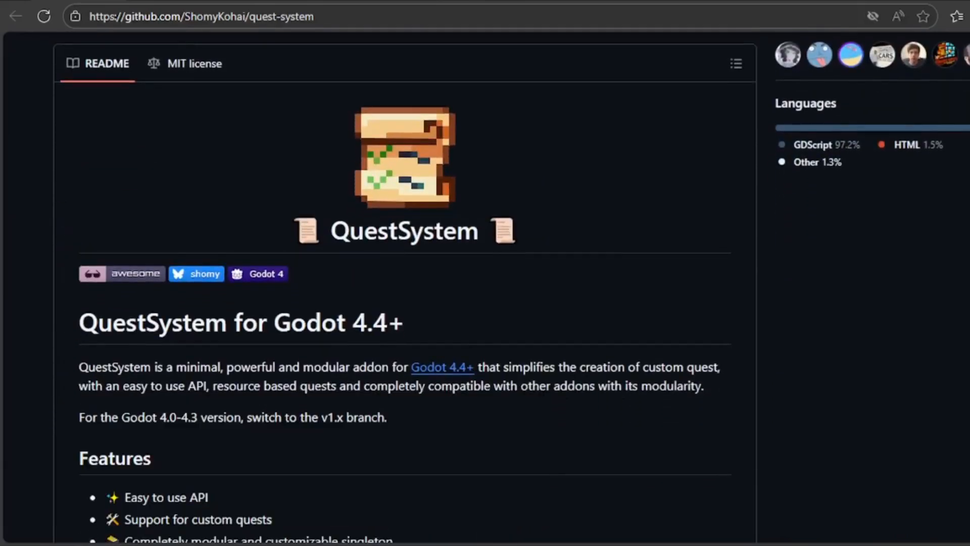
pyautogui.scroll(-3)
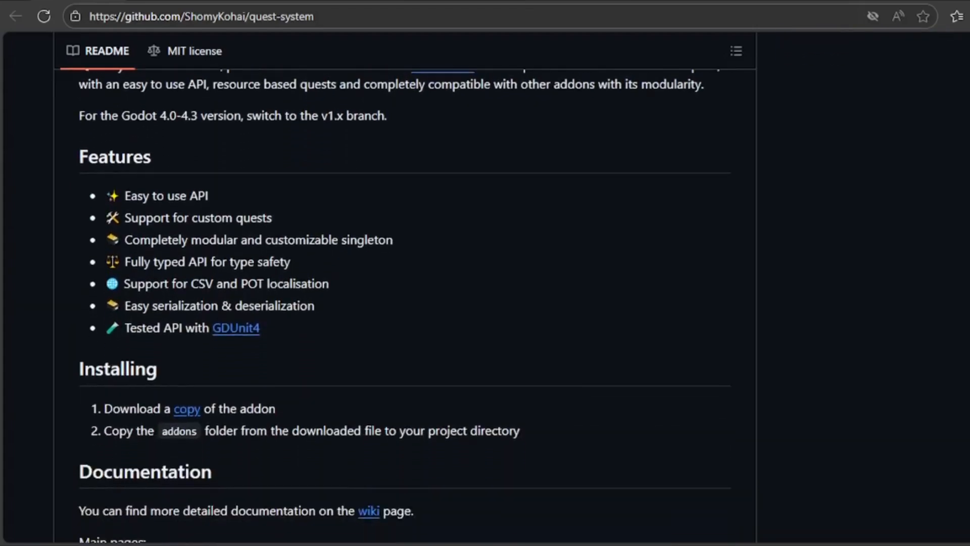
pyautogui.scroll(-3)
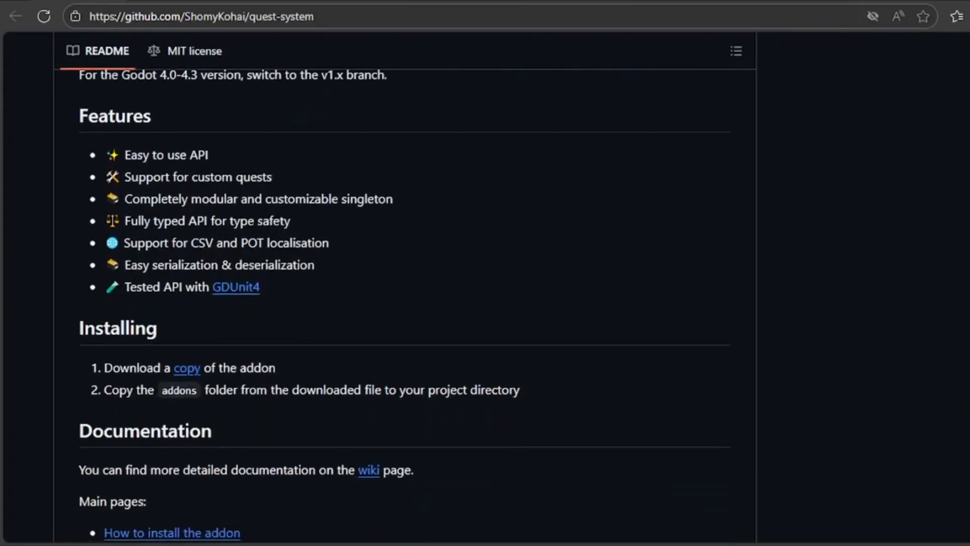
pyautogui.scroll(-3)
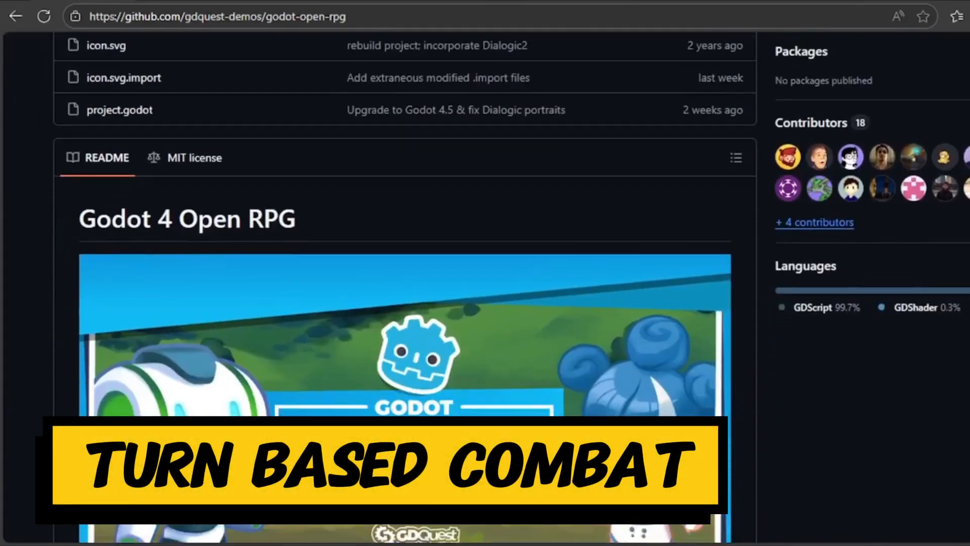
pyautogui.scroll(-3)
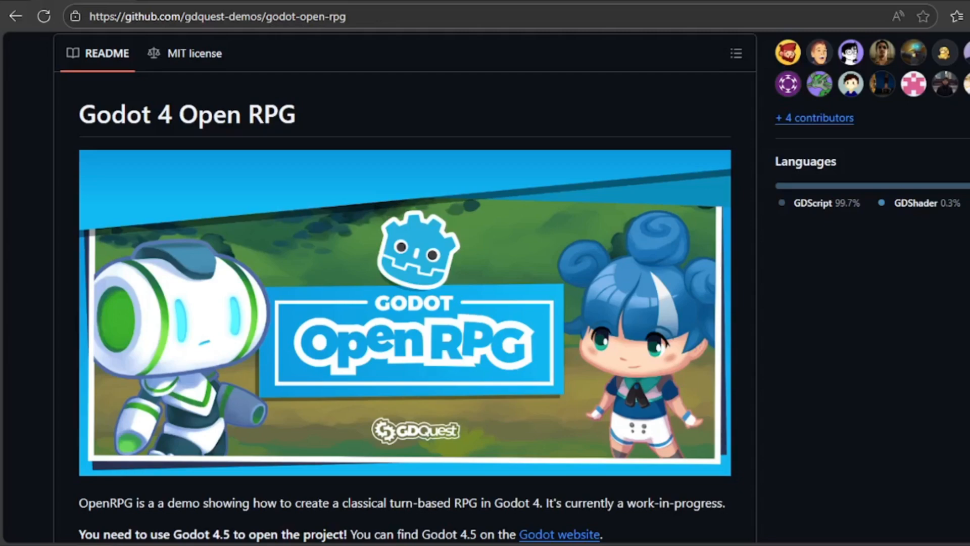
pyautogui.scroll(-3)
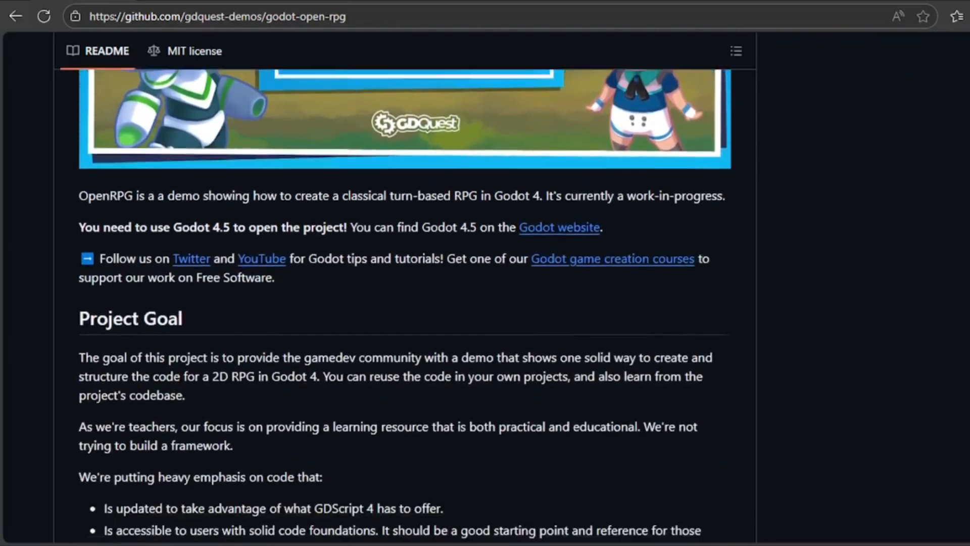
pyautogui.scroll(-3)
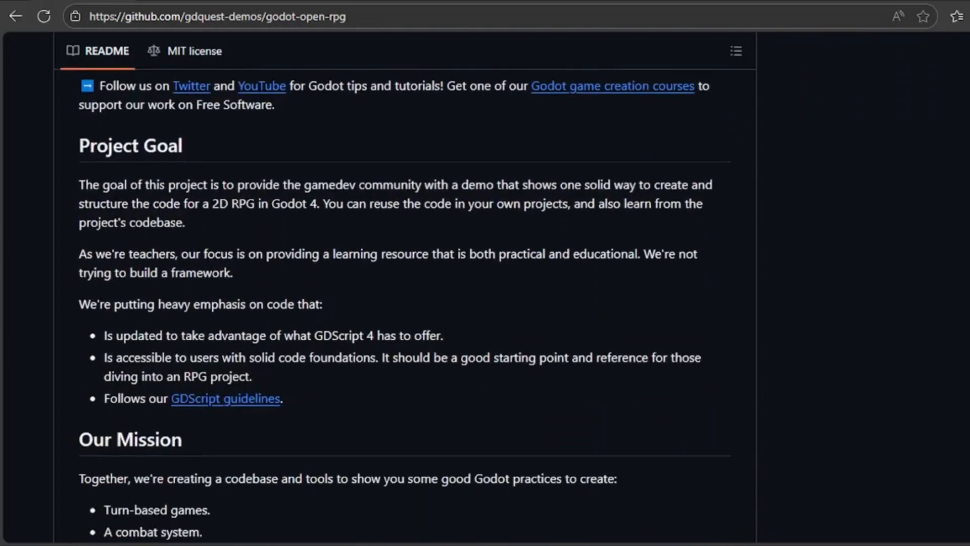
pyautogui.scroll(-3)
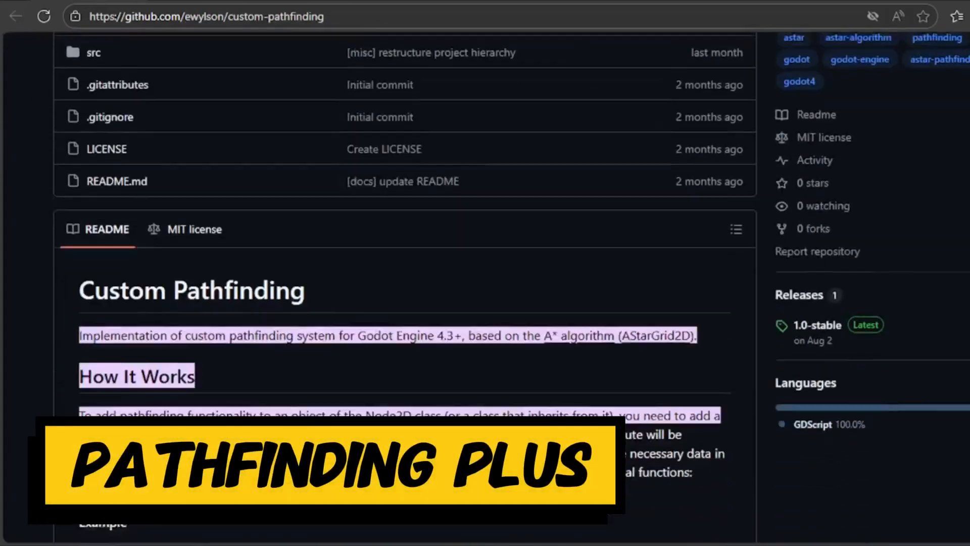
# Step: Scroll the custom-pathfinding and Saturn READMEs through usage code and getting started
pyautogui.scroll(-3)
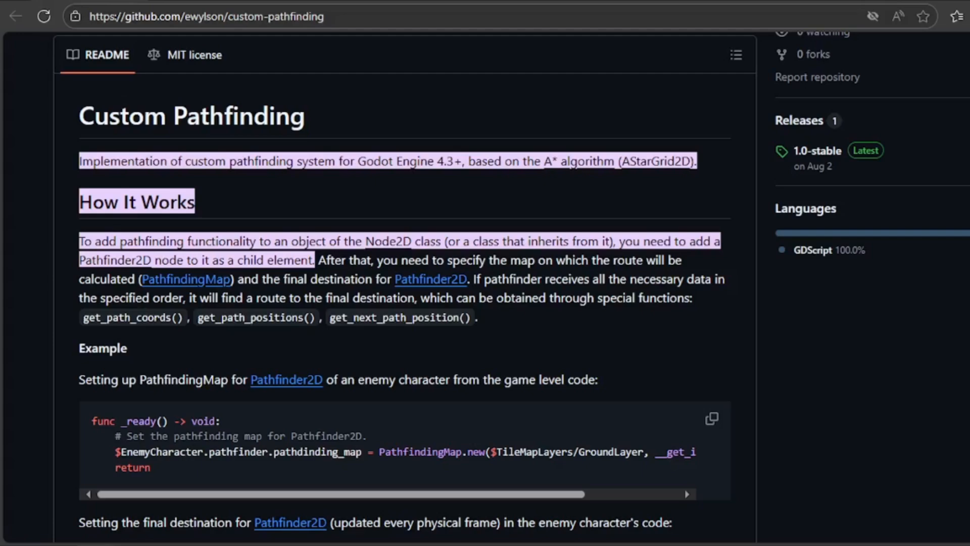
pyautogui.scroll(-3)
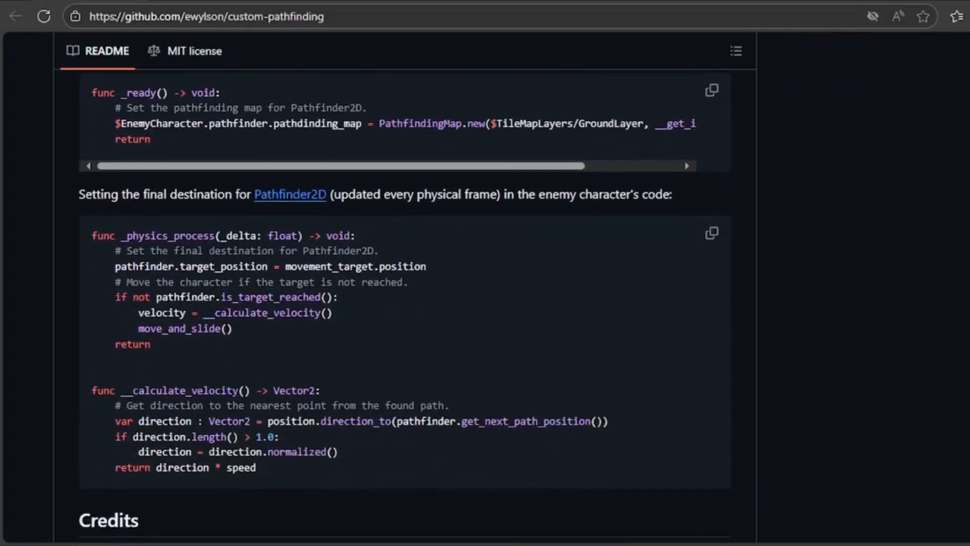
pyautogui.scroll(-3)
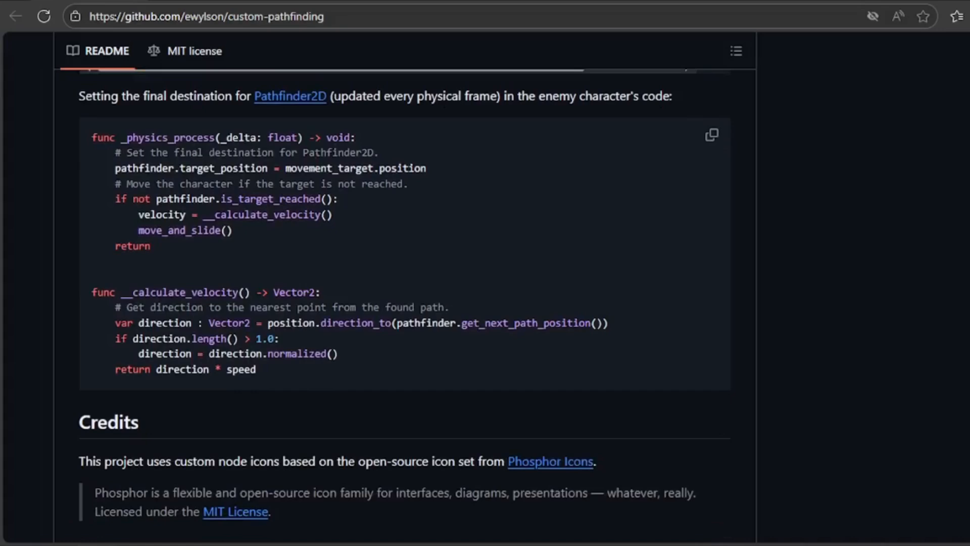
pyautogui.scroll(-3)
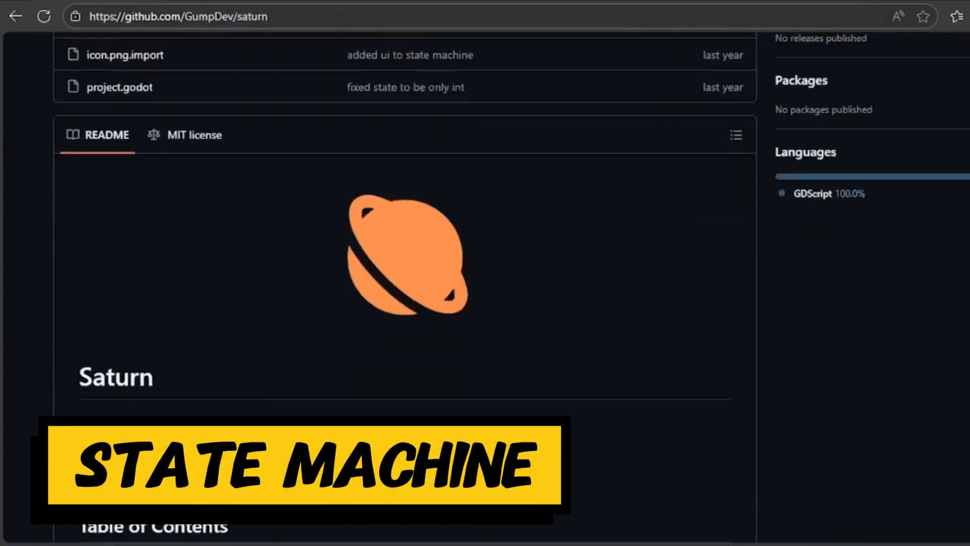
pyautogui.scroll(-3)
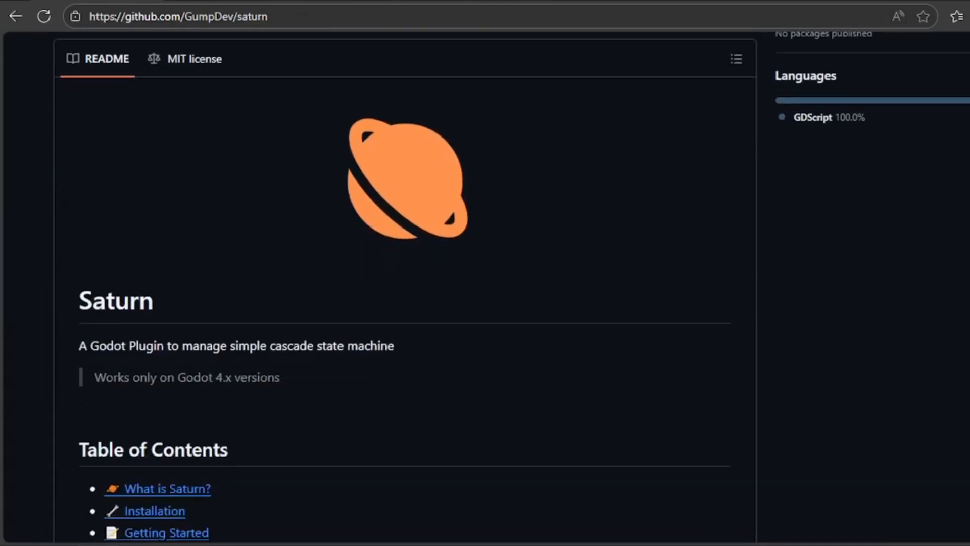
pyautogui.scroll(-3)
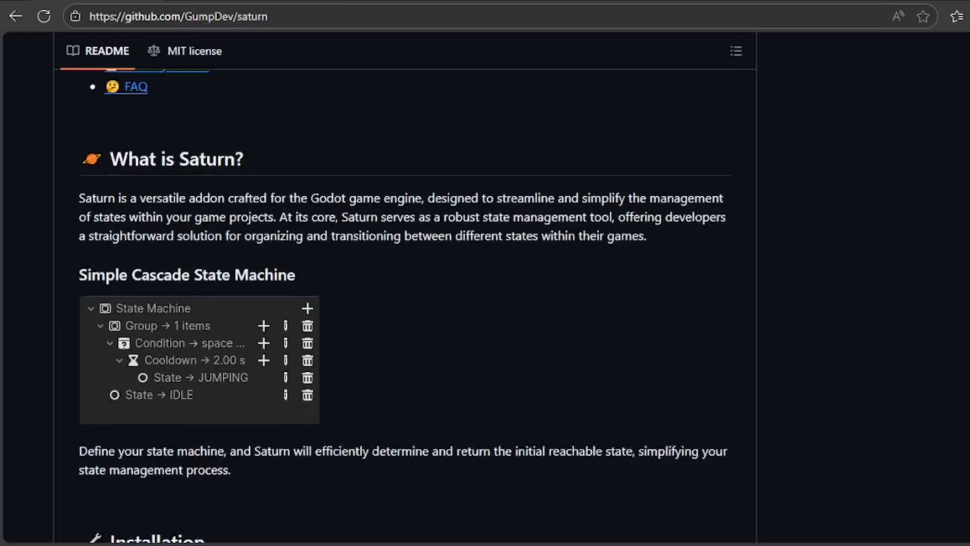
pyautogui.scroll(-3)
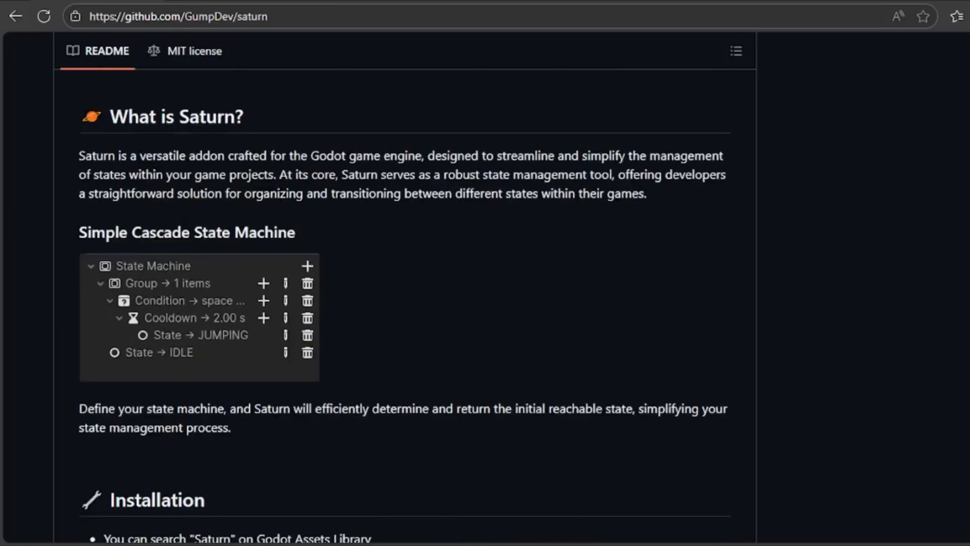
pyautogui.scroll(-3)
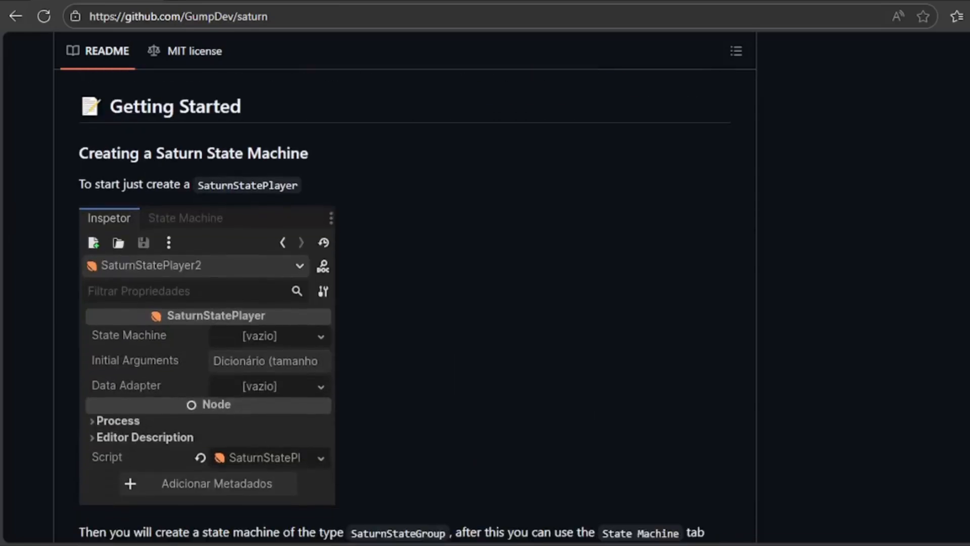
pyautogui.scroll(-3)
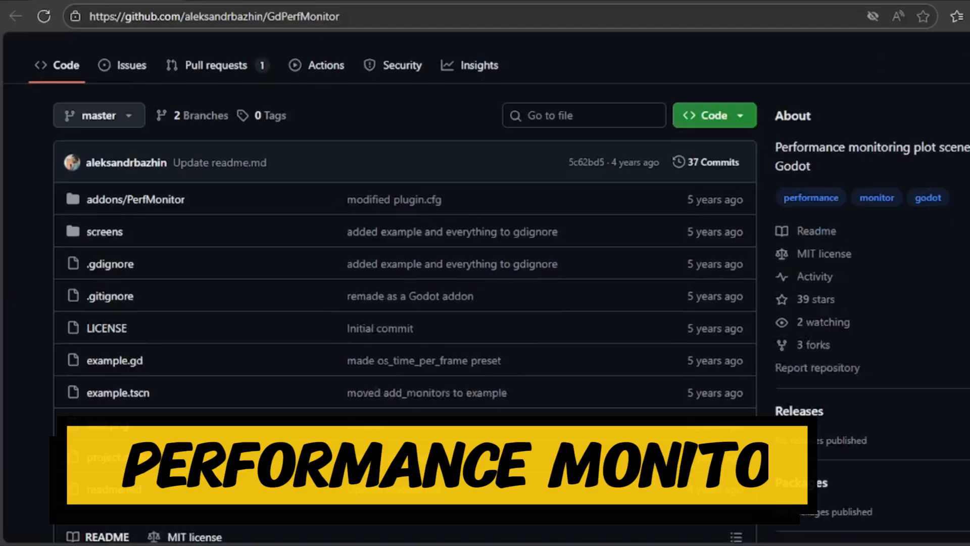
# Step: Scroll the GdPerfMonitor, GodotTexture3DVisualizer and Godot-opus READMEs
pyautogui.scroll(-3)
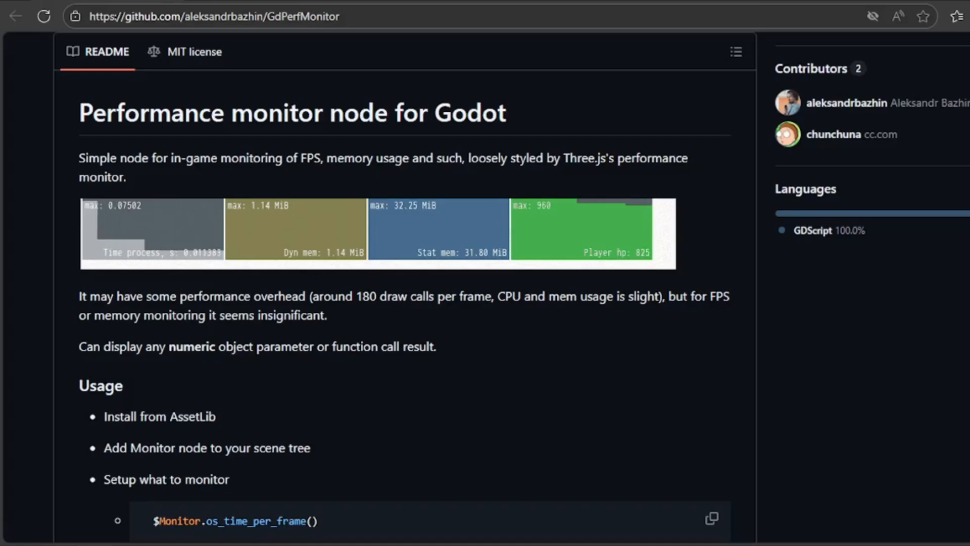
pyautogui.scroll(-3)
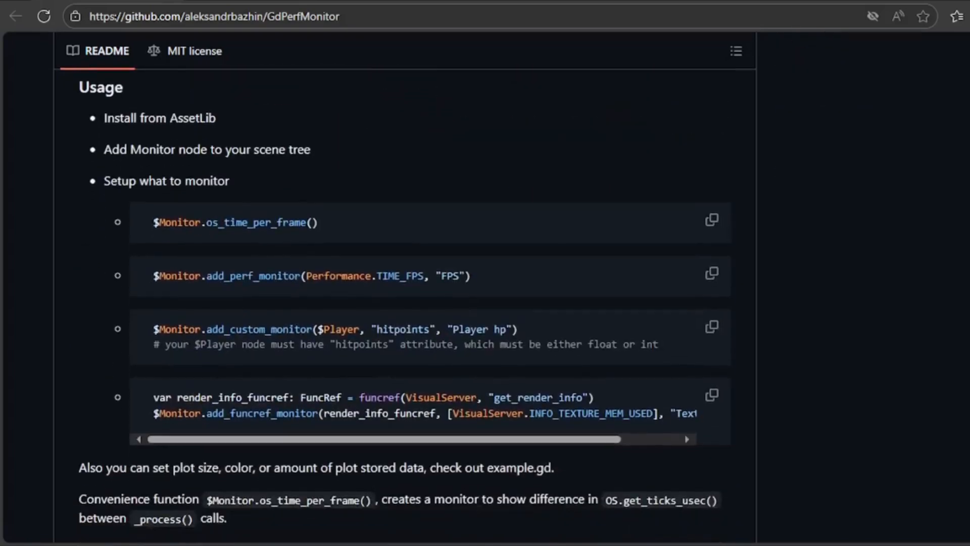
pyautogui.scroll(-3)
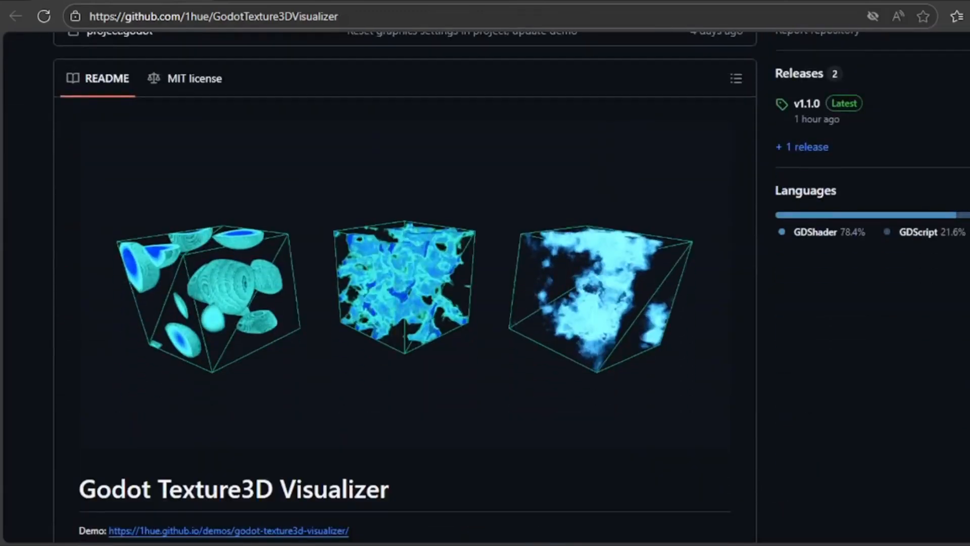
pyautogui.scroll(-3)
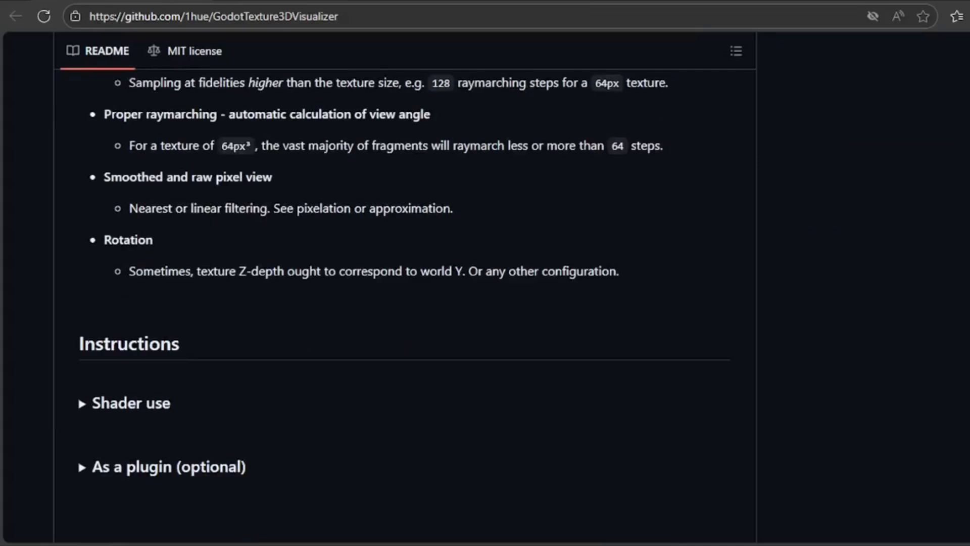
pyautogui.scroll(-3)
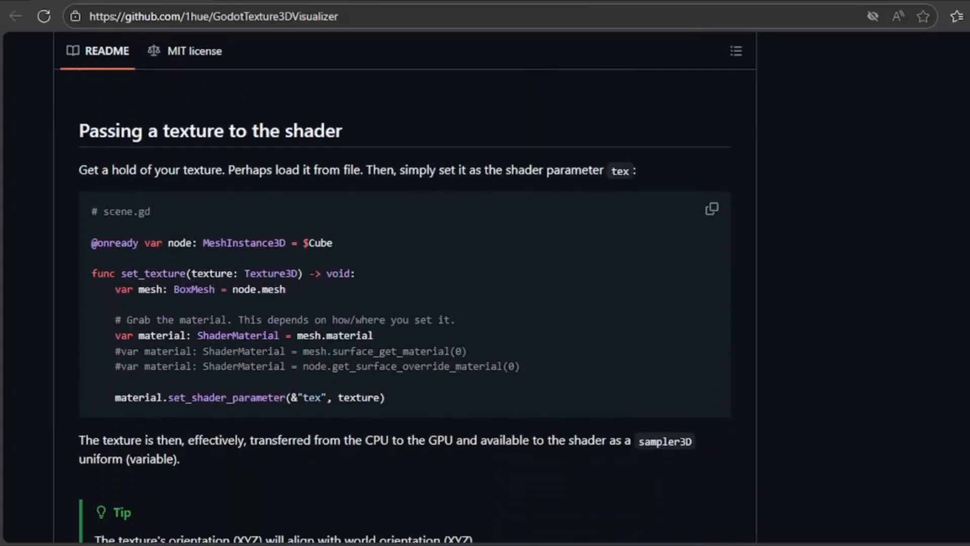
pyautogui.scroll(-3)
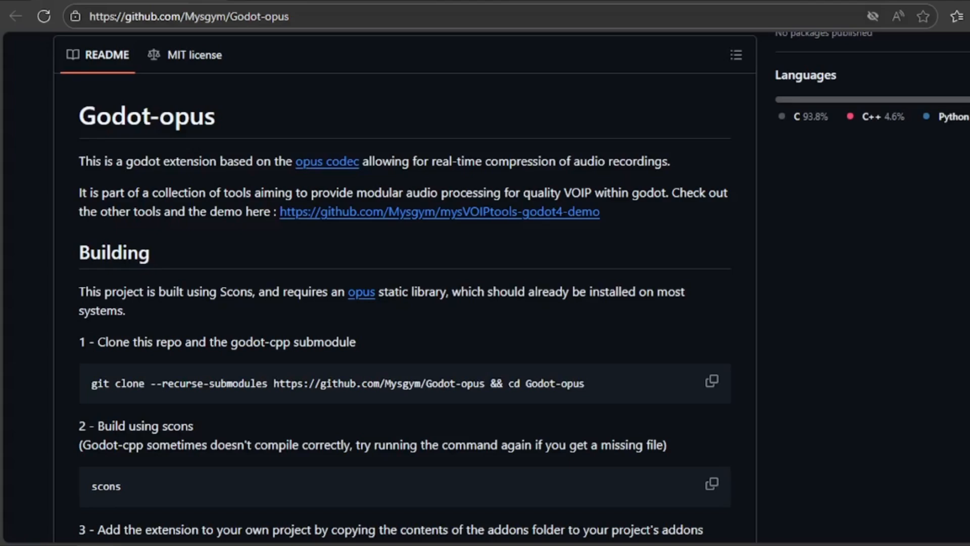
pyautogui.scroll(-3)
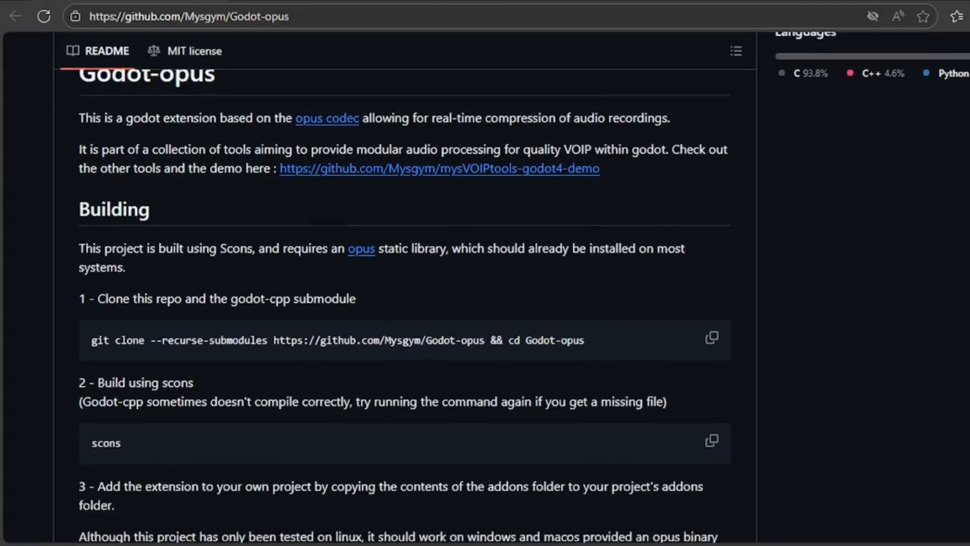
pyautogui.scroll(-3)
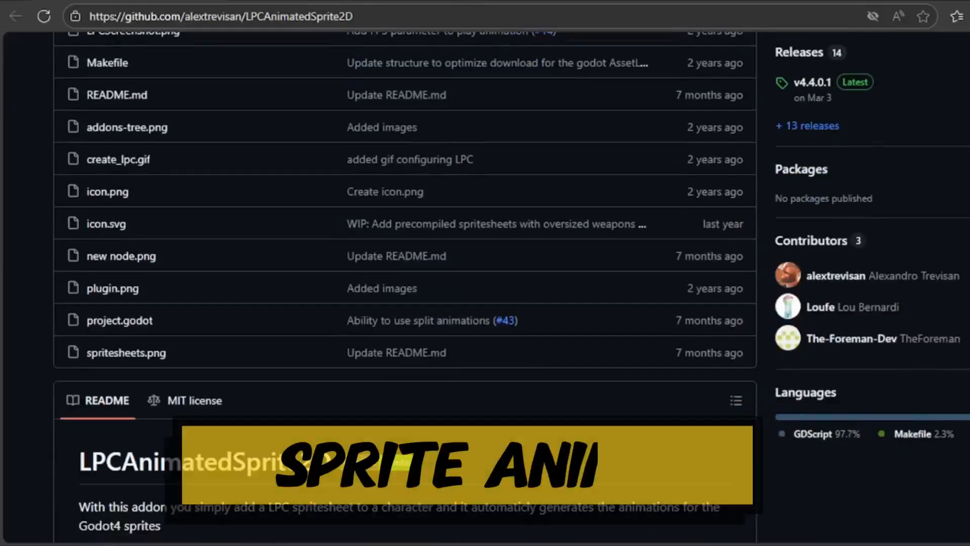
# Step: Scroll through the LPCAnimatedSprite2D and bottled-up-tilemap READMEs, then down to the godot-color-palette README
pyautogui.scroll(-3)
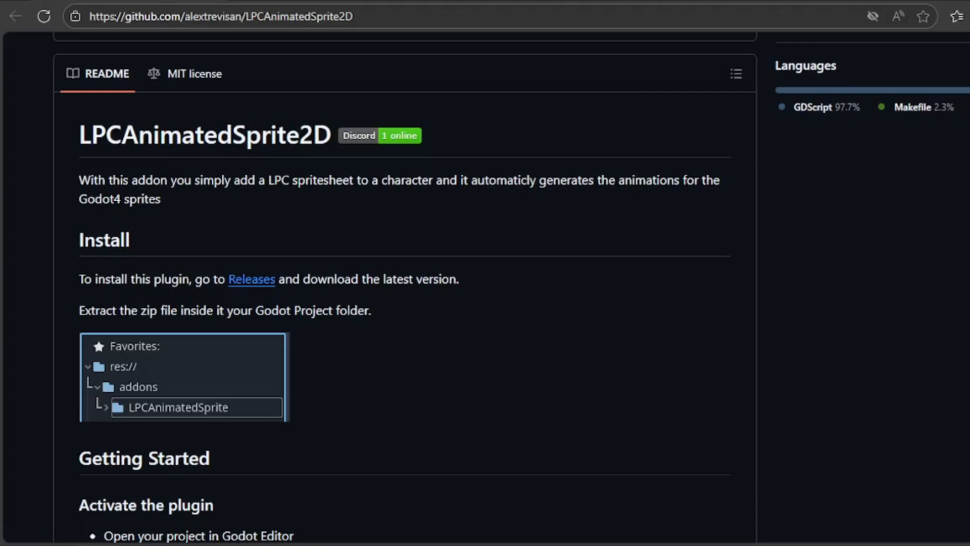
pyautogui.scroll(-3)
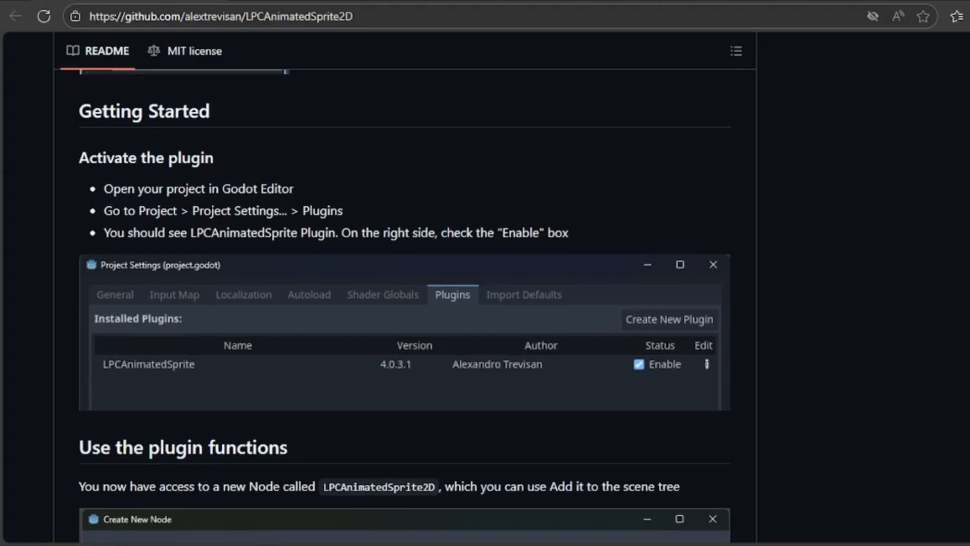
pyautogui.scroll(-3)
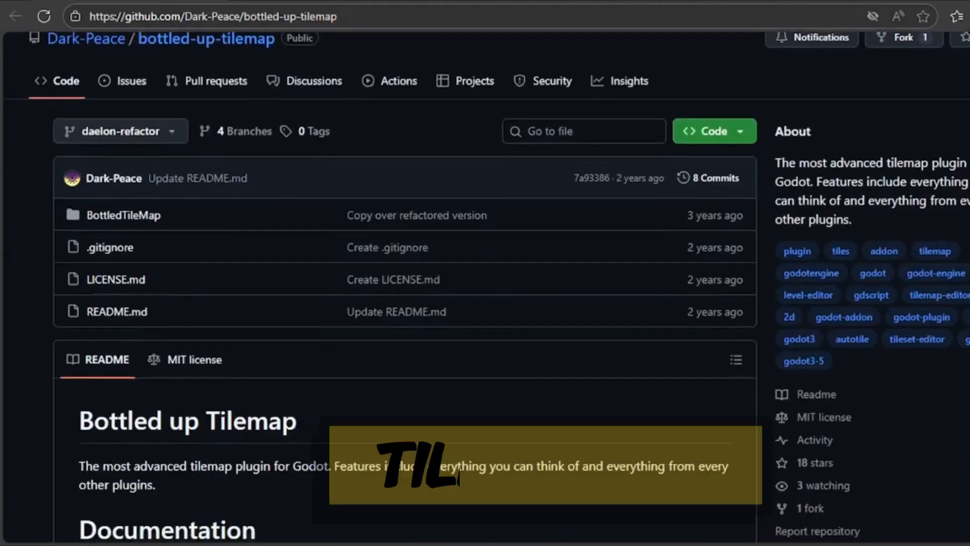
pyautogui.scroll(-3)
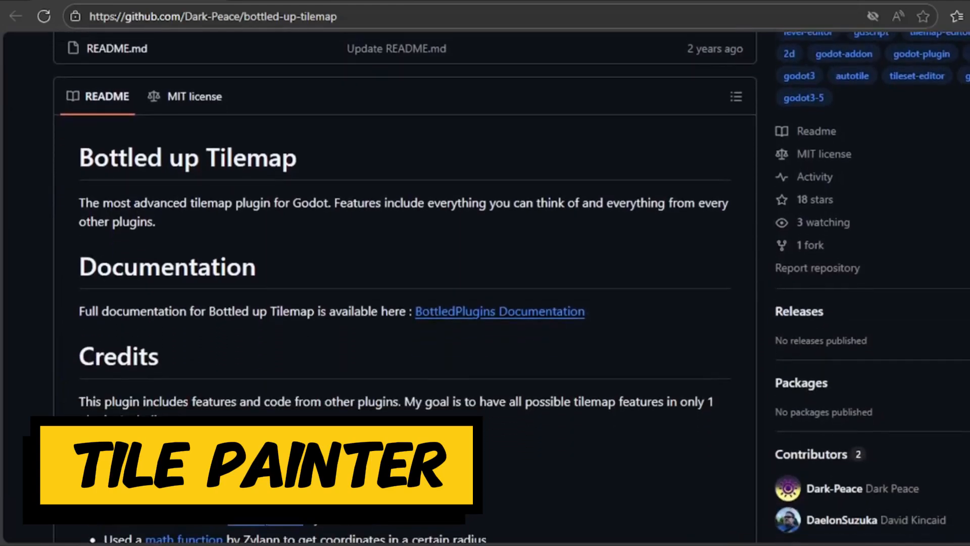
pyautogui.scroll(-3)
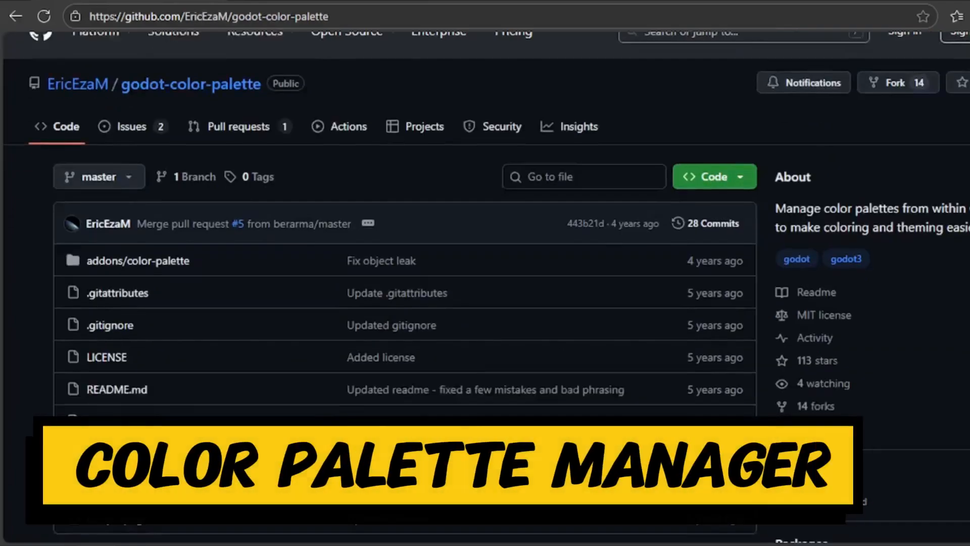
pyautogui.scroll(-3)
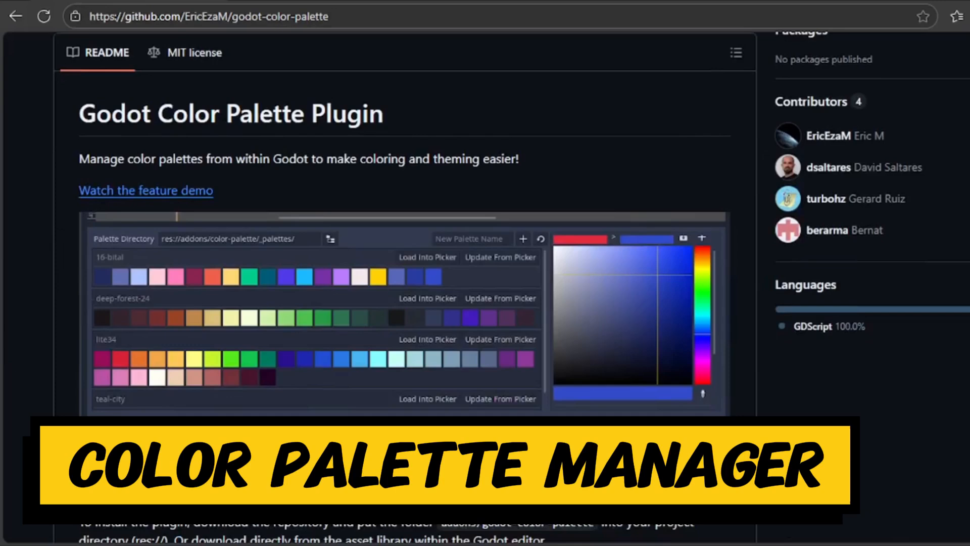